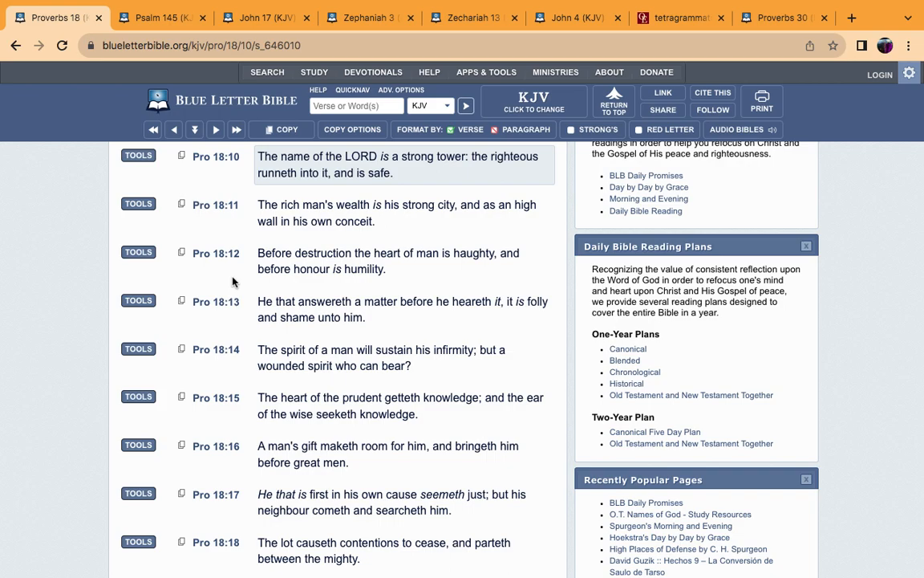
pyautogui.moveTo(243, 241)
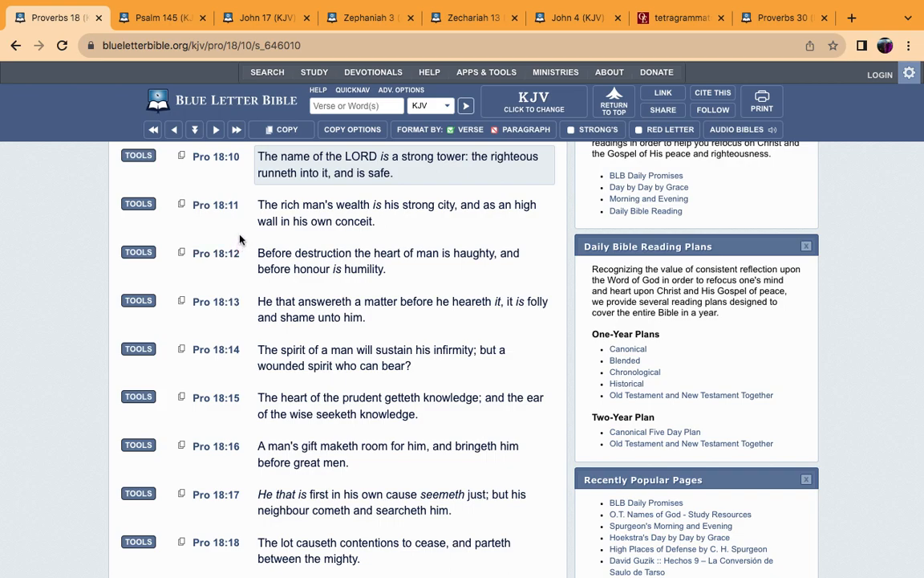
pyautogui.moveTo(243, 239)
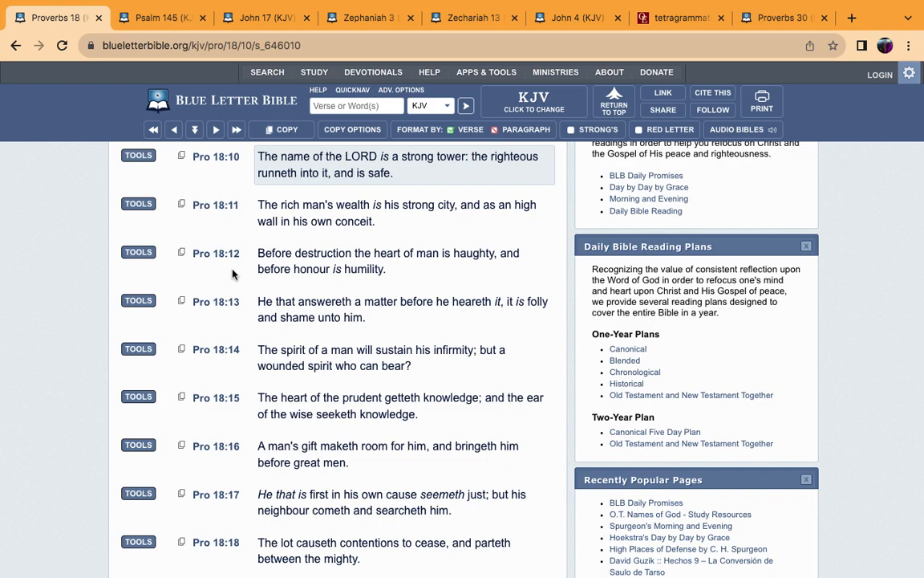
pyautogui.moveTo(237, 230)
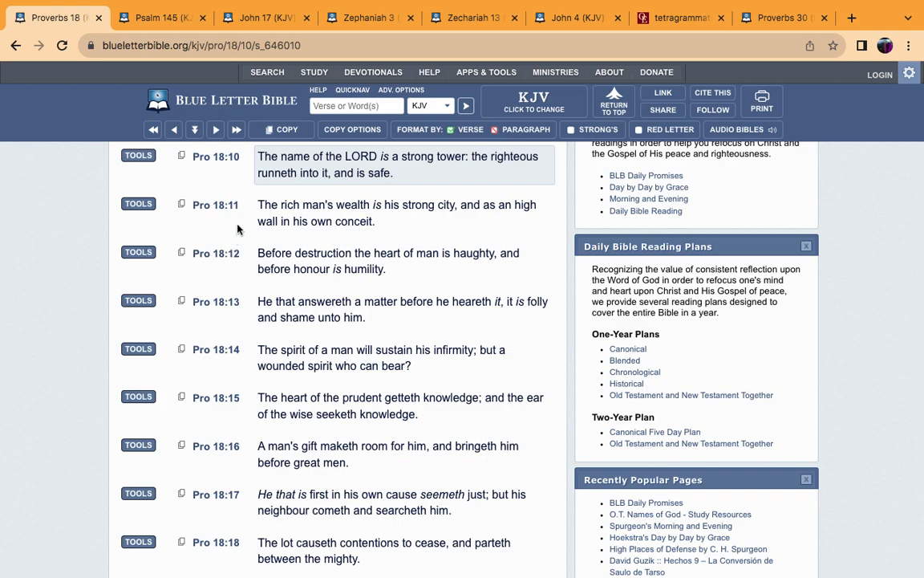
pyautogui.moveTo(211, 276)
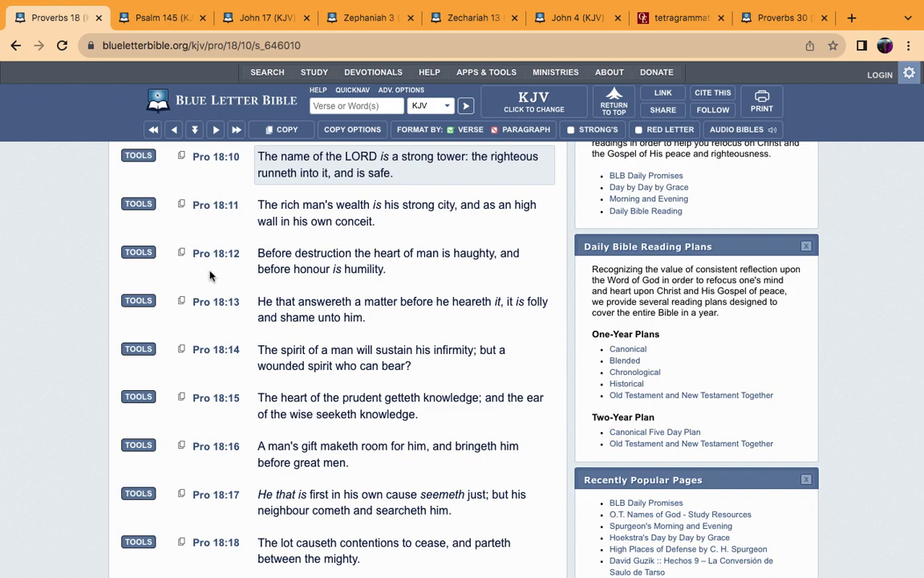
pyautogui.moveTo(217, 238)
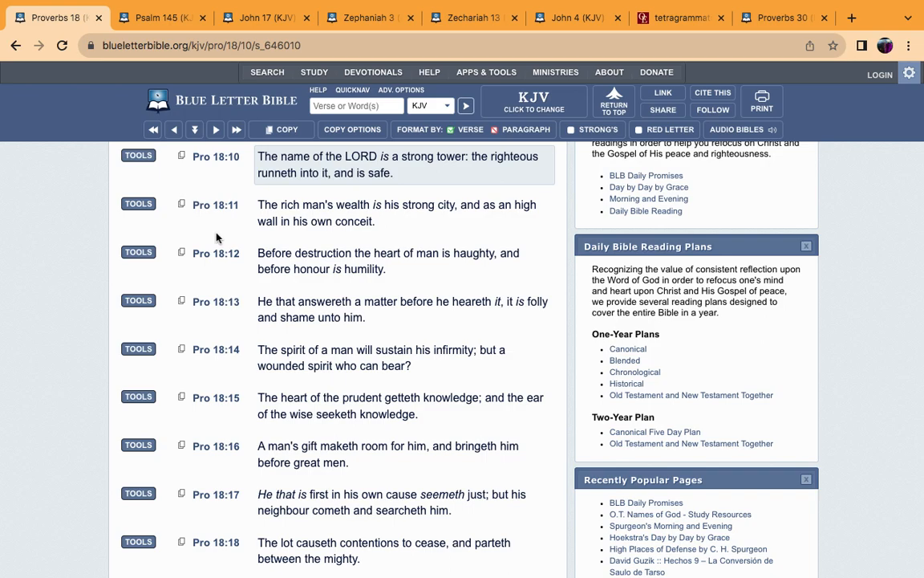
pyautogui.moveTo(179, 198)
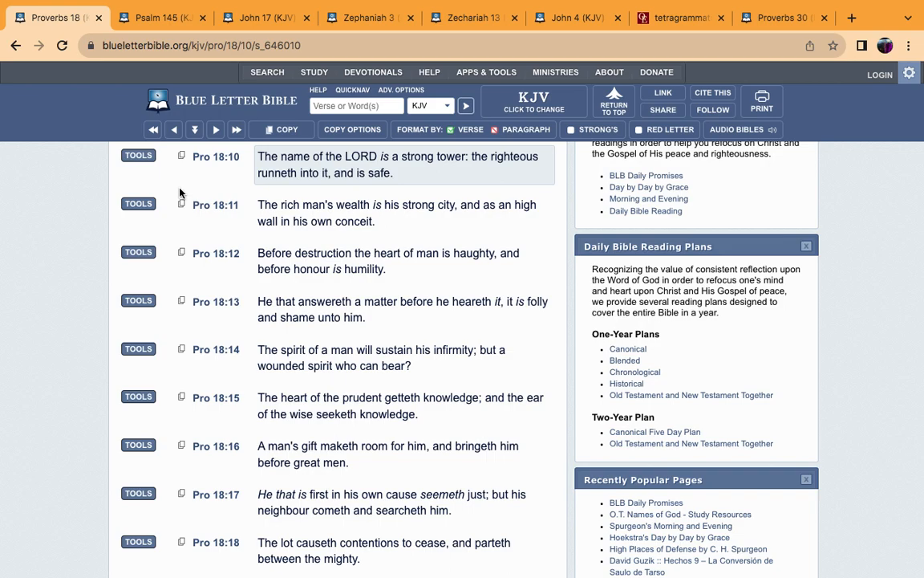
pyautogui.moveTo(183, 190)
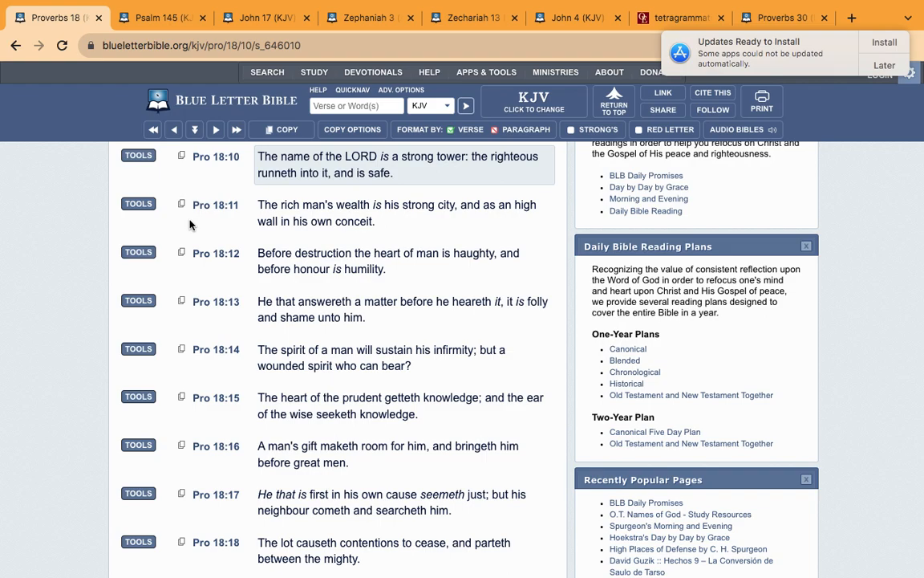
pyautogui.moveTo(203, 190)
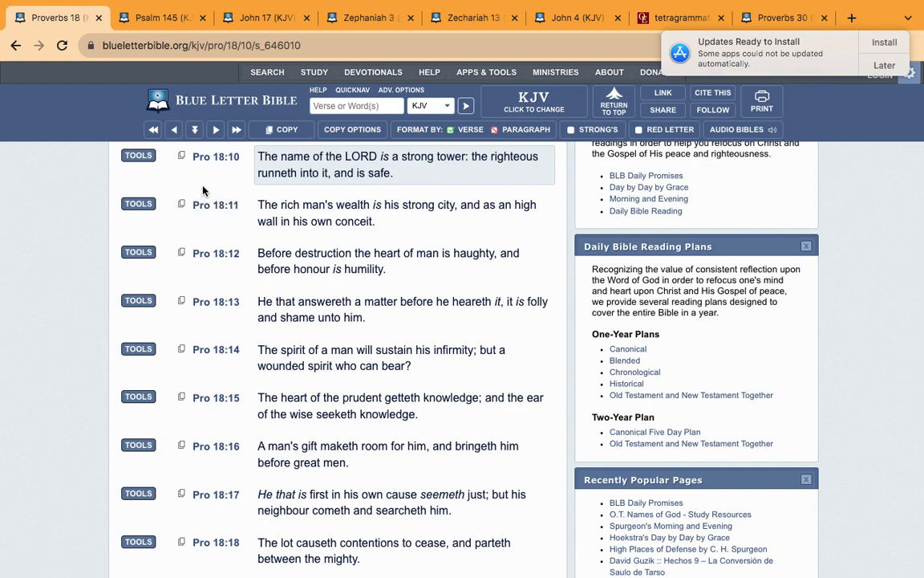
pyautogui.moveTo(198, 199)
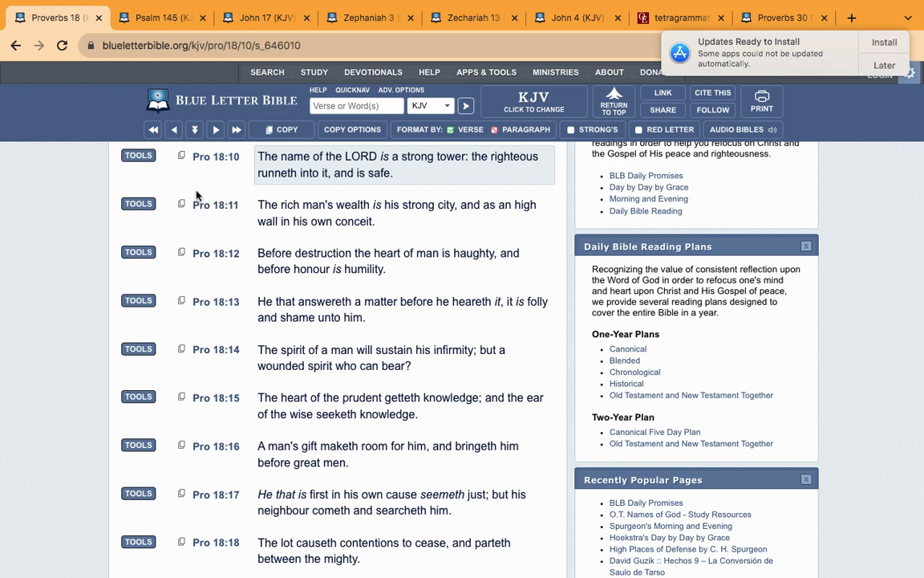
pyautogui.moveTo(191, 226)
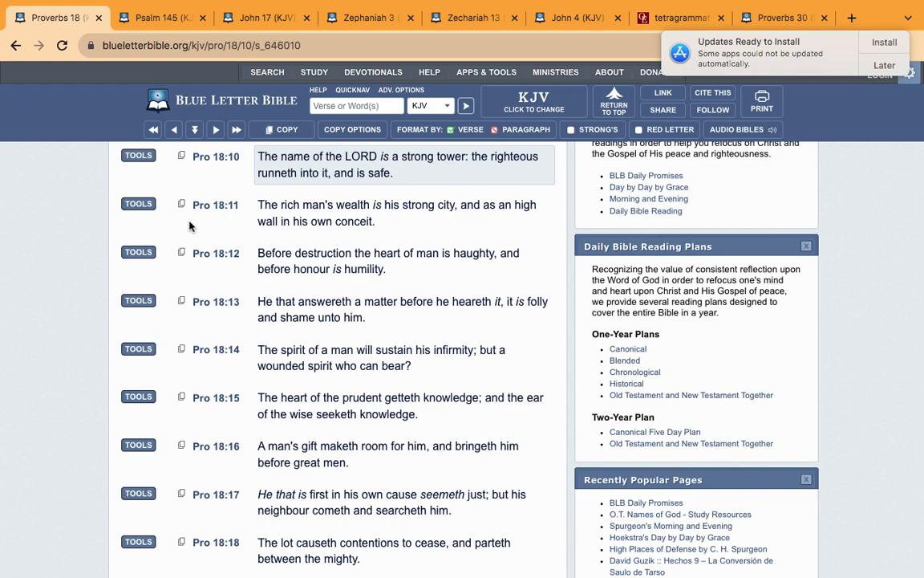
pyautogui.moveTo(219, 238)
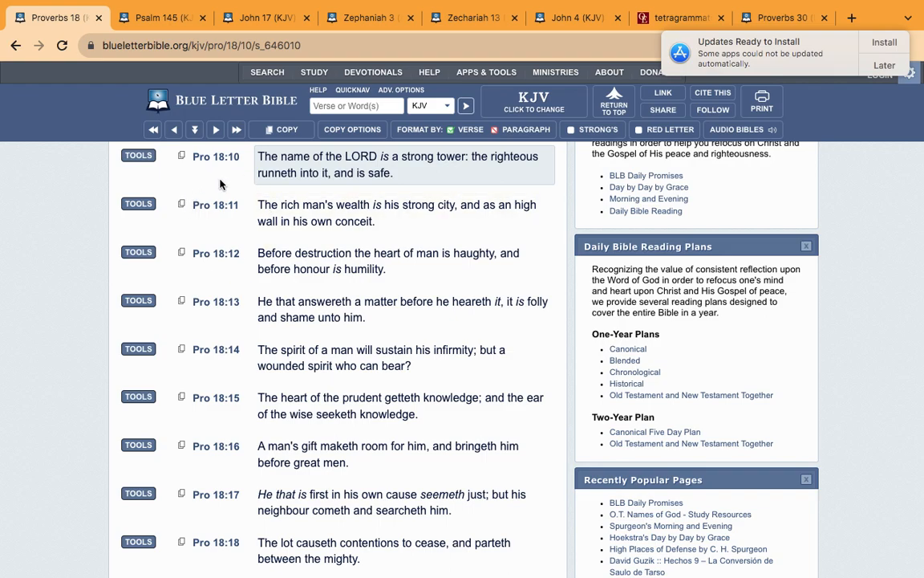
pyautogui.moveTo(201, 191)
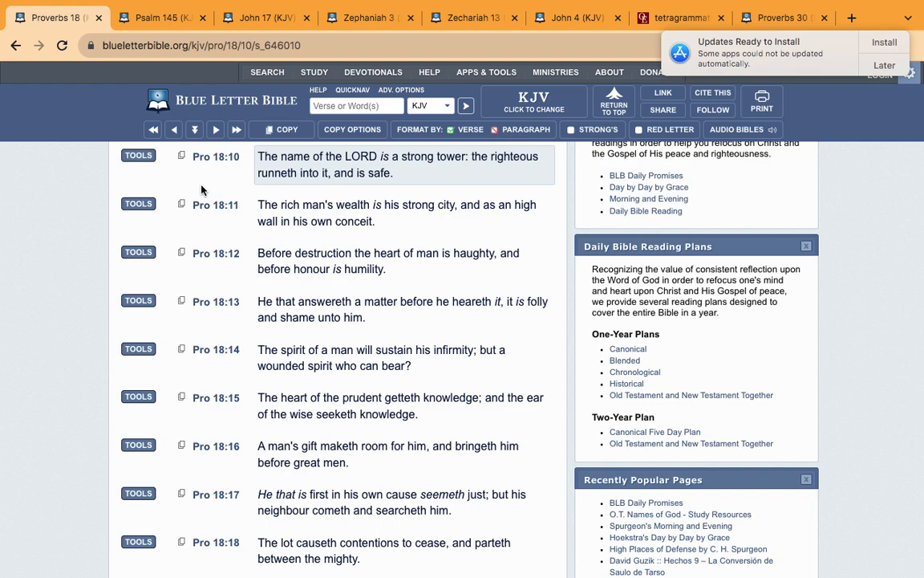
pyautogui.moveTo(204, 185)
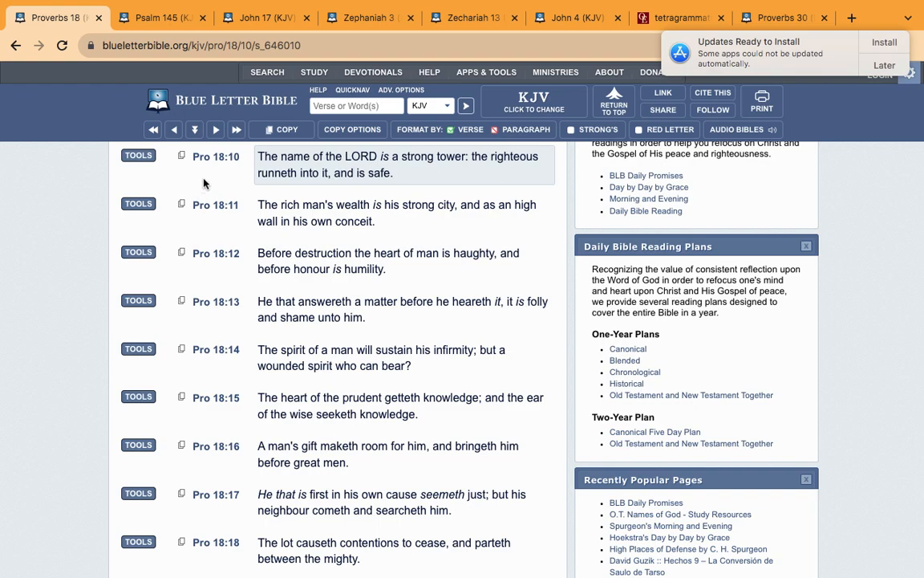
pyautogui.moveTo(386, 167)
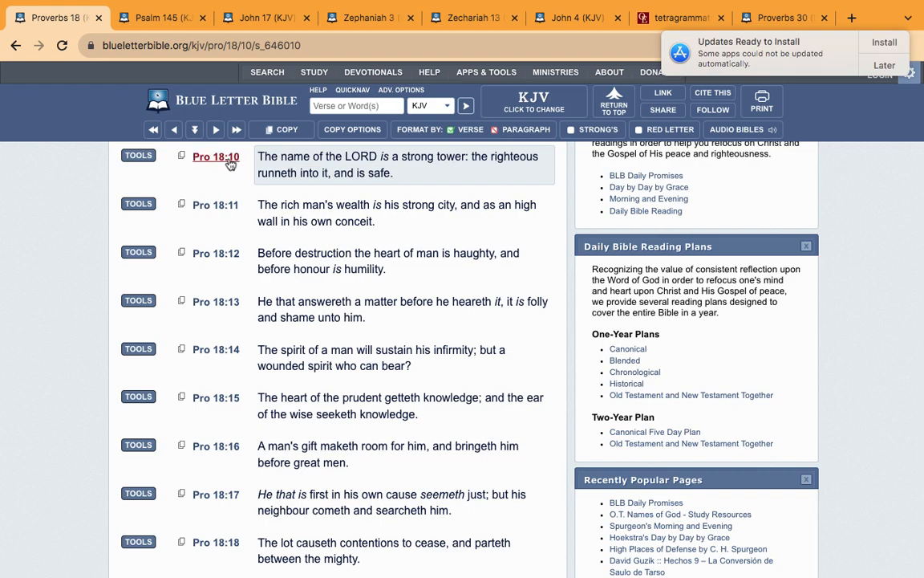
# Step: Open the Proverbs 18:10 interlinear and view the Strong's H3068 (Yehovah) lexicon entry for LORD
pyautogui.click(216, 156)
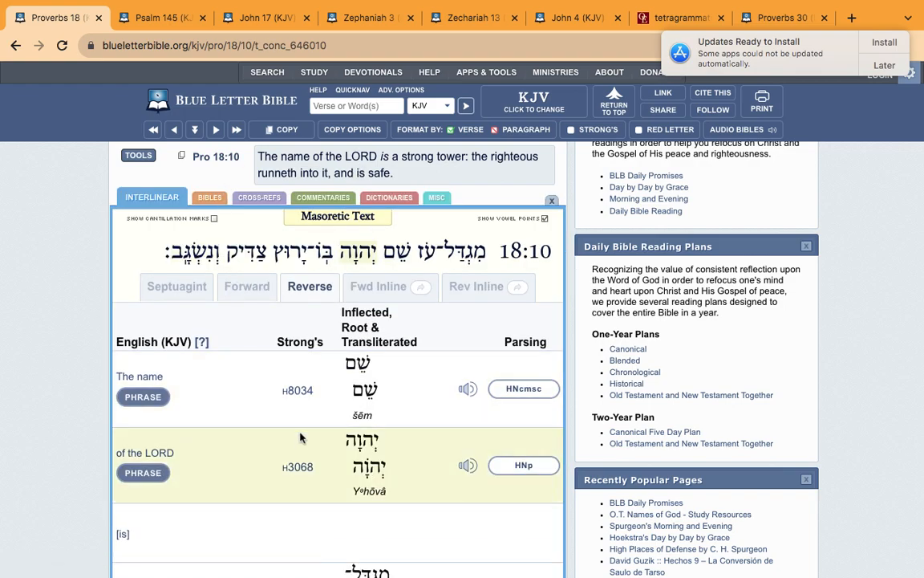
pyautogui.click(297, 467)
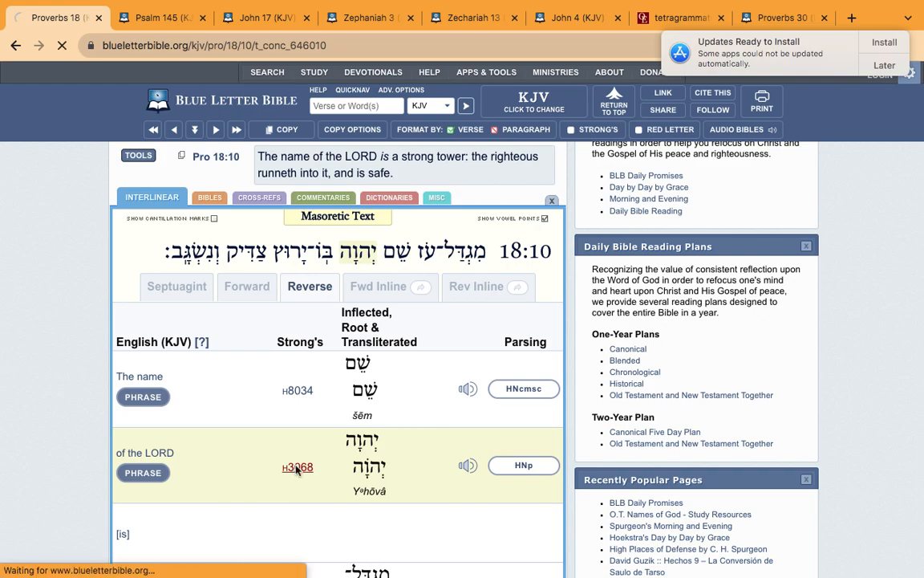
pyautogui.click(297, 467)
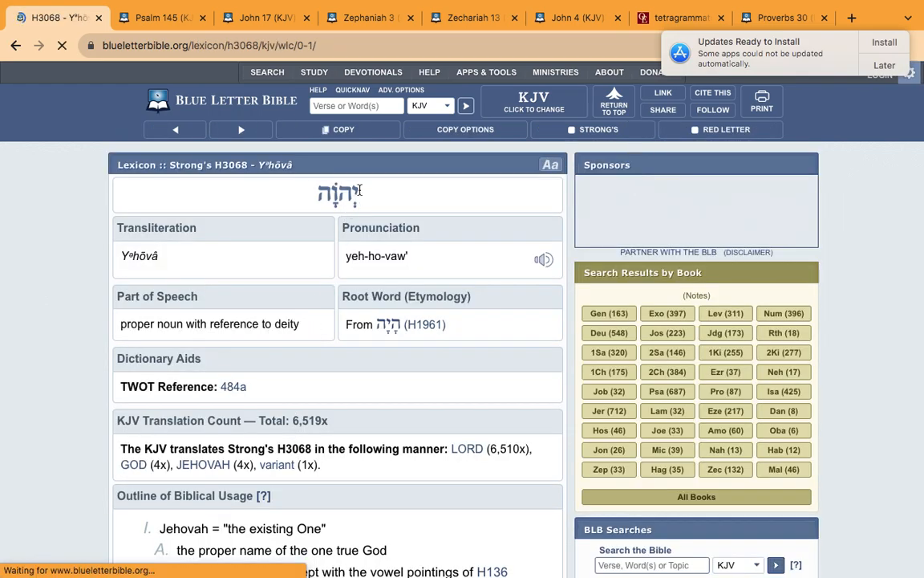
pyautogui.scroll(-3)
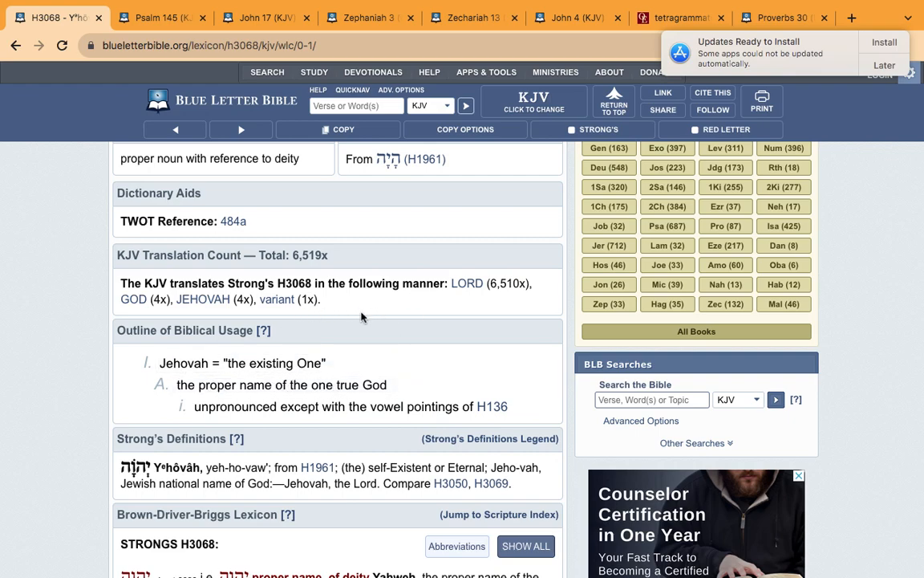
pyautogui.scroll(3)
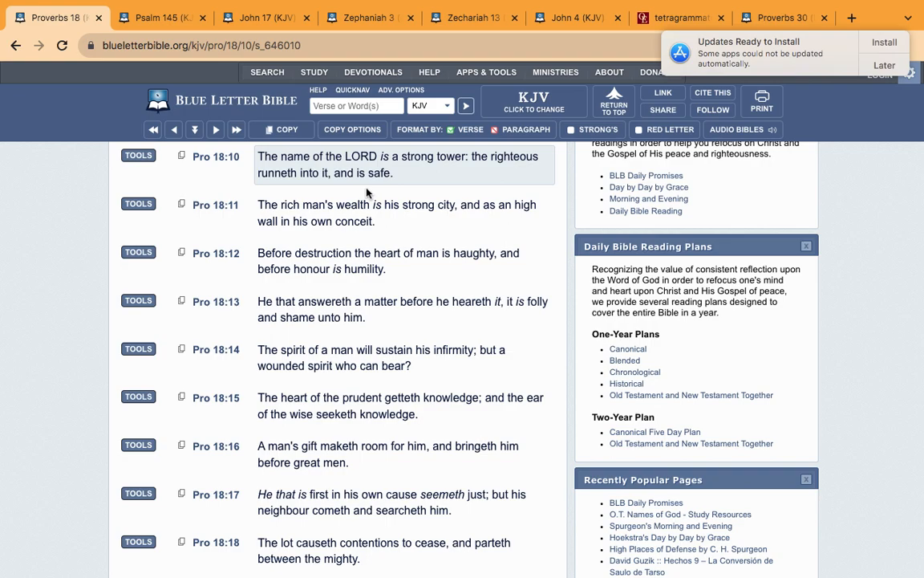
pyautogui.moveTo(349, 187)
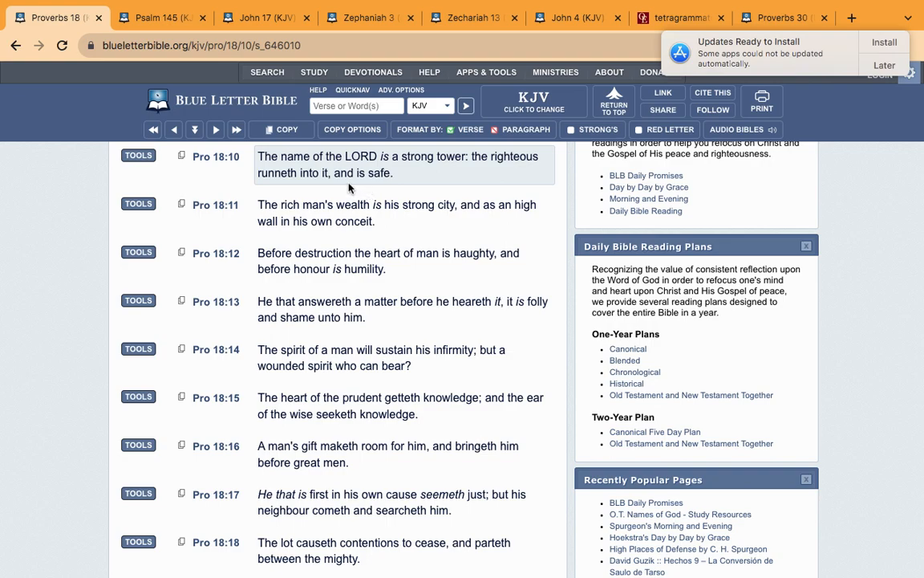
pyautogui.moveTo(250, 179)
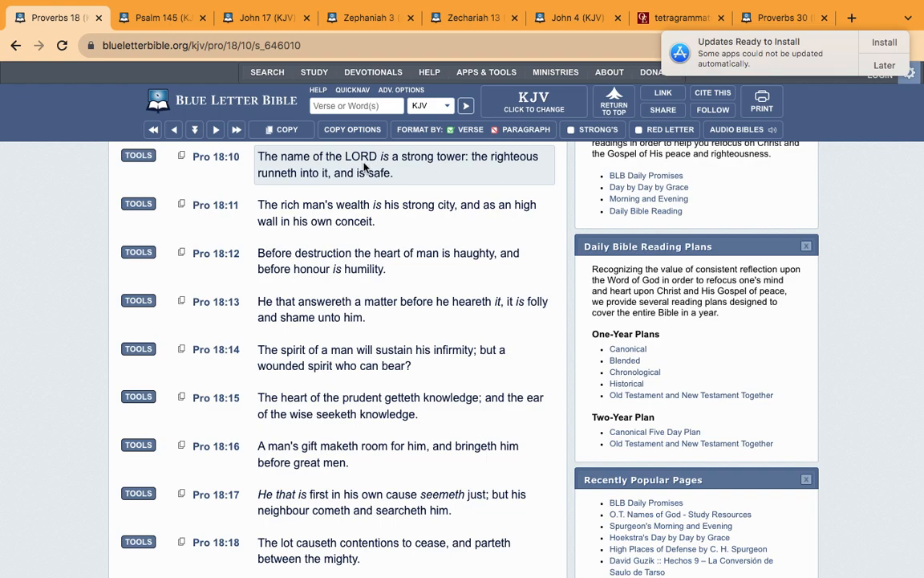
pyautogui.moveTo(393, 155)
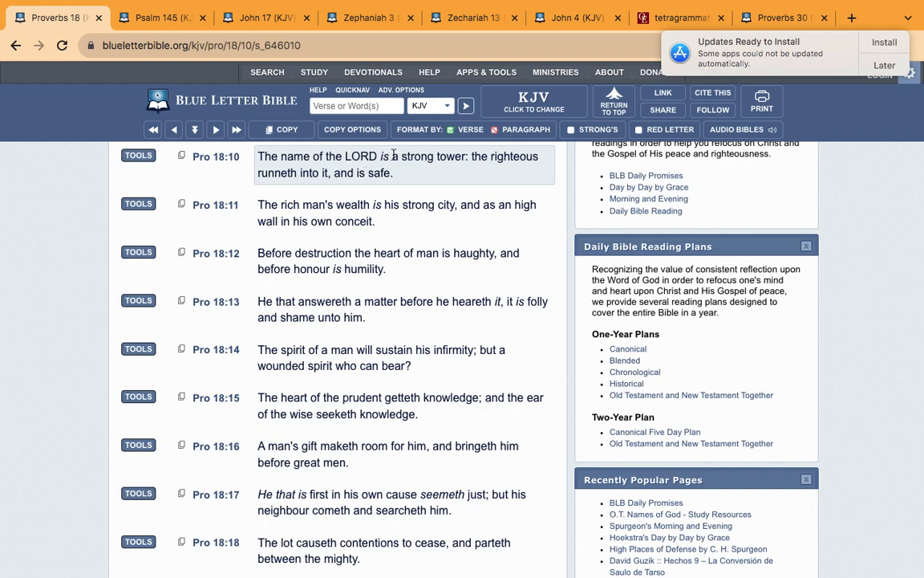
pyautogui.moveTo(473, 169)
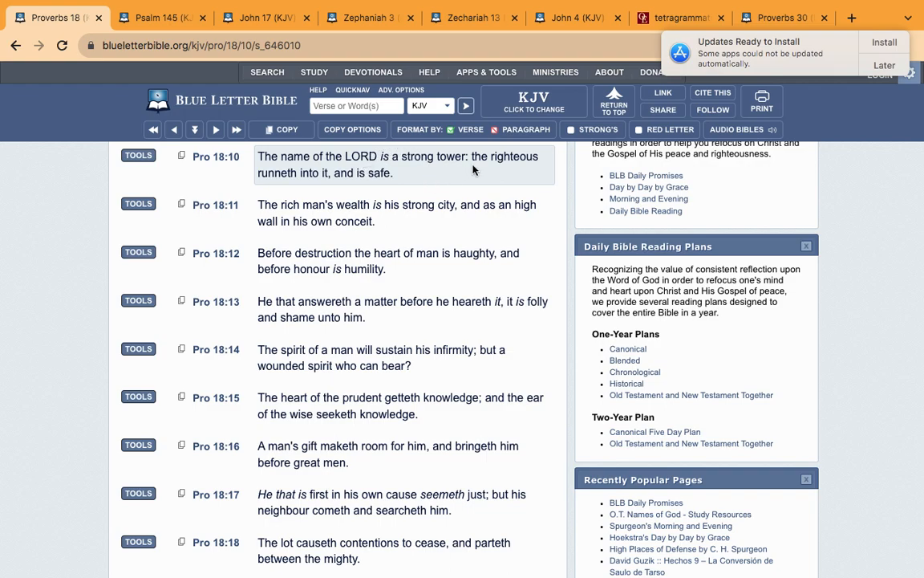
pyautogui.moveTo(504, 170)
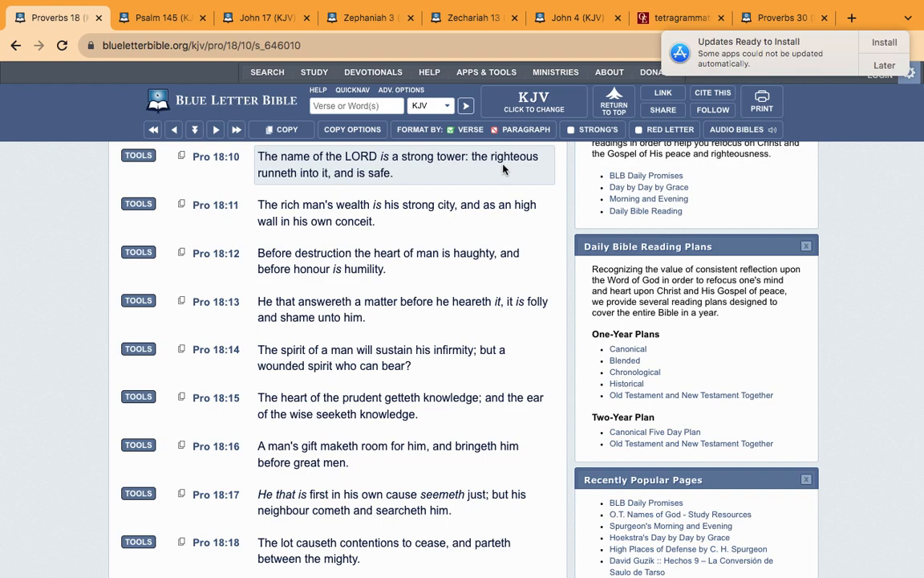
pyautogui.moveTo(427, 198)
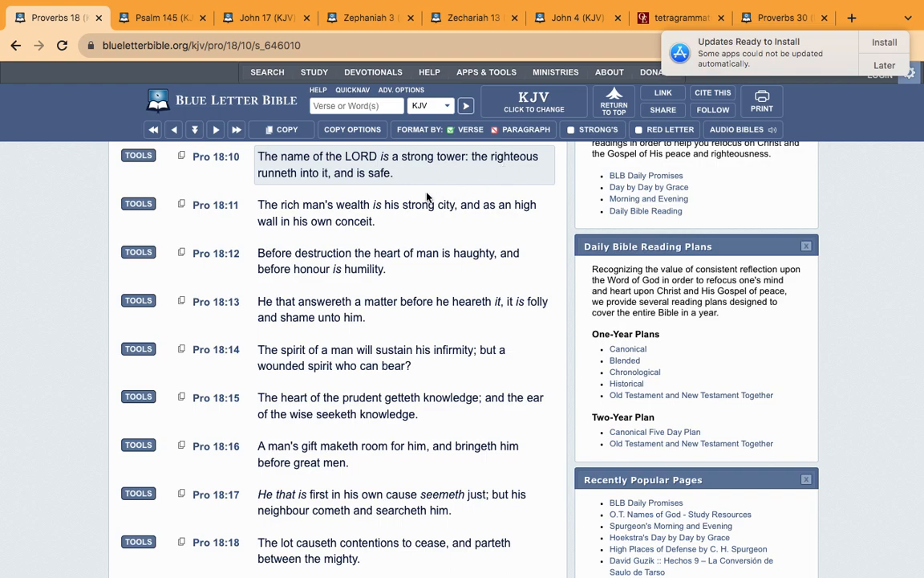
pyautogui.moveTo(364, 179)
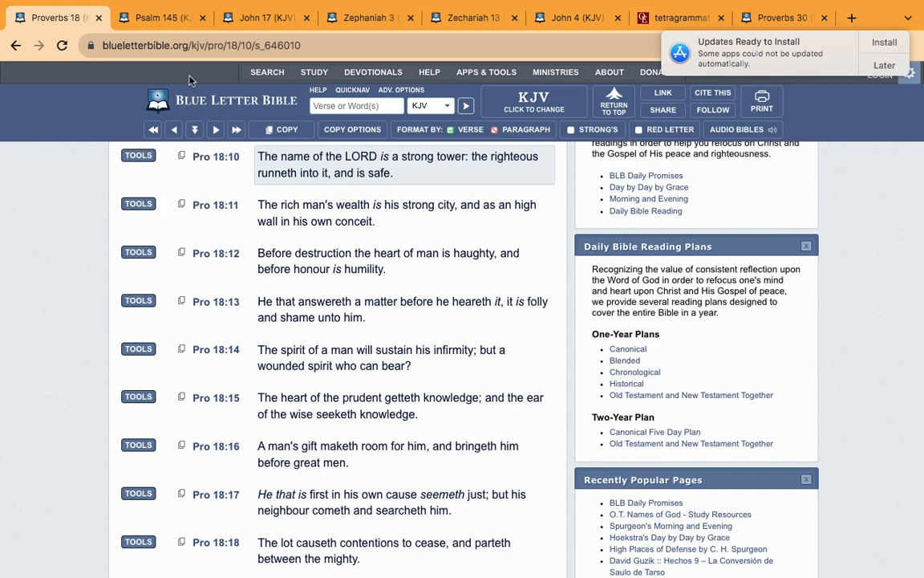
pyautogui.click(160, 17)
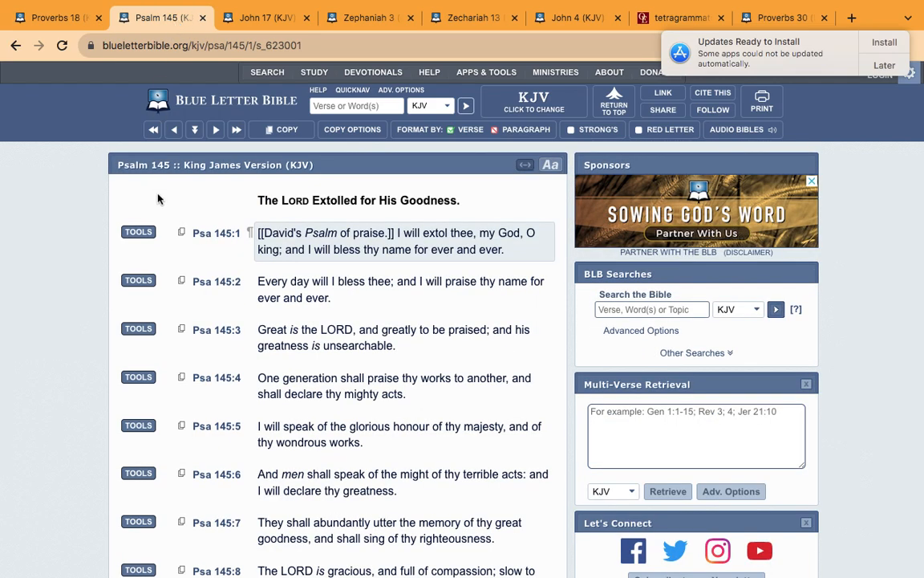
pyautogui.moveTo(365, 245)
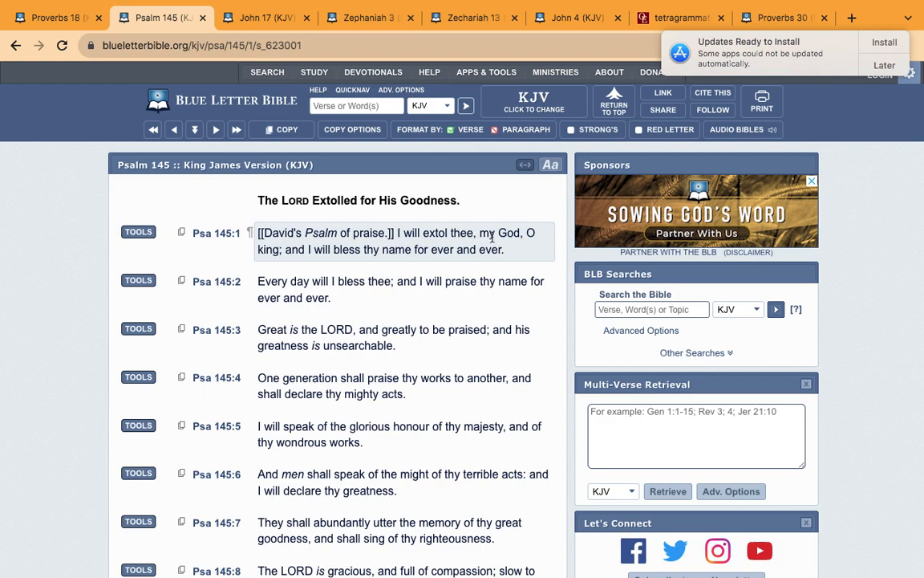
pyautogui.moveTo(350, 250)
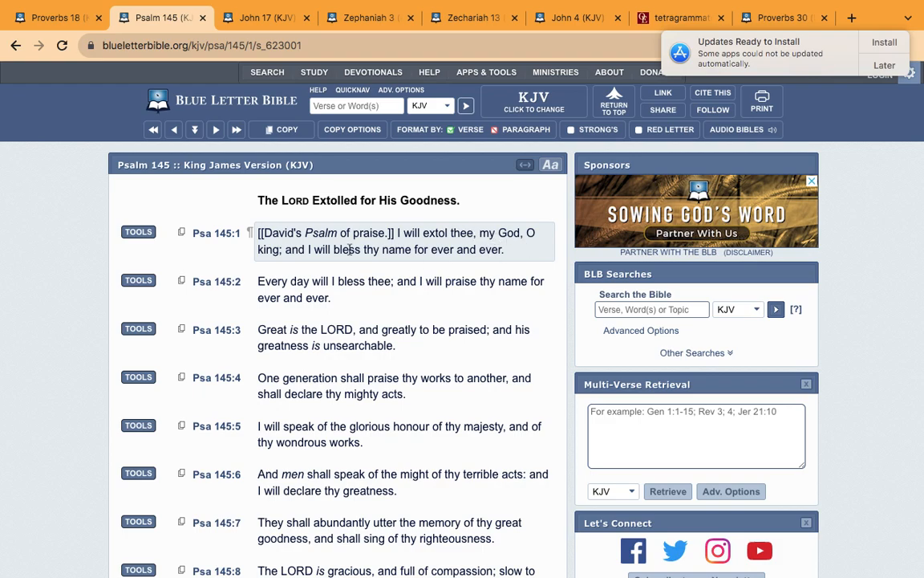
pyautogui.moveTo(408, 262)
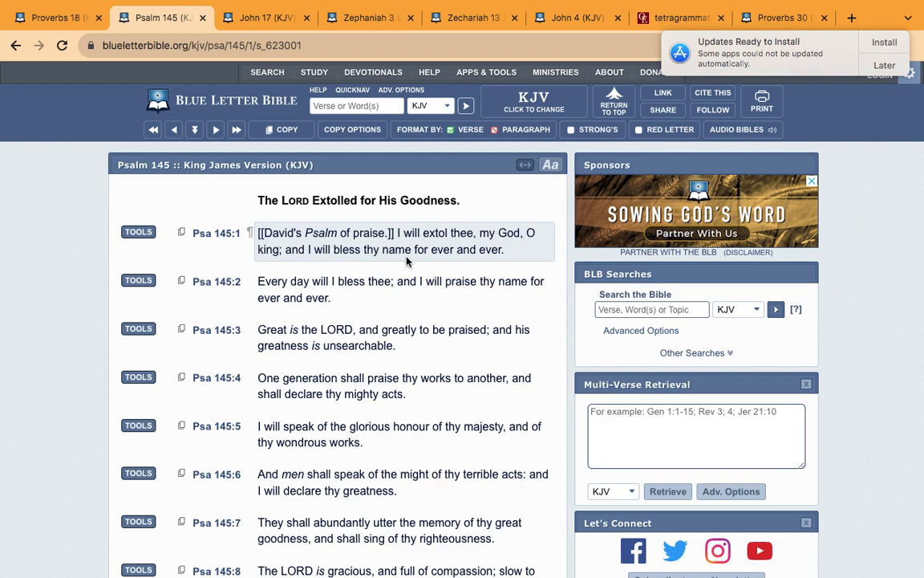
pyautogui.moveTo(492, 249)
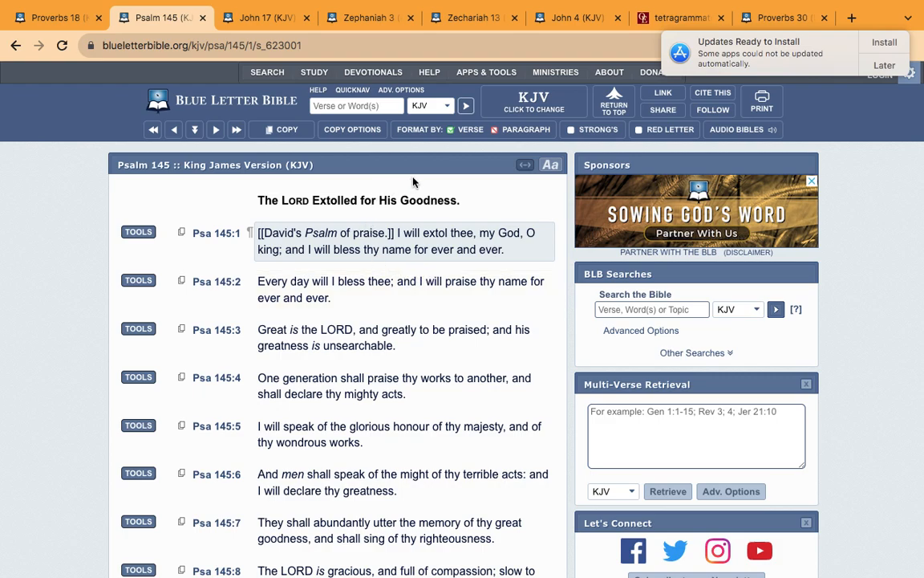
pyautogui.moveTo(462, 179)
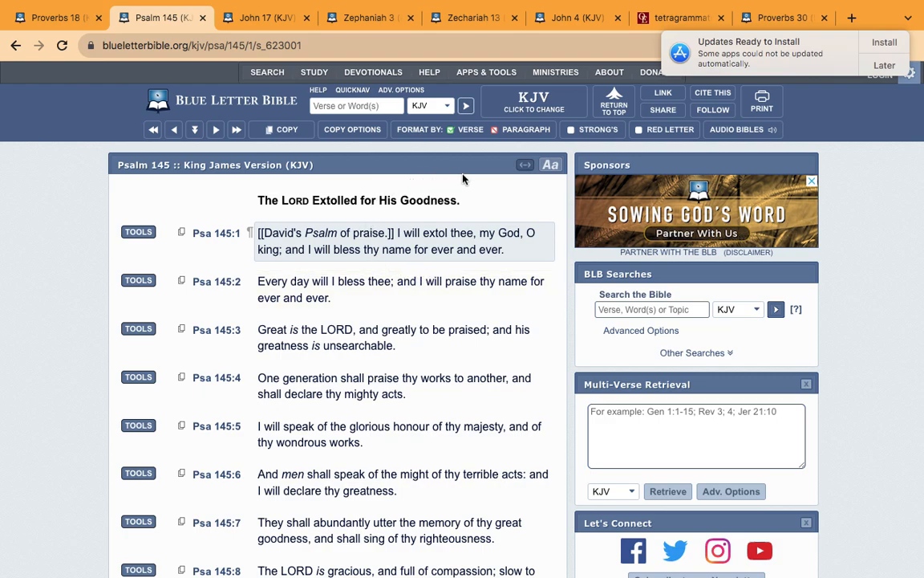
pyautogui.moveTo(470, 181)
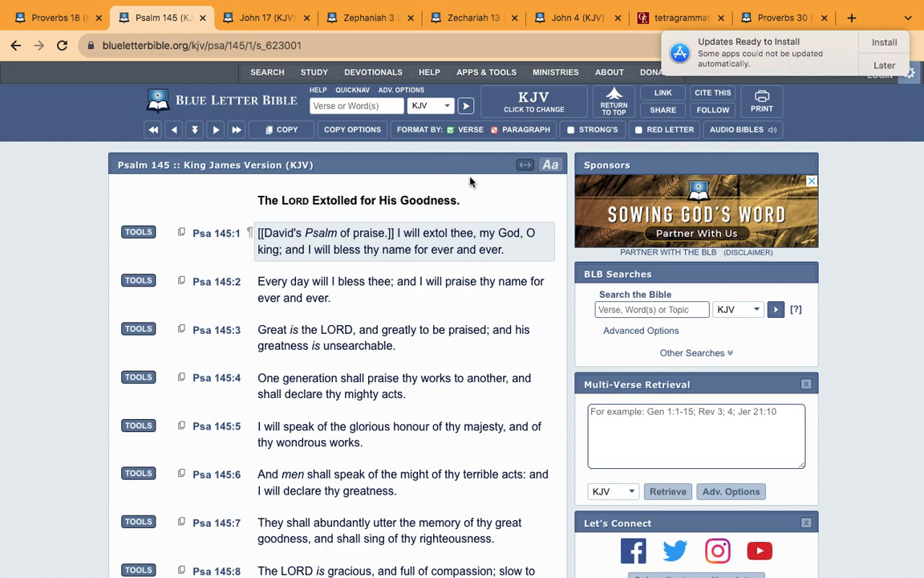
pyautogui.scroll(-3)
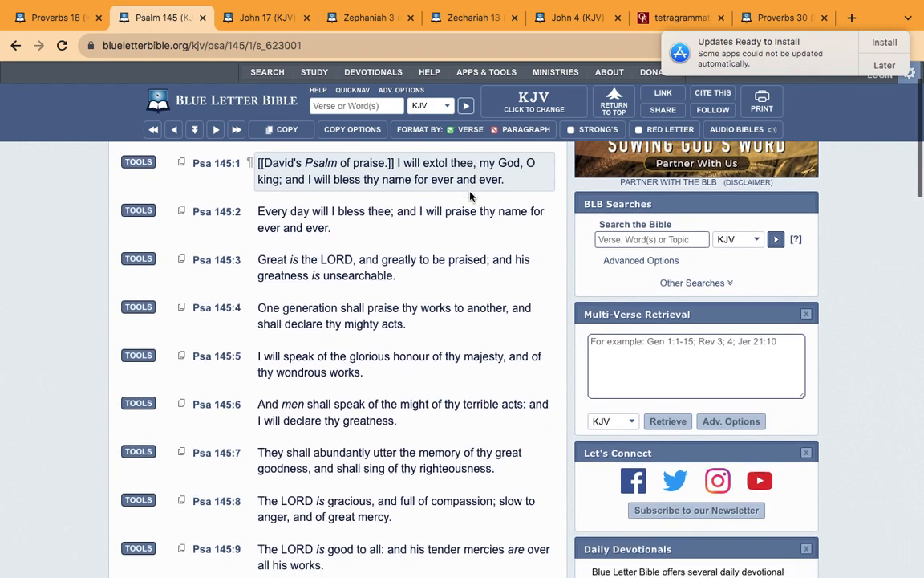
pyautogui.scroll(-3)
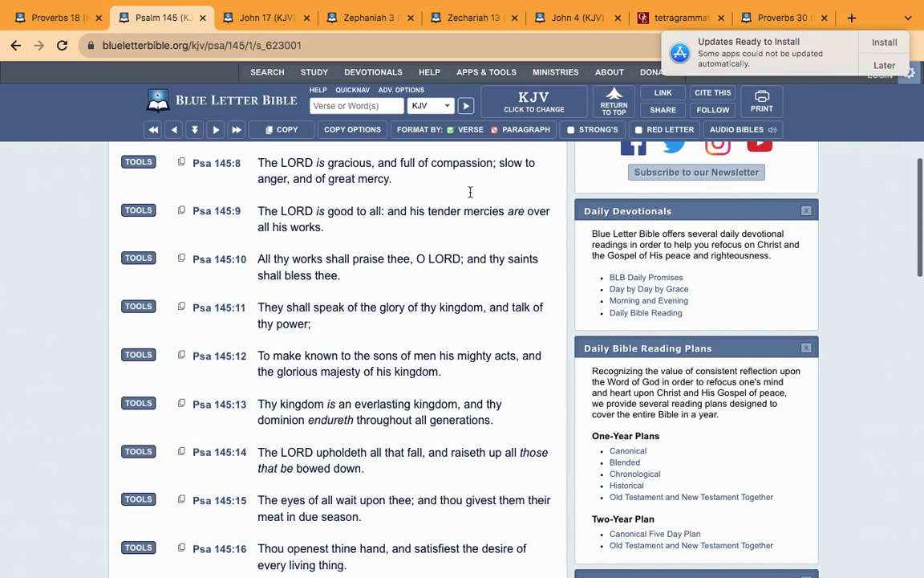
pyautogui.scroll(-3)
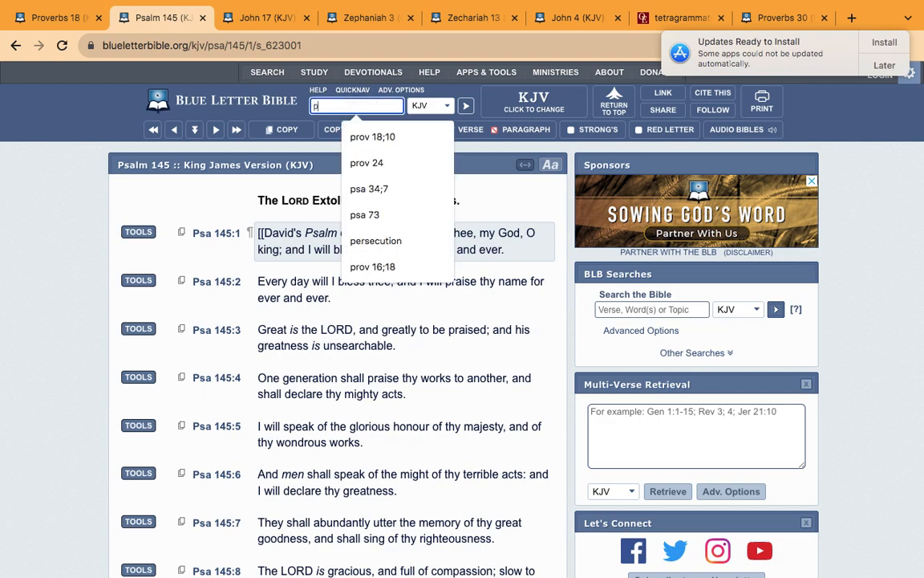
# Step: Look up Psalm 135:13 in the KJV from the Verse or Word(s) box
pyautogui.write('psa 135;13')
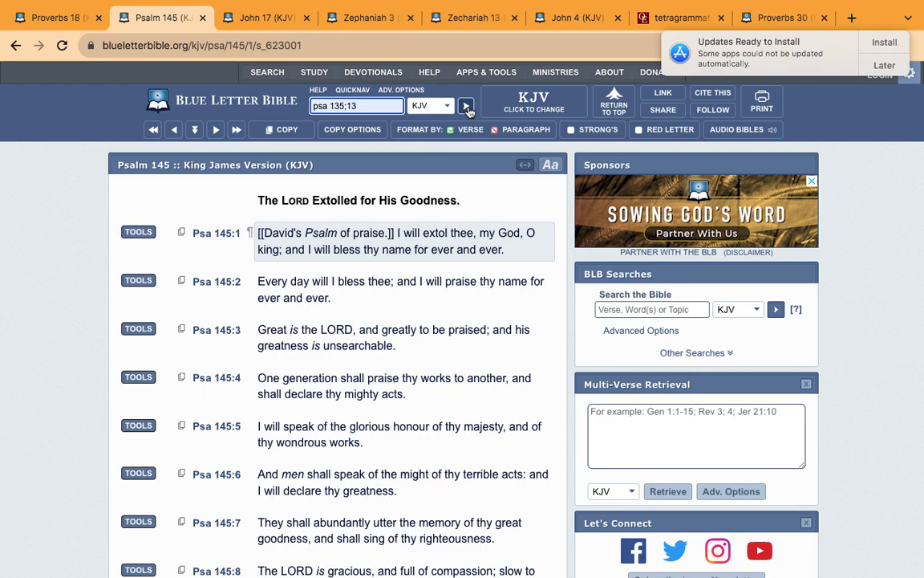
pyautogui.click(466, 105)
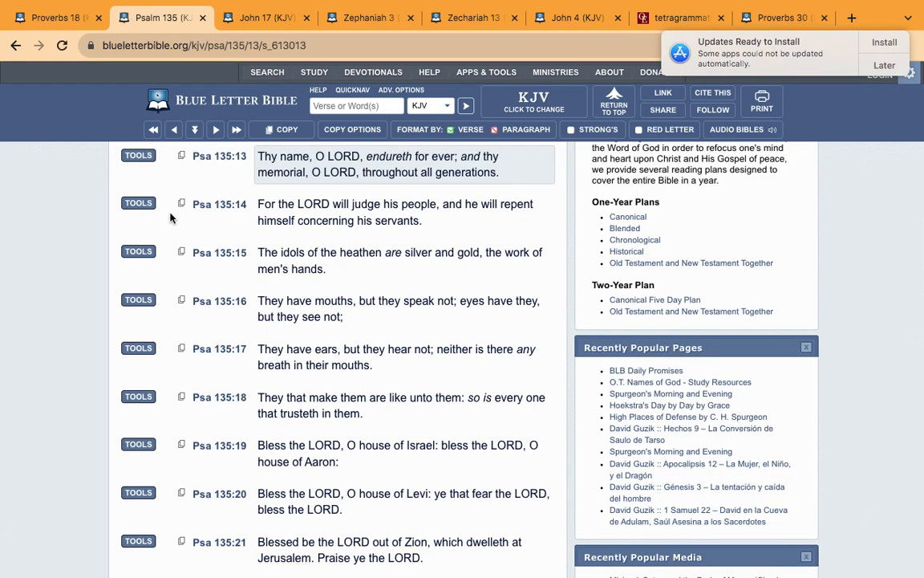
pyautogui.moveTo(177, 186)
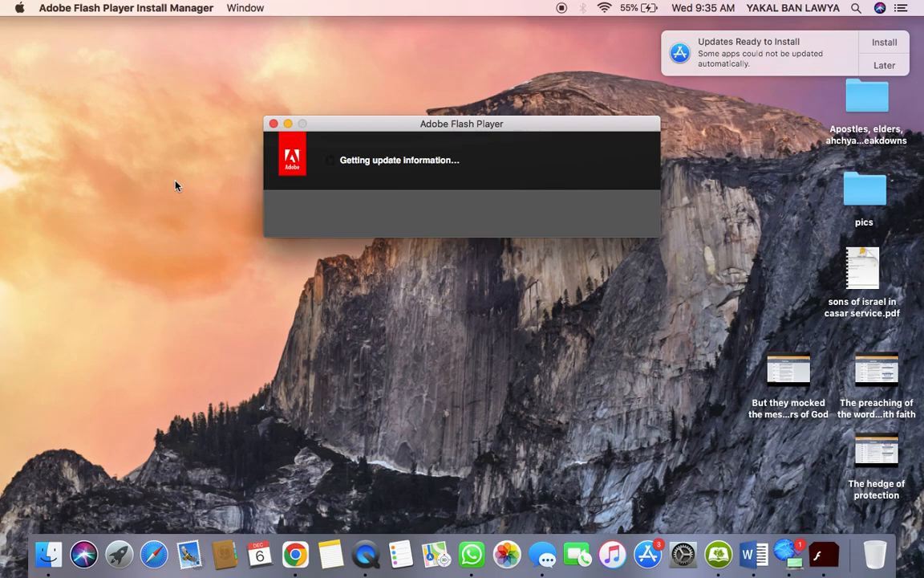
# Step: Start uninstalling Adobe Flash Player from its end-of-support notice, reaching the password prompt
pyautogui.click(885, 65)
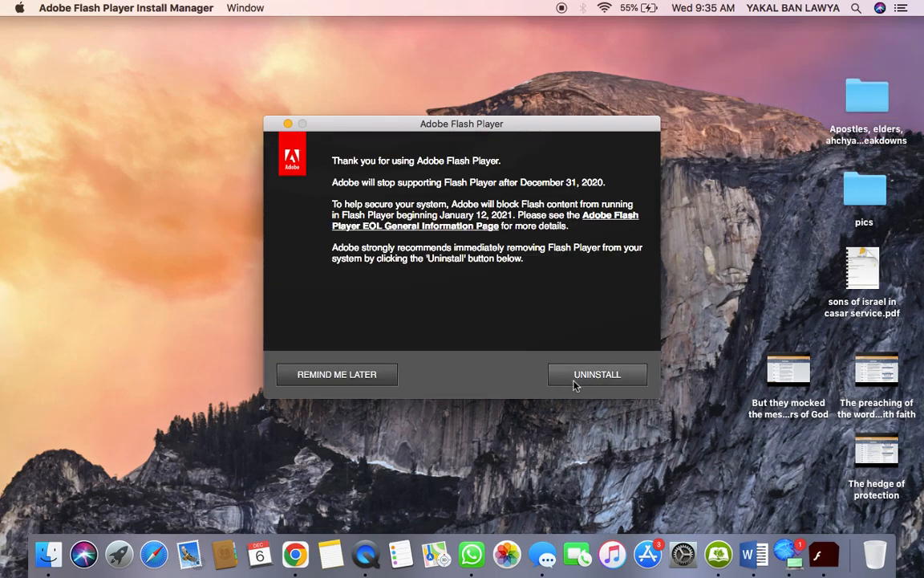
pyautogui.click(597, 374)
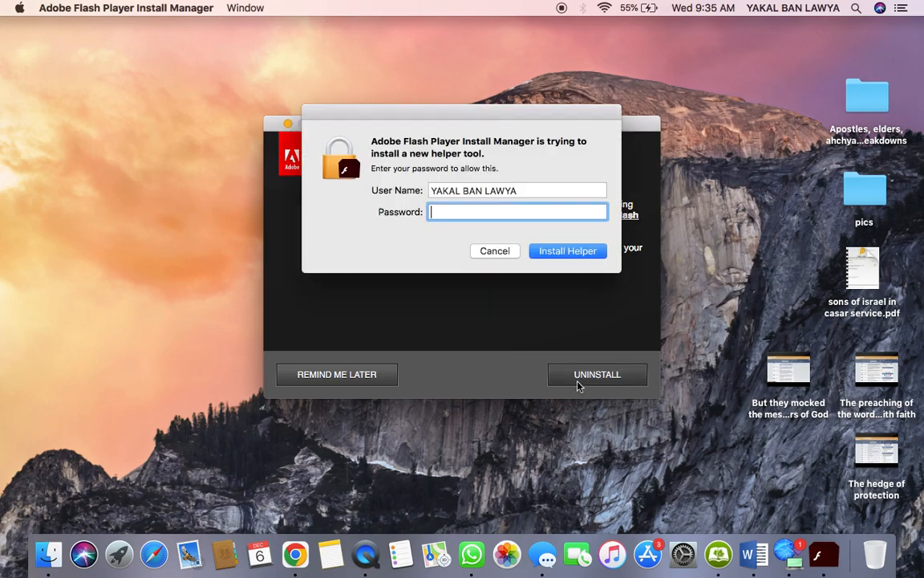
pyautogui.click(495, 250)
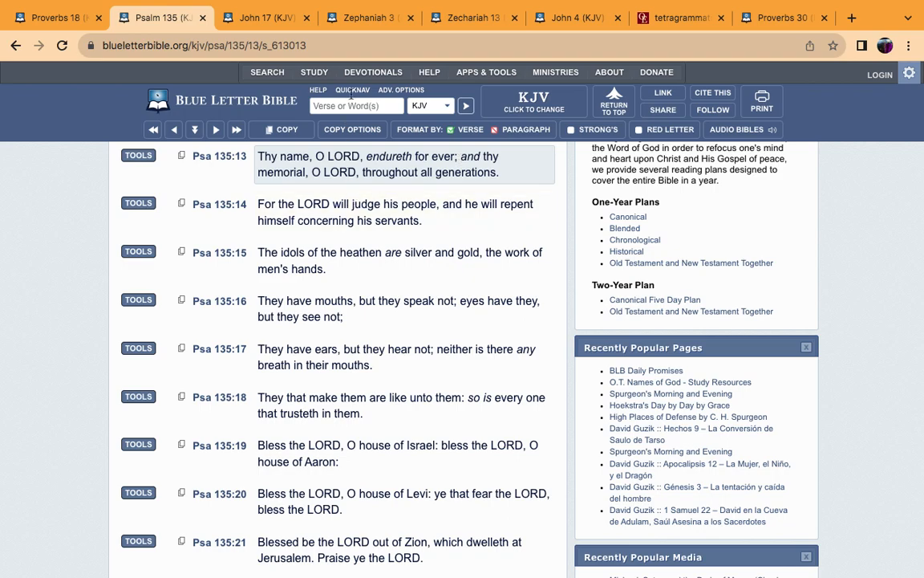
# Step: Switch to the John 17 KJV tab and move to verse 6 about manifesting thy name
pyautogui.click(265, 18)
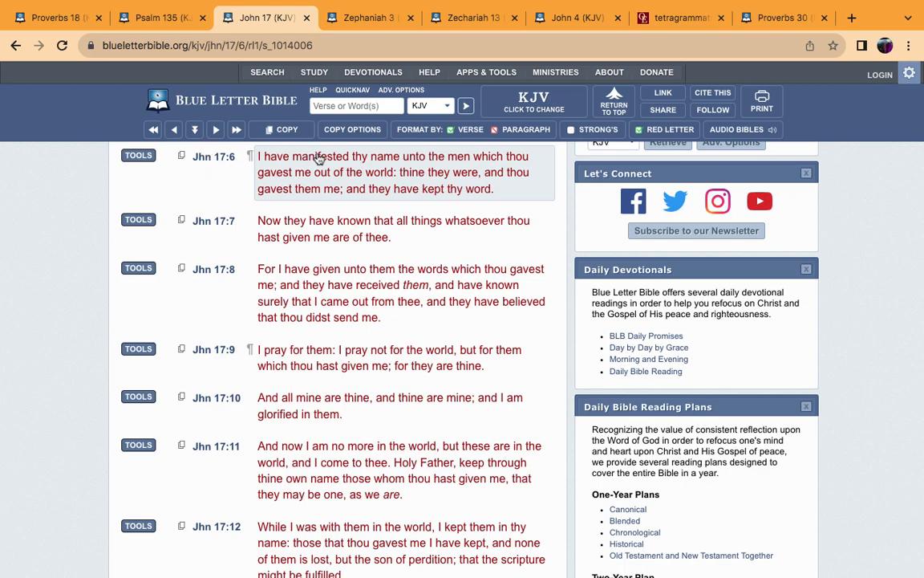
pyautogui.moveTo(287, 194)
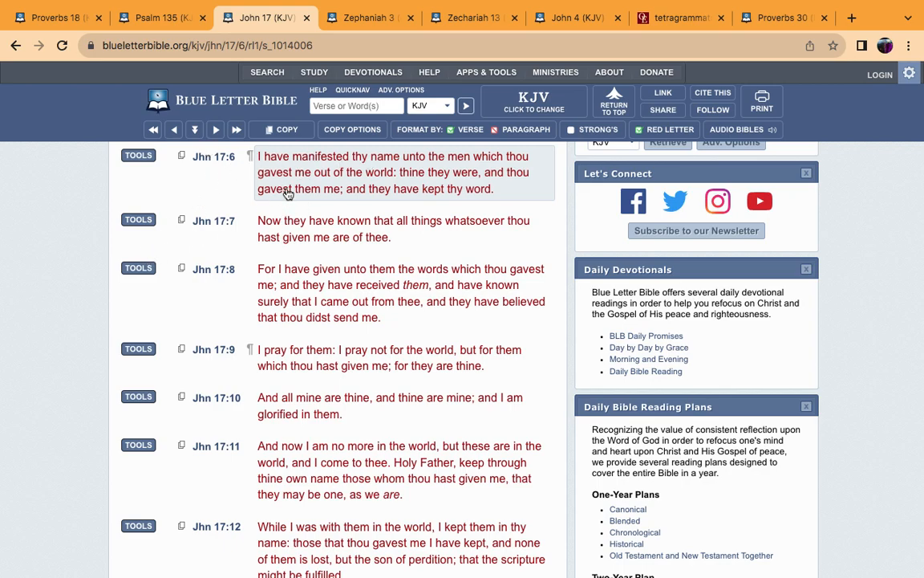
pyautogui.click(267, 72)
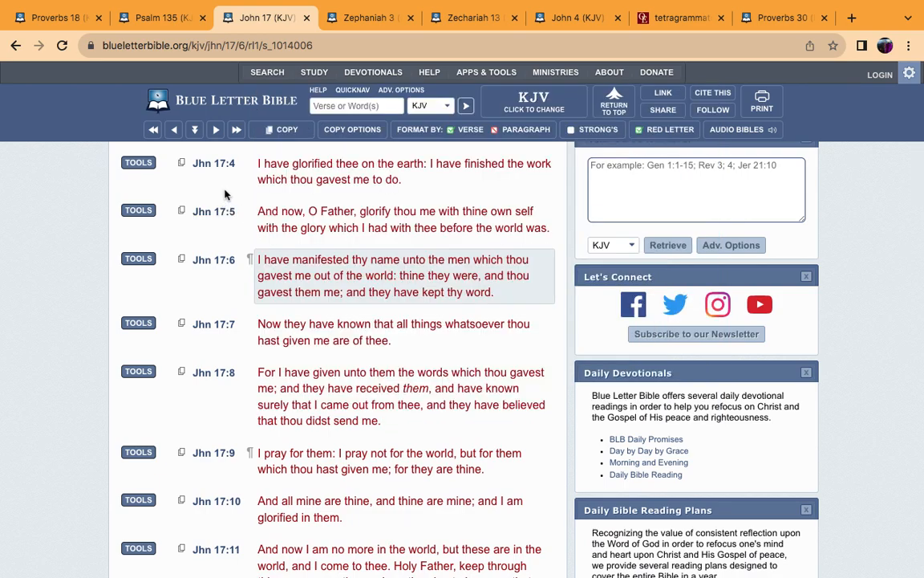
pyautogui.moveTo(224, 243)
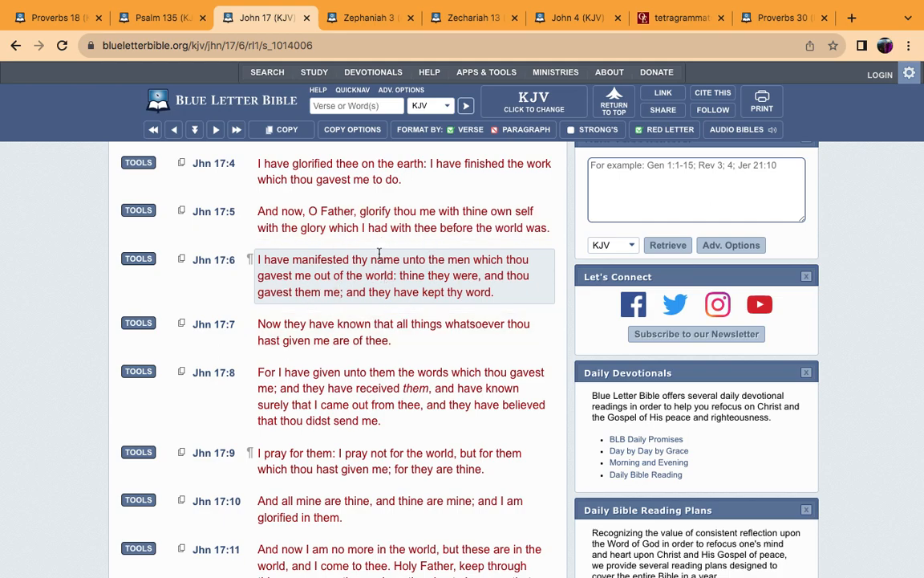
pyautogui.moveTo(323, 259)
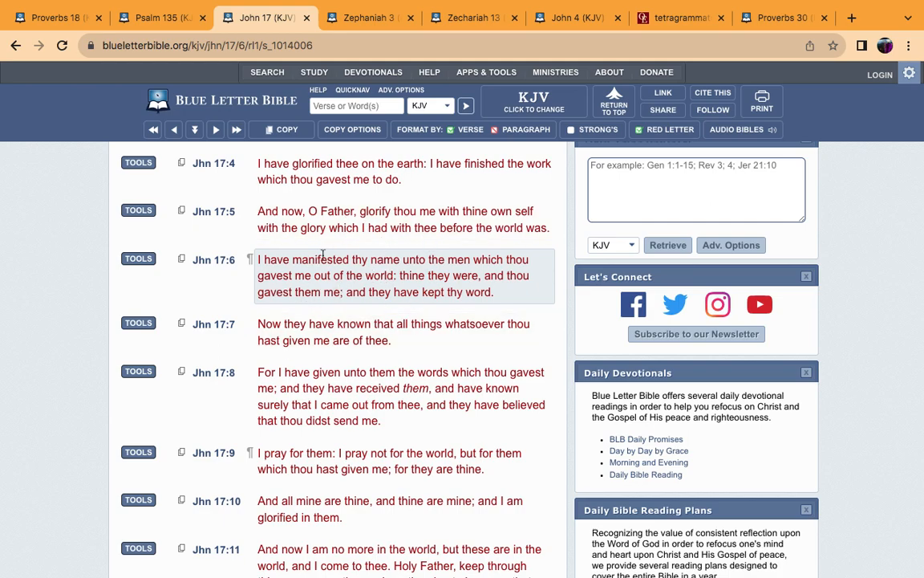
pyautogui.moveTo(429, 281)
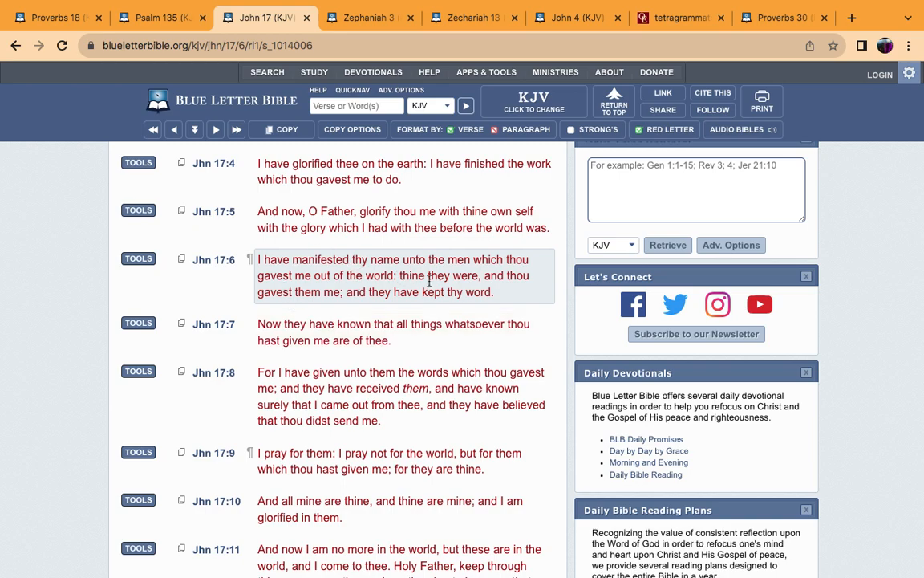
pyautogui.moveTo(437, 289)
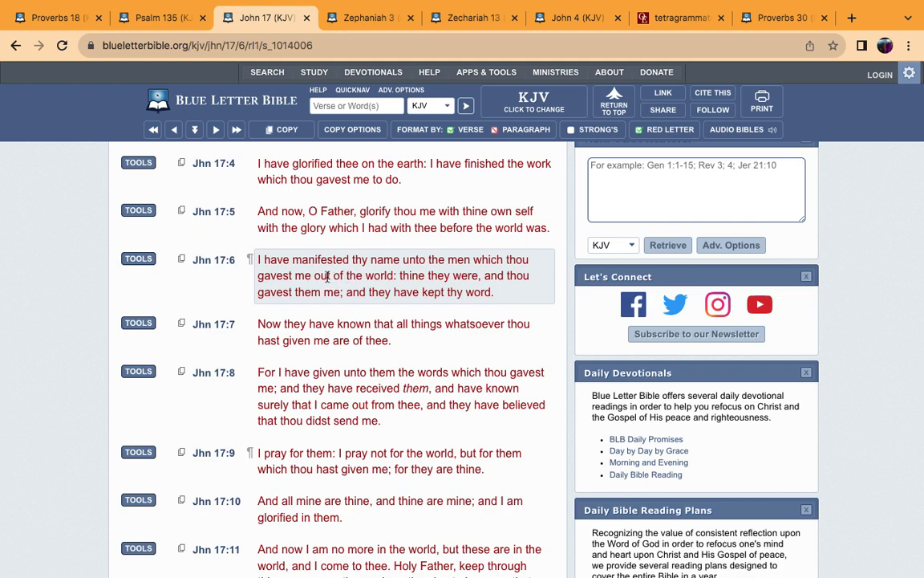
pyautogui.moveTo(326, 276)
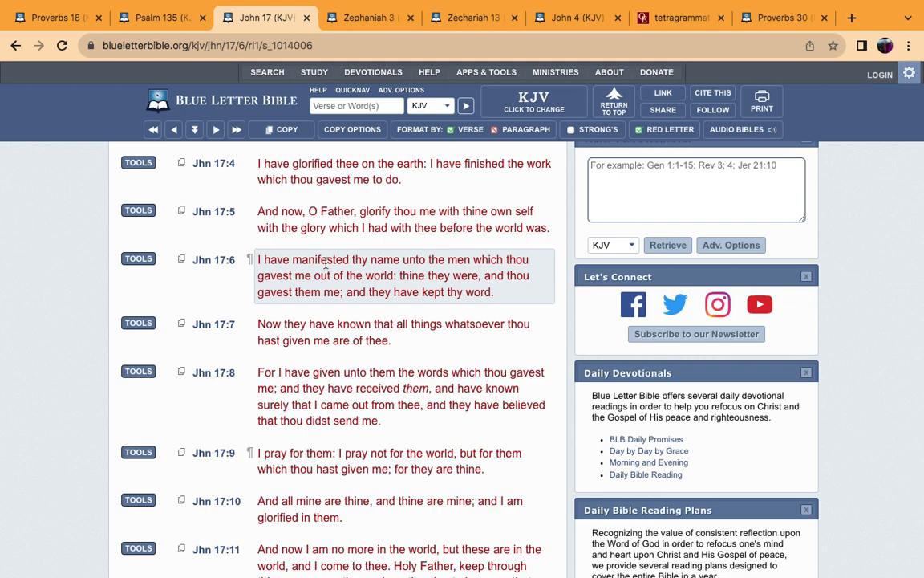
pyautogui.moveTo(340, 270)
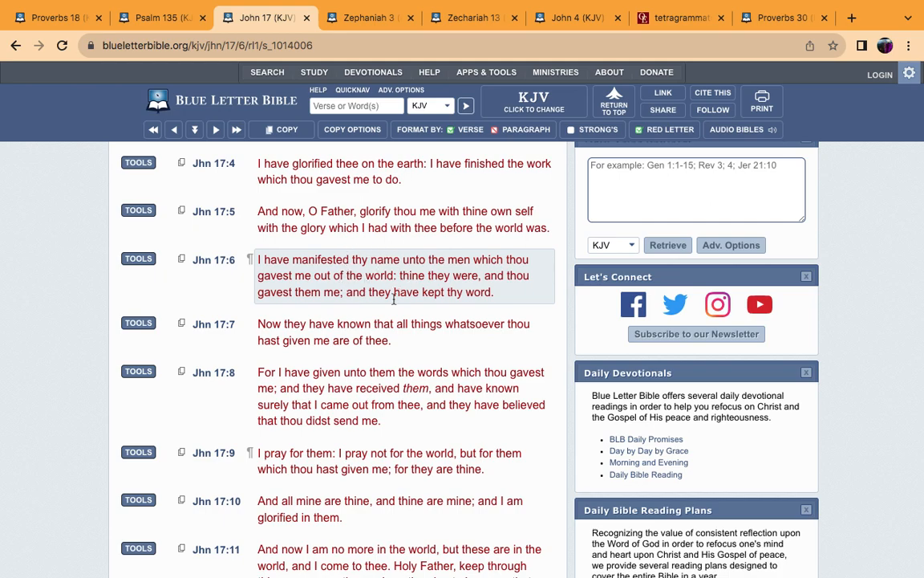
pyautogui.moveTo(393, 288)
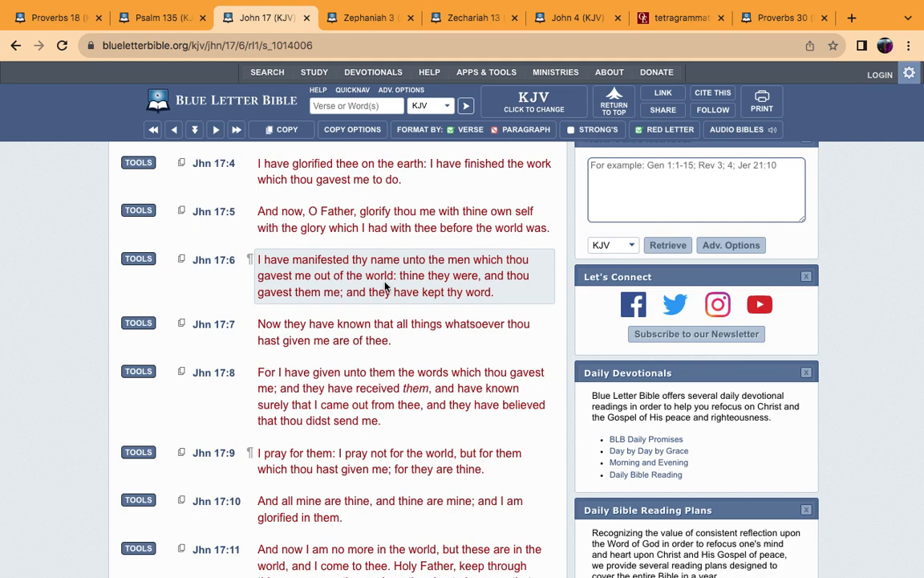
pyautogui.moveTo(343, 293)
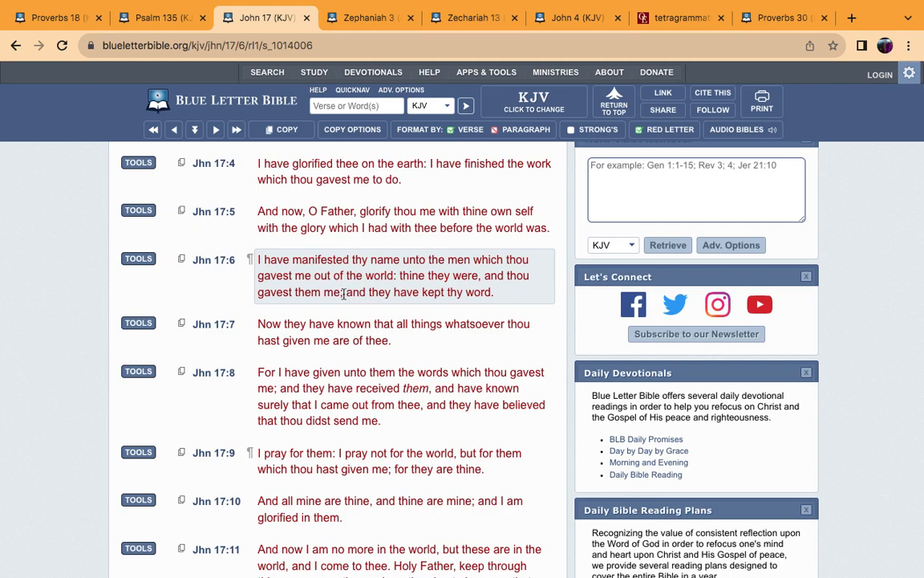
pyautogui.click(370, 18)
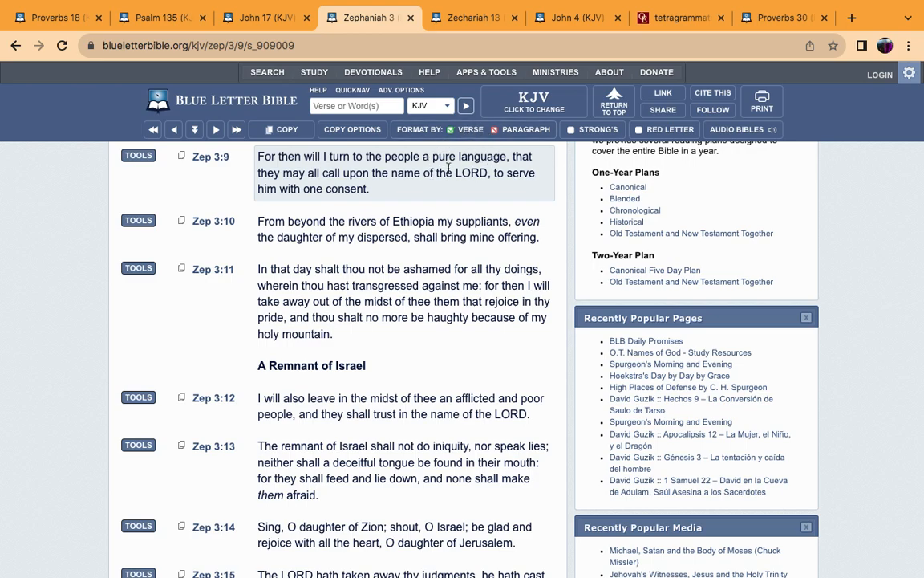
pyautogui.moveTo(451, 168)
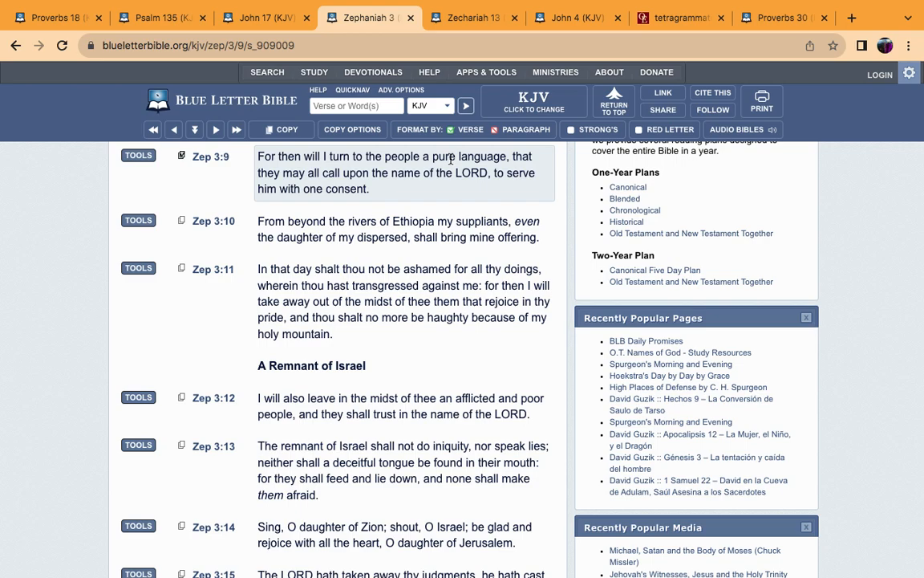
pyautogui.moveTo(495, 171)
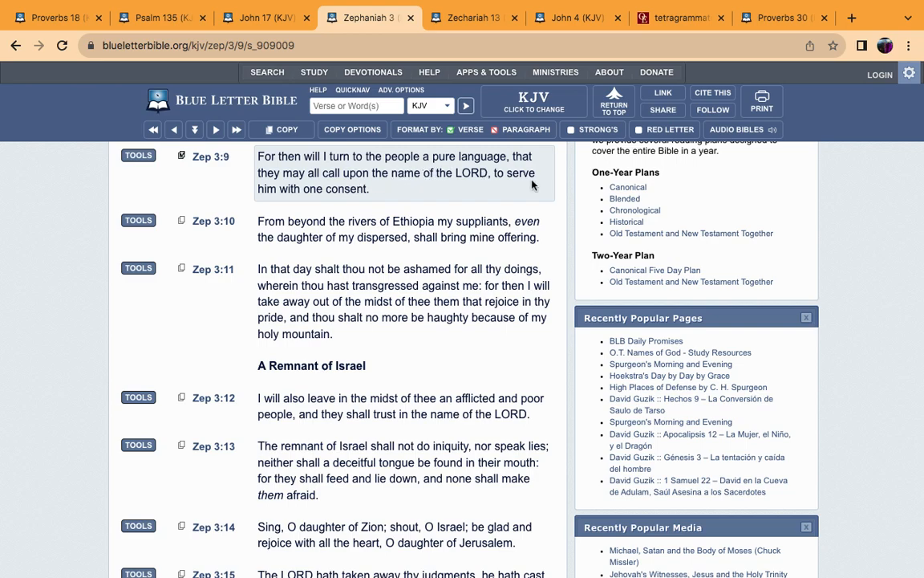
pyautogui.moveTo(382, 186)
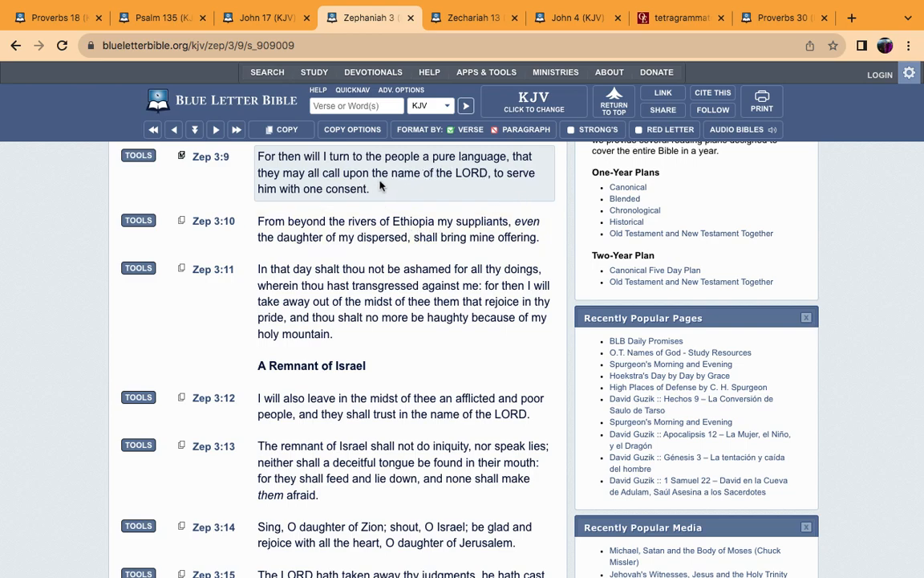
pyautogui.moveTo(347, 189)
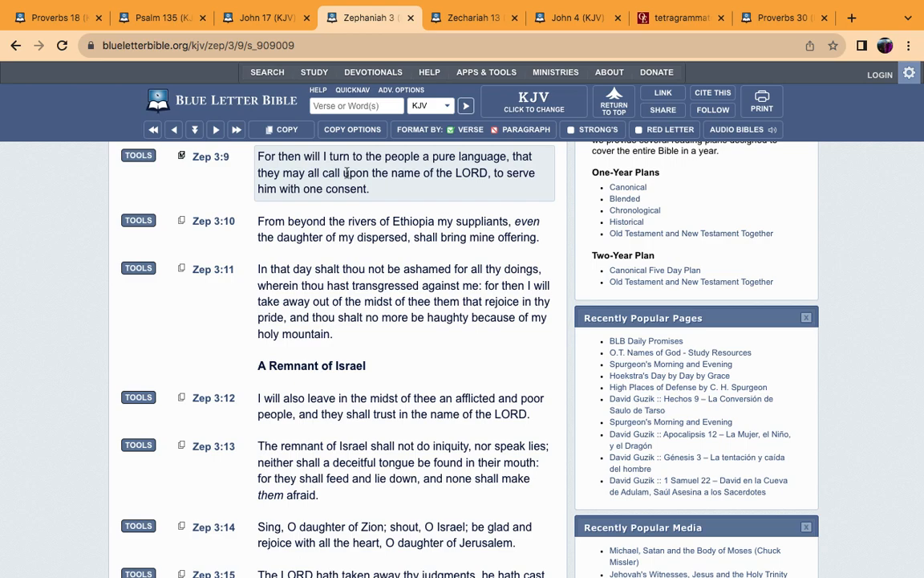
pyautogui.moveTo(412, 170)
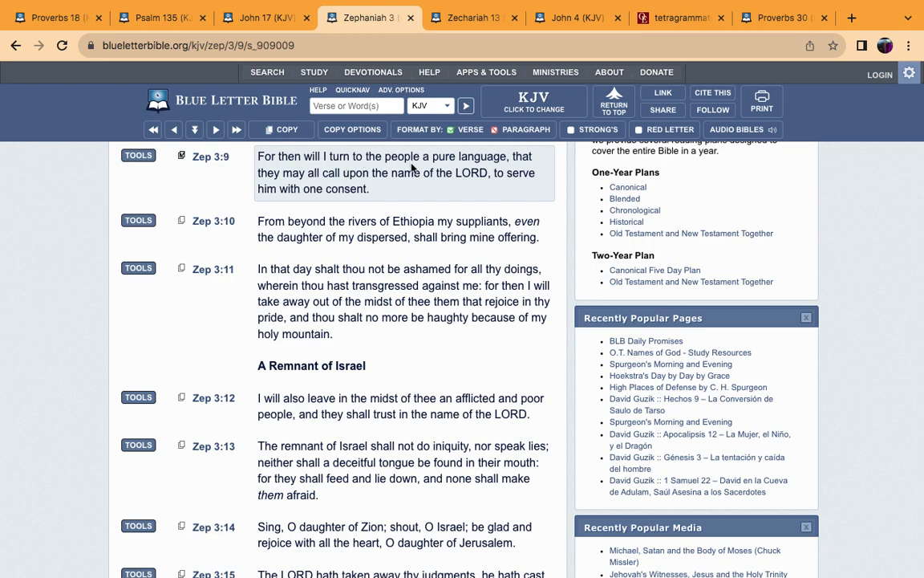
pyautogui.moveTo(383, 166)
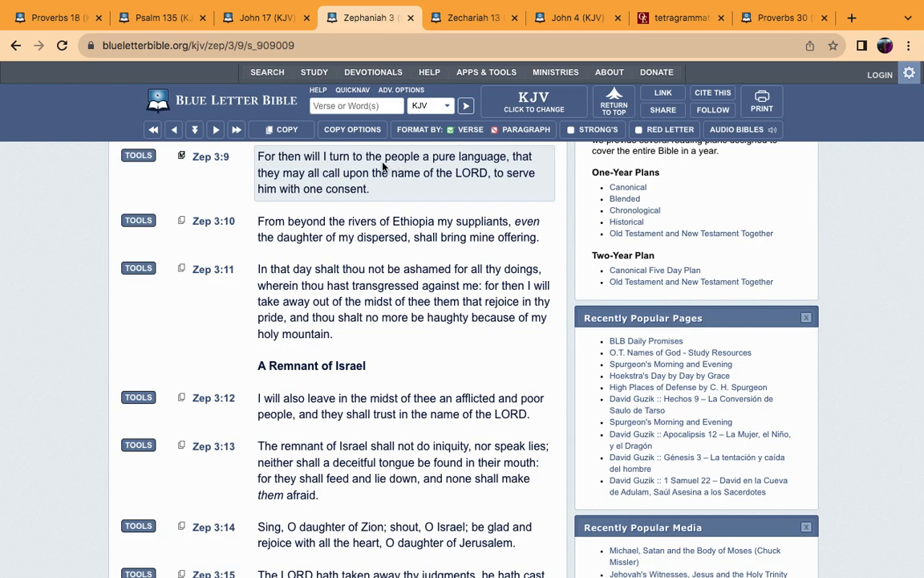
pyautogui.moveTo(434, 169)
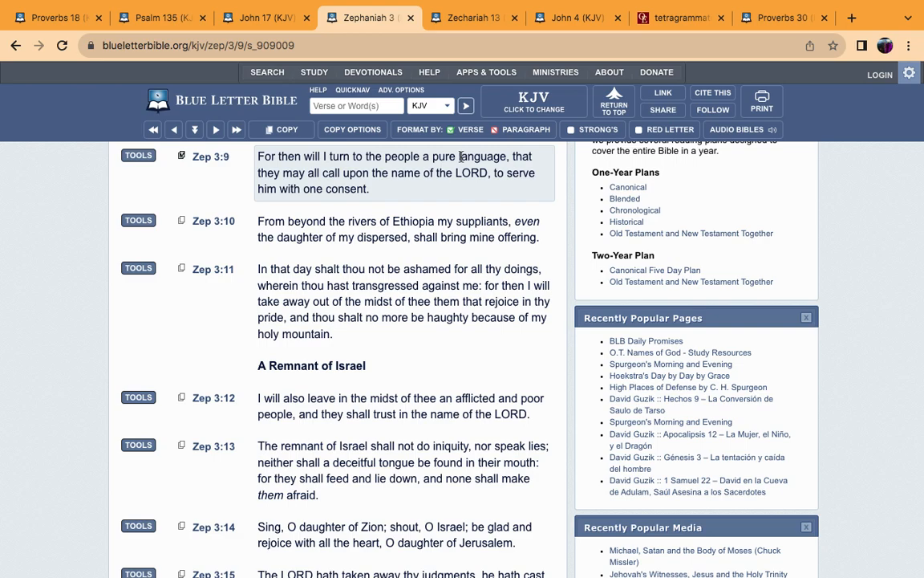
pyautogui.moveTo(461, 158)
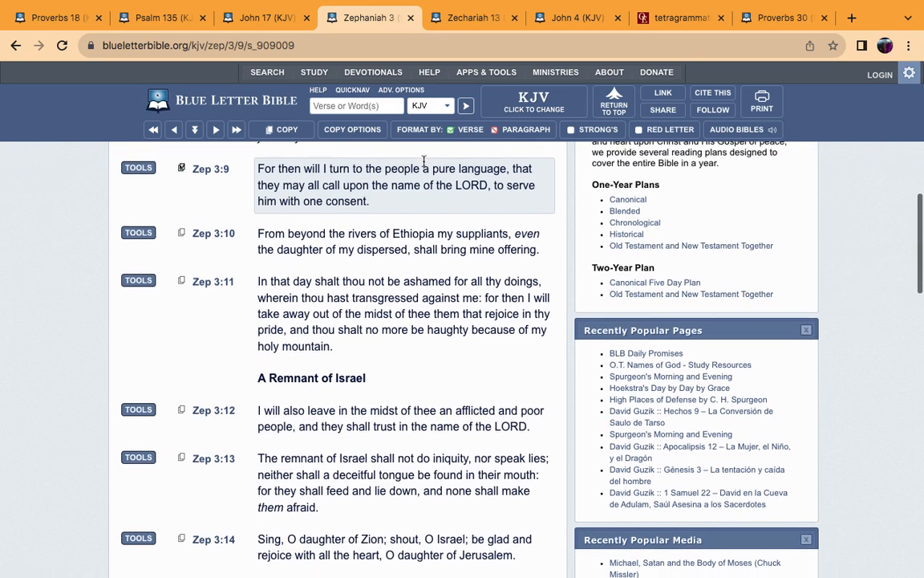
# Step: Switch to the Zechariah 13 KJV tab, showing verses 8 and 9
pyautogui.click(473, 17)
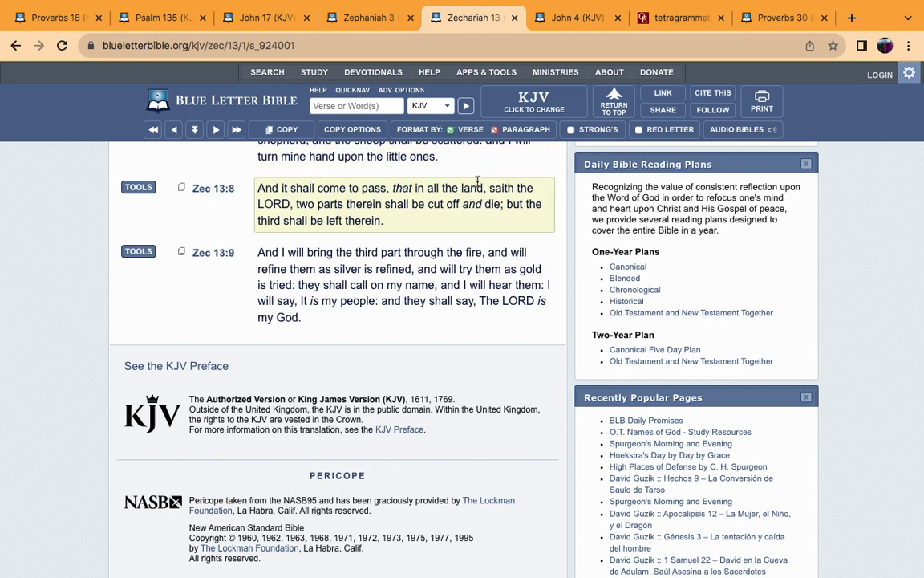
pyautogui.moveTo(472, 187)
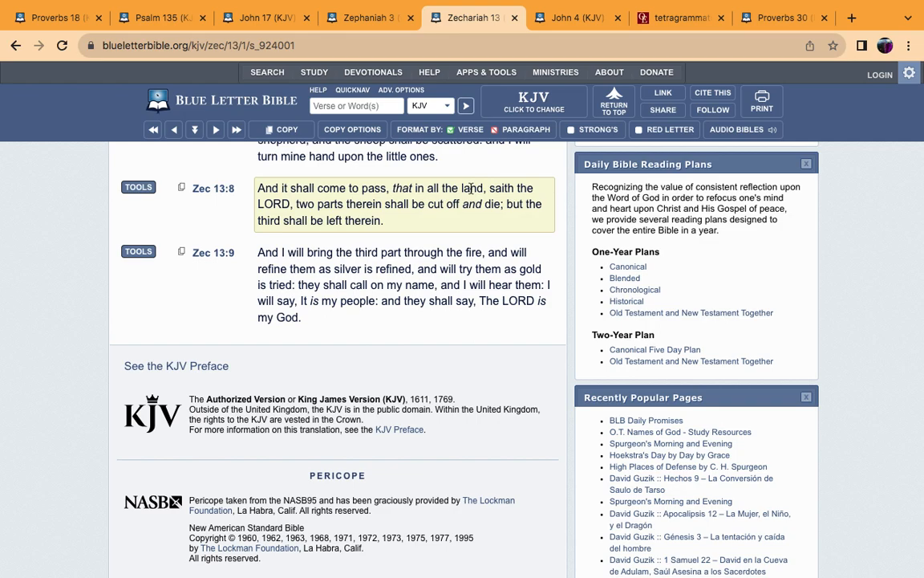
pyautogui.moveTo(464, 195)
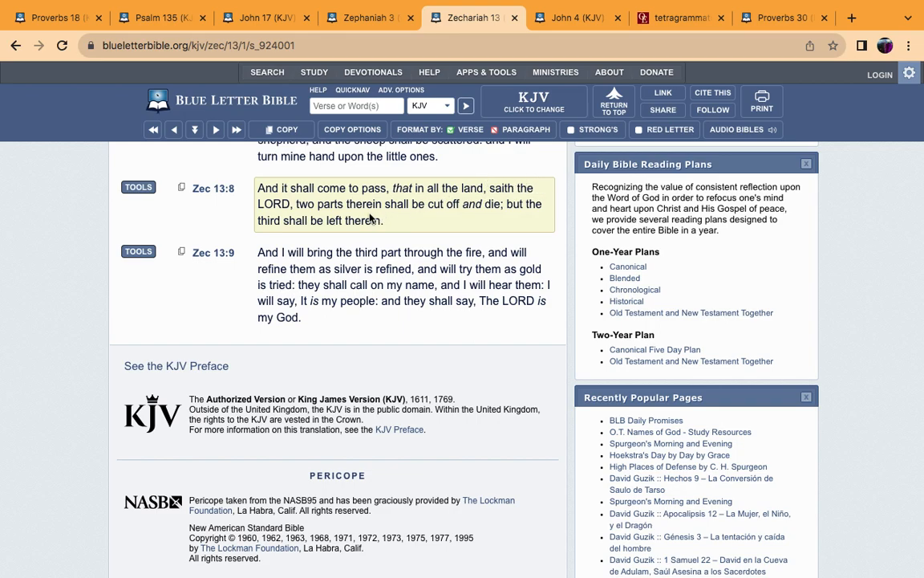
pyautogui.moveTo(520, 216)
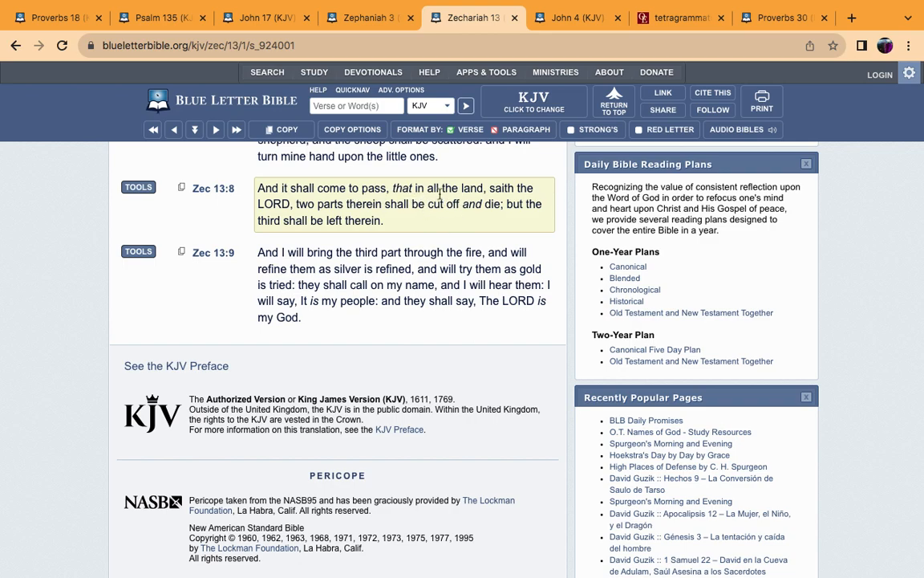
pyautogui.moveTo(446, 210)
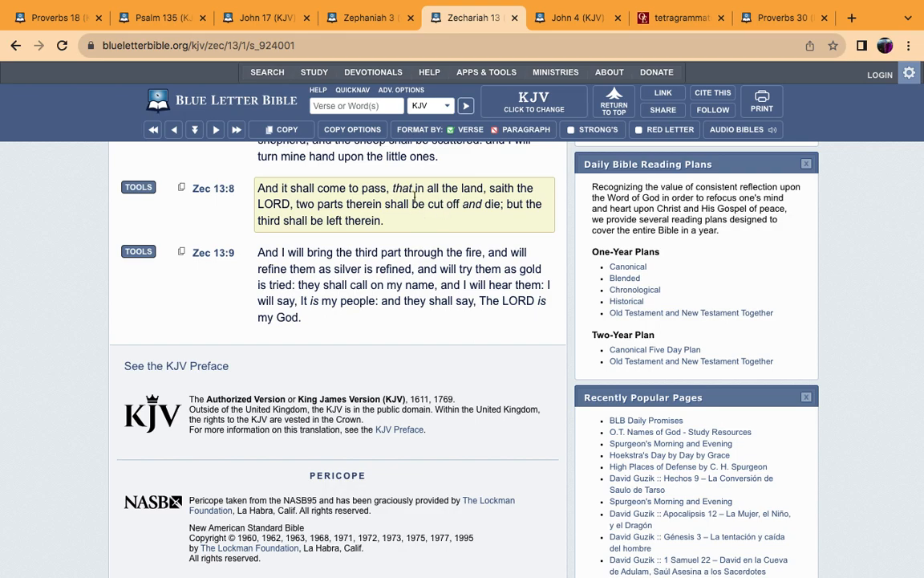
pyautogui.moveTo(410, 218)
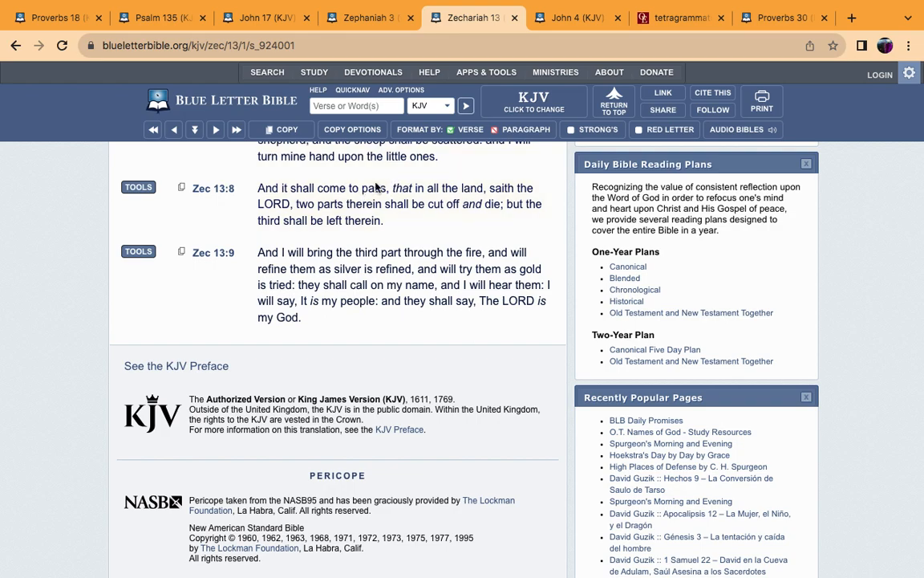
pyautogui.click(361, 204)
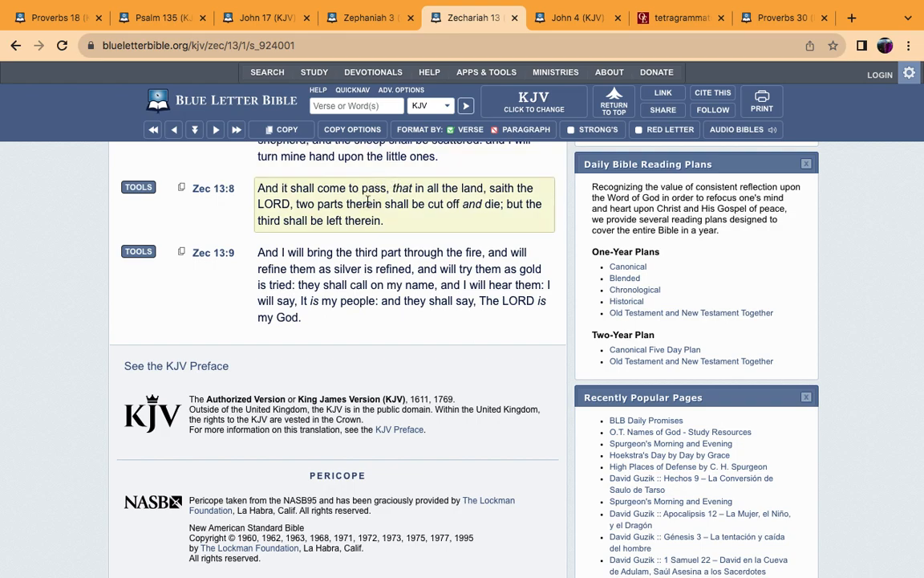
pyautogui.moveTo(361, 201)
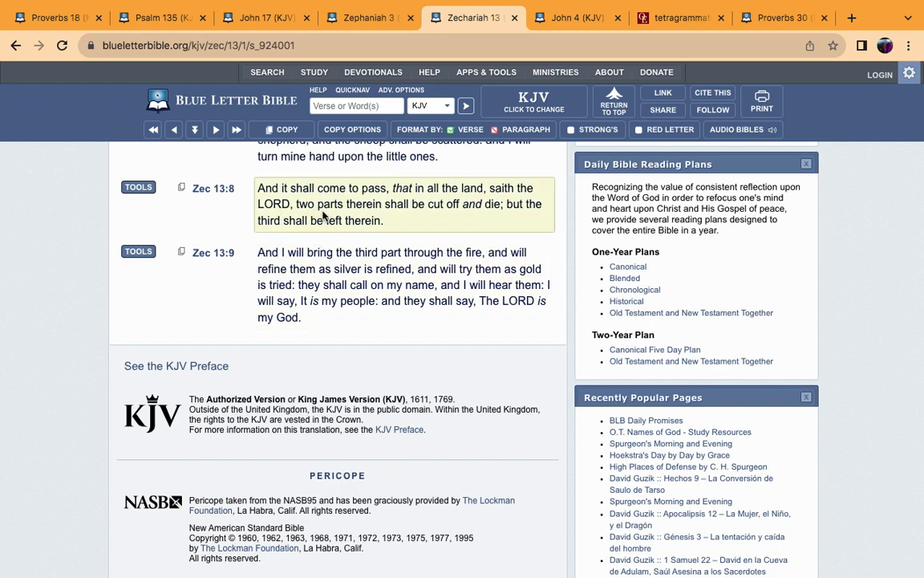
pyautogui.moveTo(323, 214)
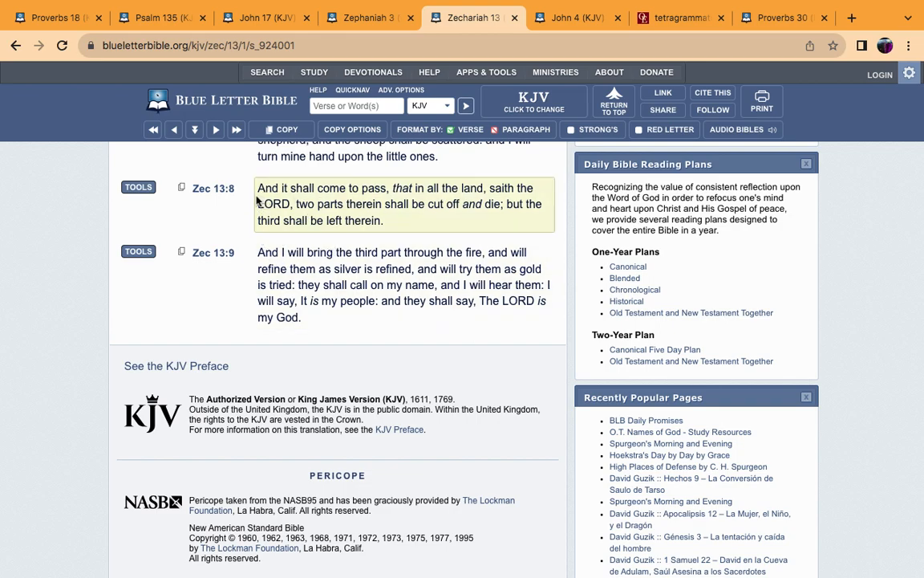
pyautogui.moveTo(248, 202)
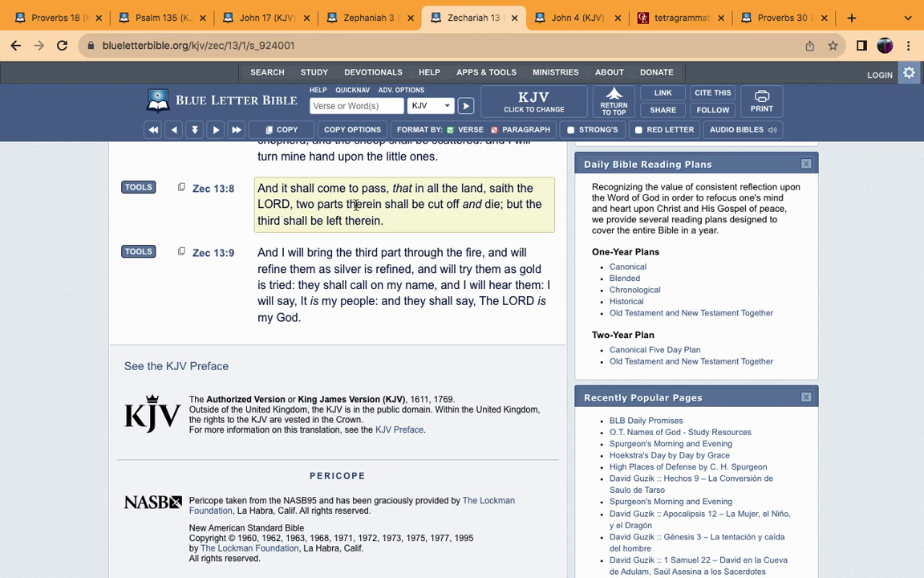
pyautogui.moveTo(360, 217)
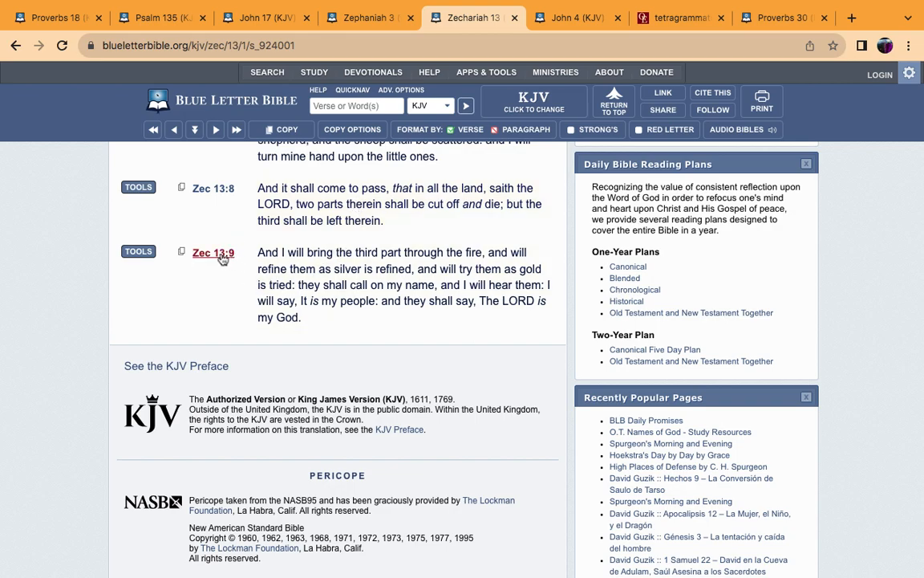
pyautogui.click(213, 252)
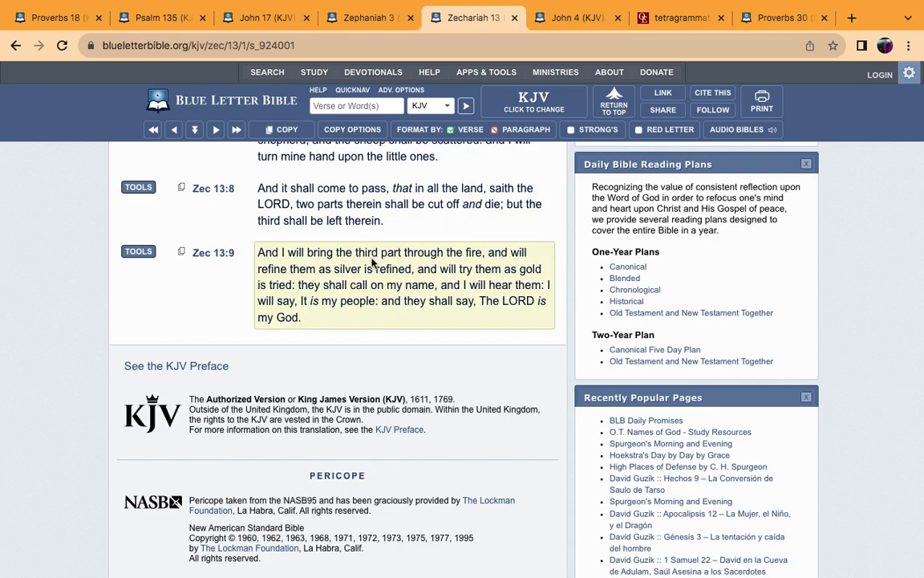
pyautogui.moveTo(417, 247)
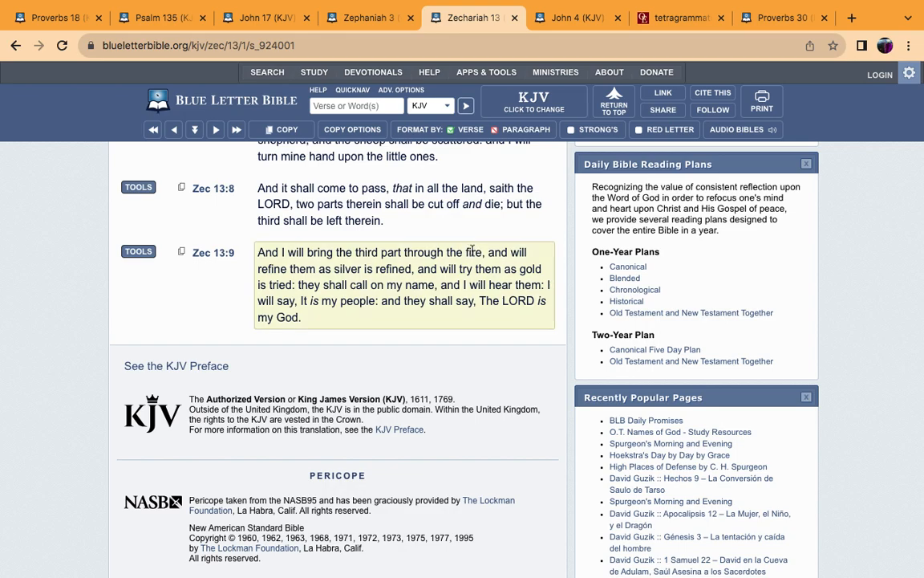
pyautogui.moveTo(472, 252)
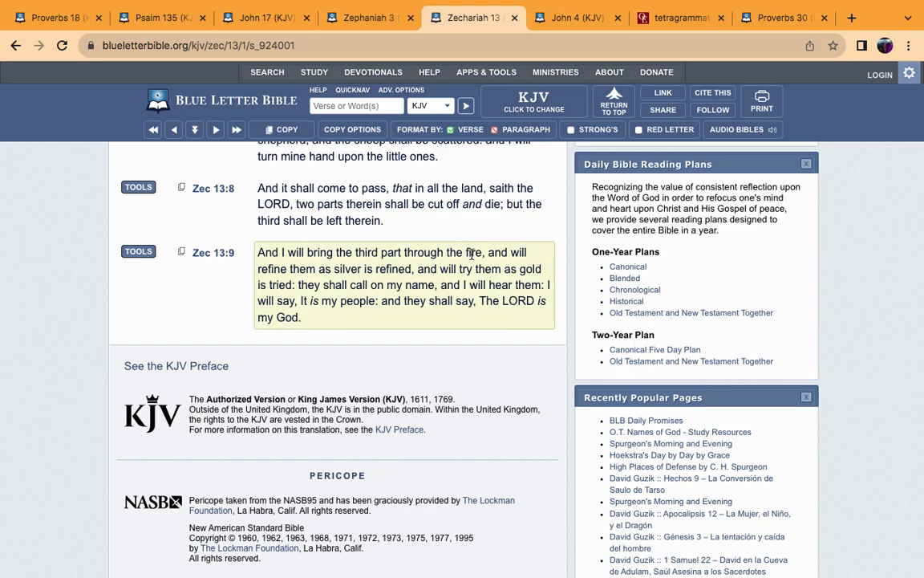
pyautogui.moveTo(470, 252)
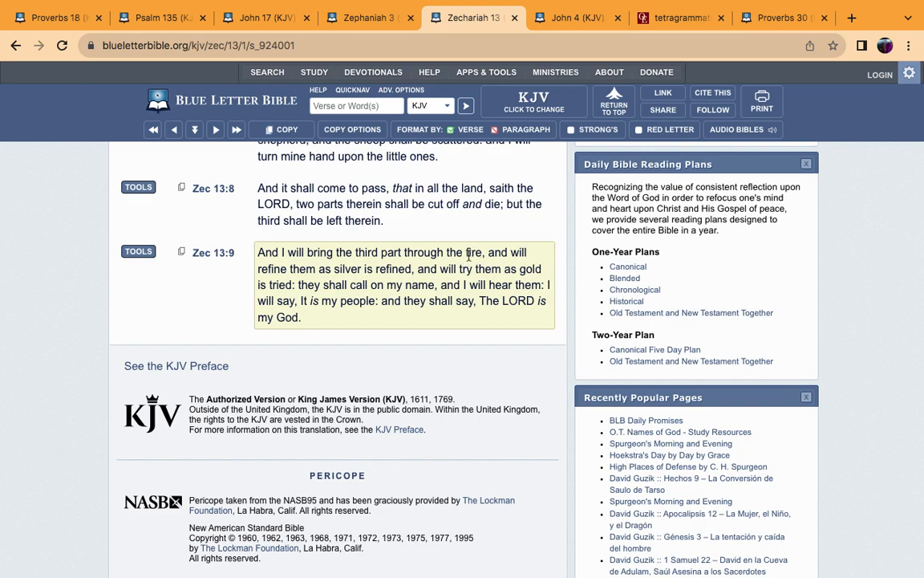
pyautogui.moveTo(455, 247)
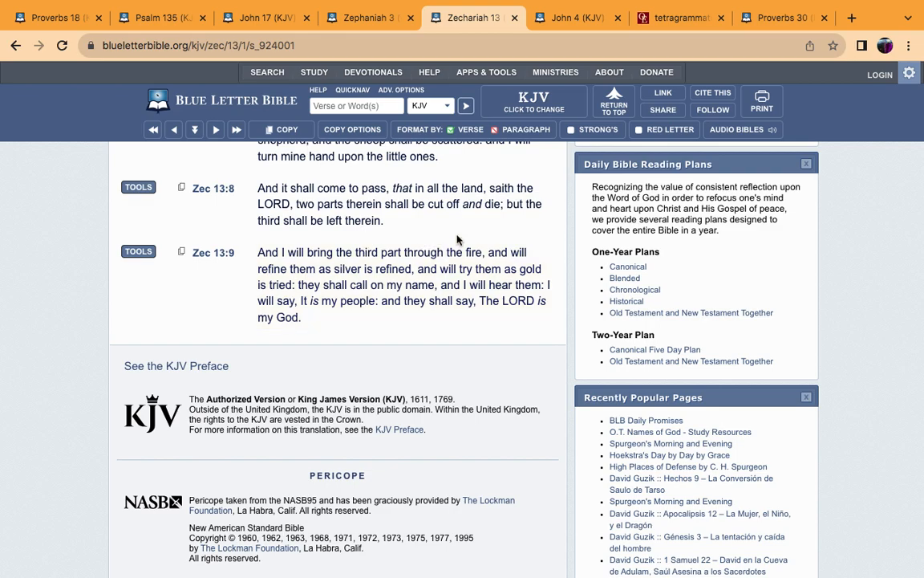
pyautogui.click(402, 284)
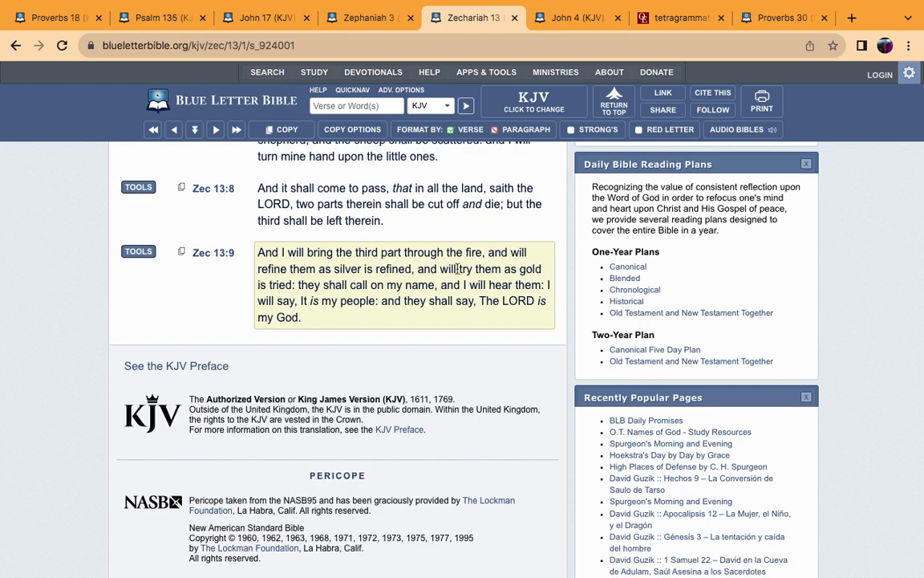
pyautogui.moveTo(298, 289)
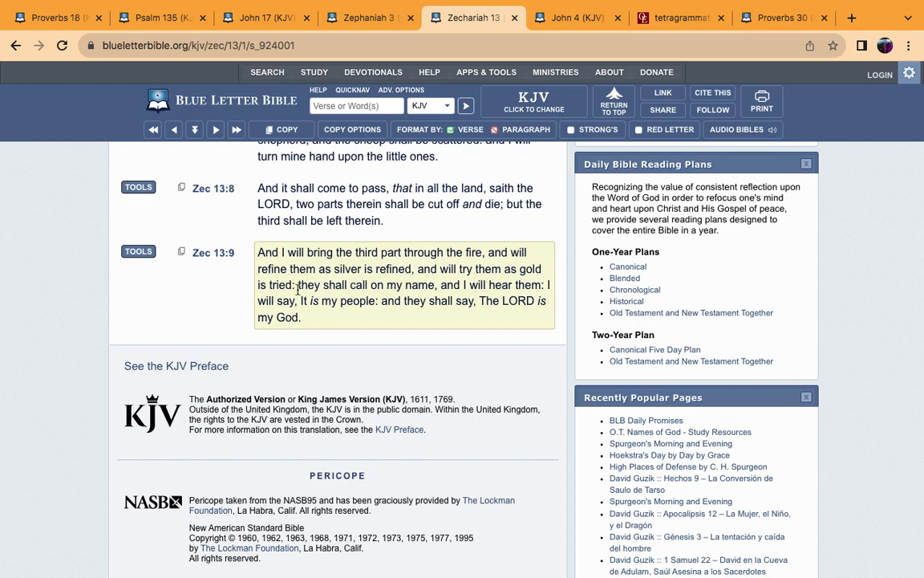
pyautogui.moveTo(286, 265)
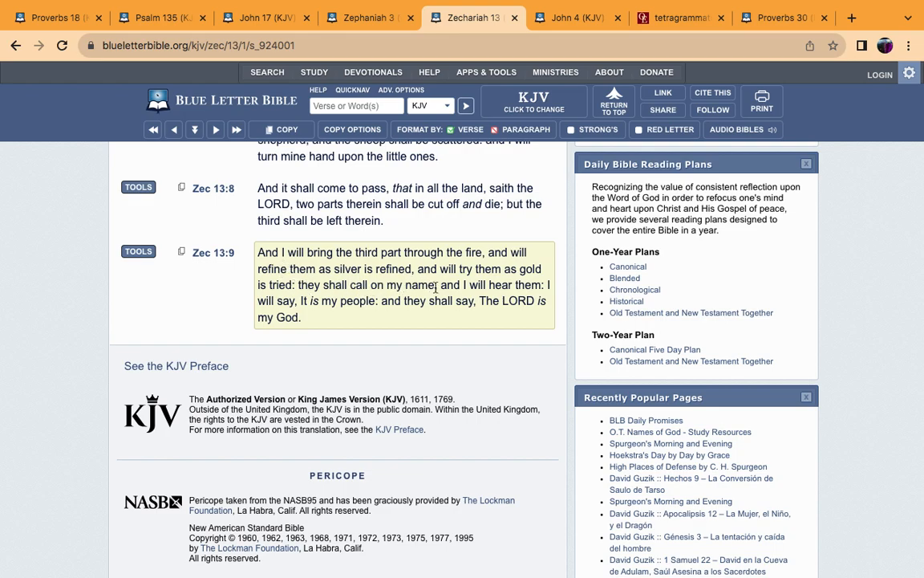
pyautogui.moveTo(406, 319)
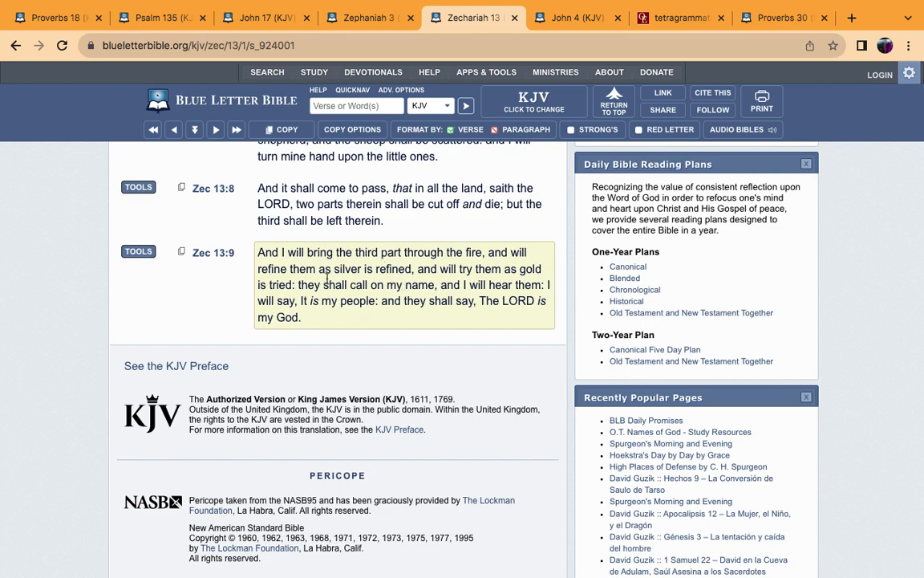
pyautogui.moveTo(413, 279)
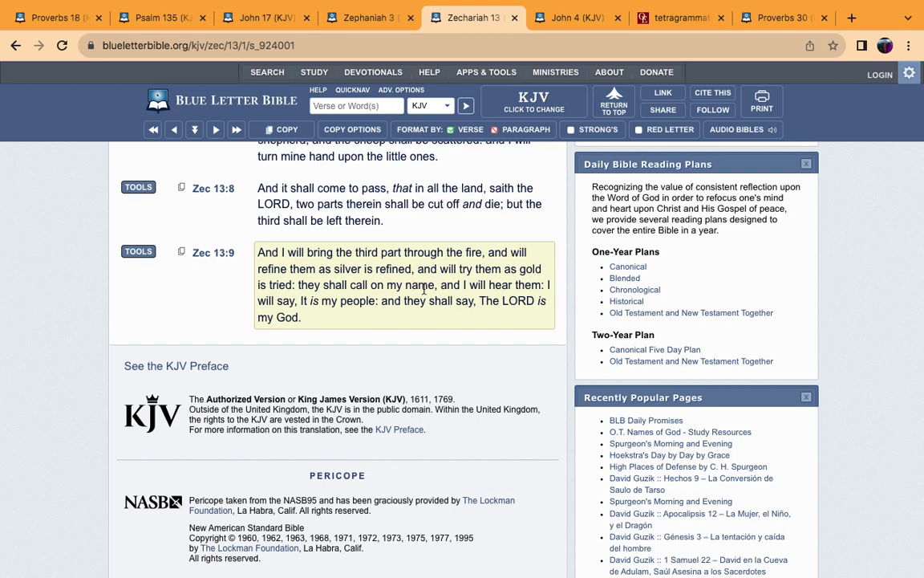
pyautogui.moveTo(416, 300)
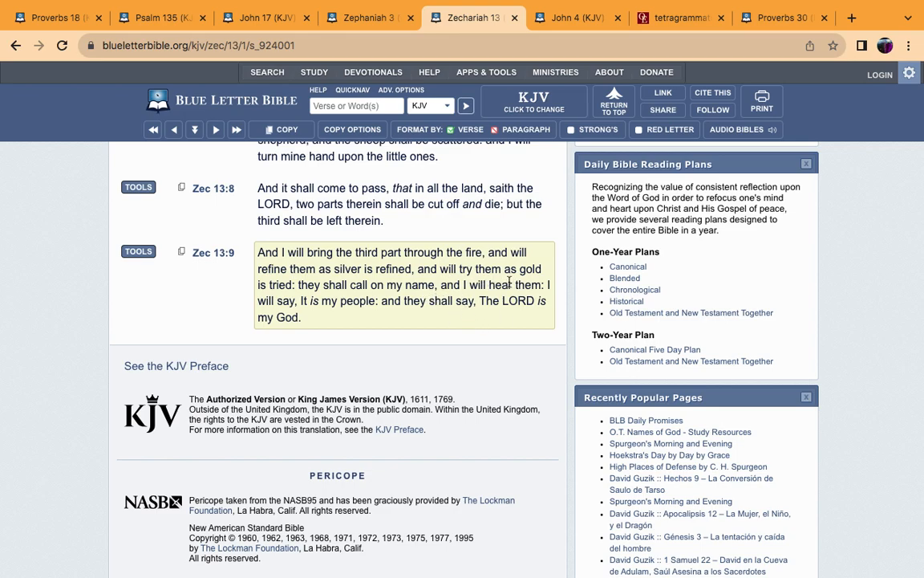
pyautogui.moveTo(541, 298)
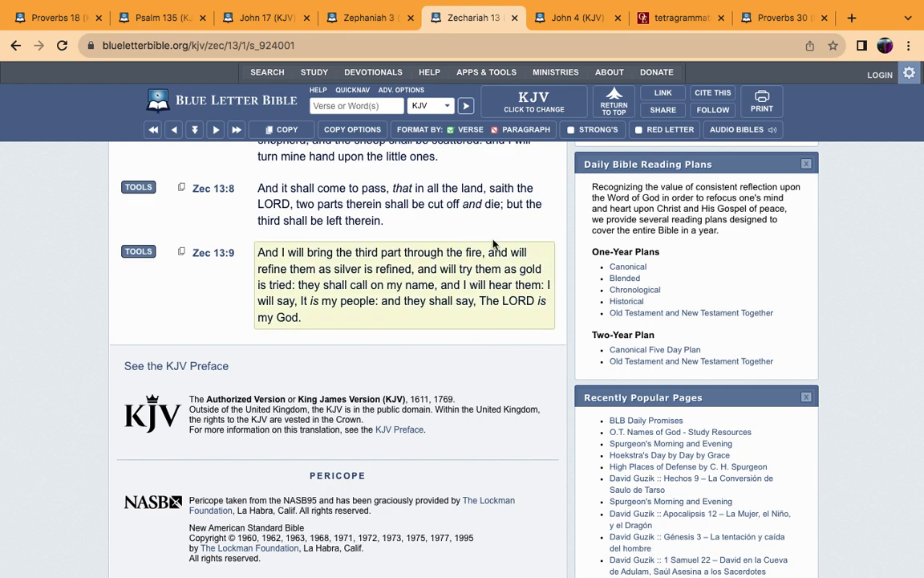
pyautogui.moveTo(415, 287)
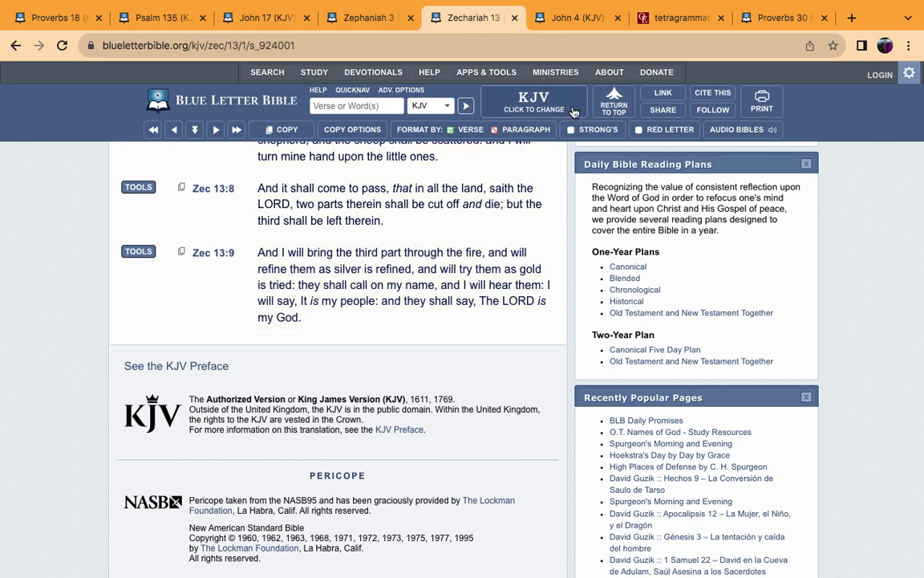
# Step: Switch to the John 4 KJV tab and read verses 21–24 on worshipping in spirit and truth
pyautogui.click(578, 17)
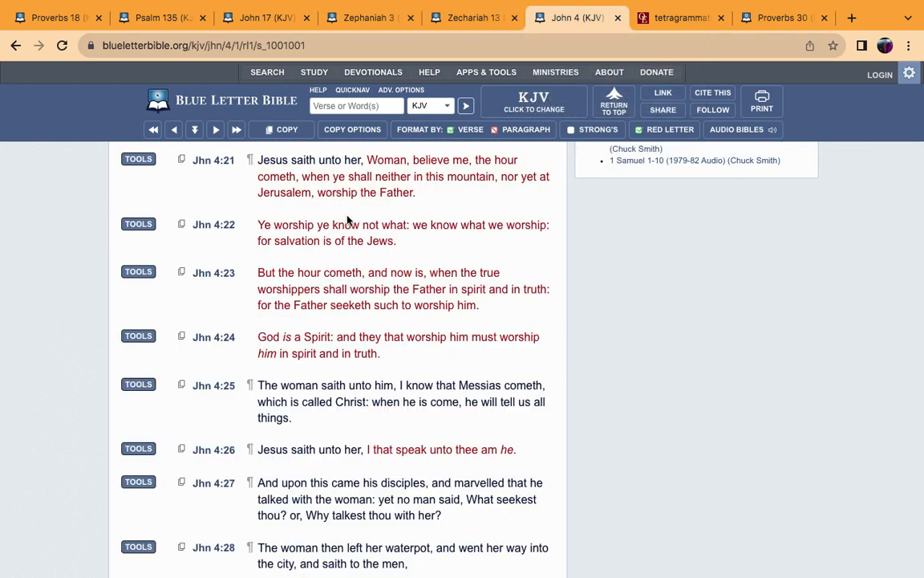
pyautogui.moveTo(235, 198)
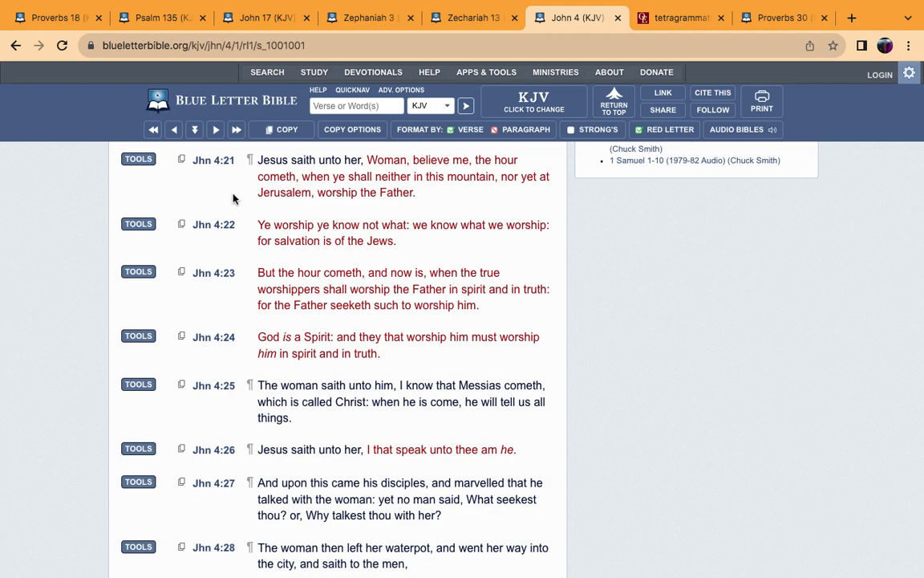
pyautogui.moveTo(233, 188)
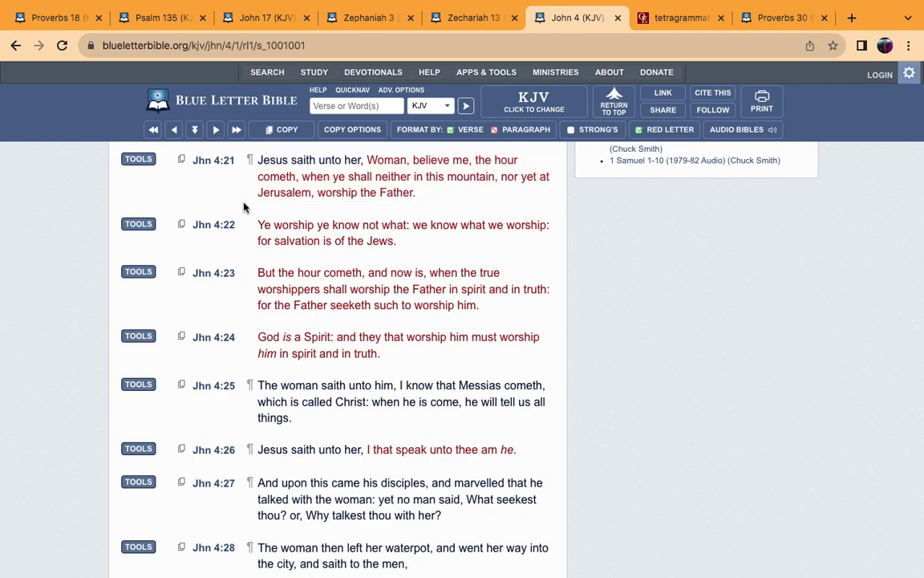
pyautogui.moveTo(247, 198)
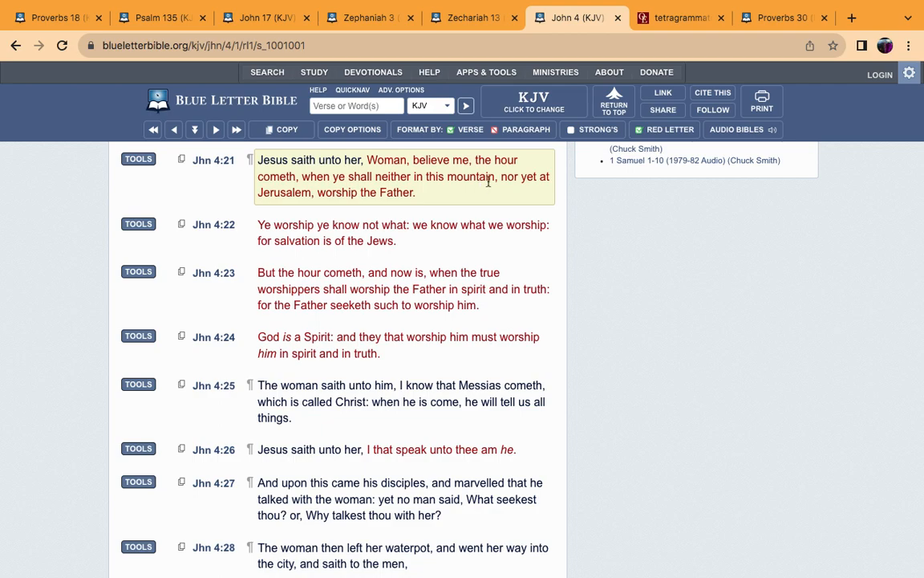
pyautogui.moveTo(301, 198)
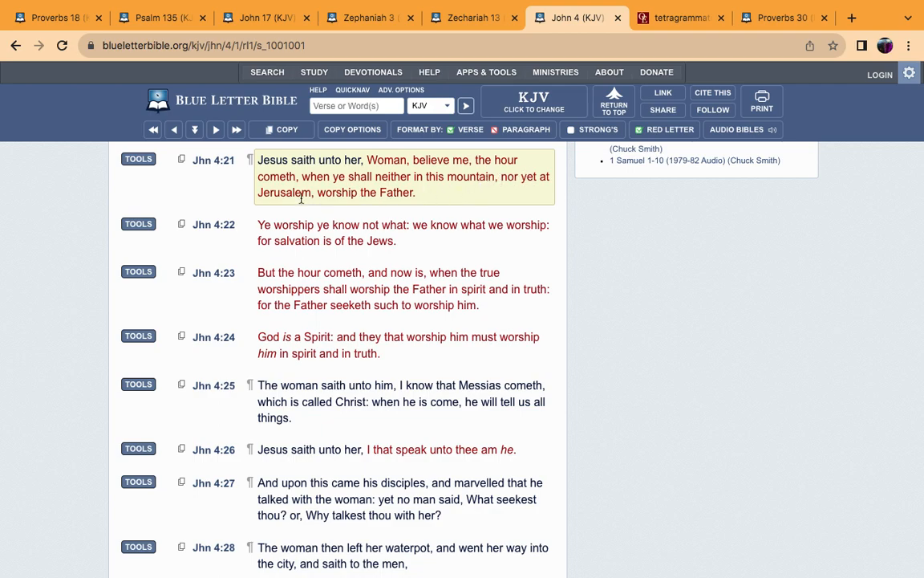
pyautogui.moveTo(442, 193)
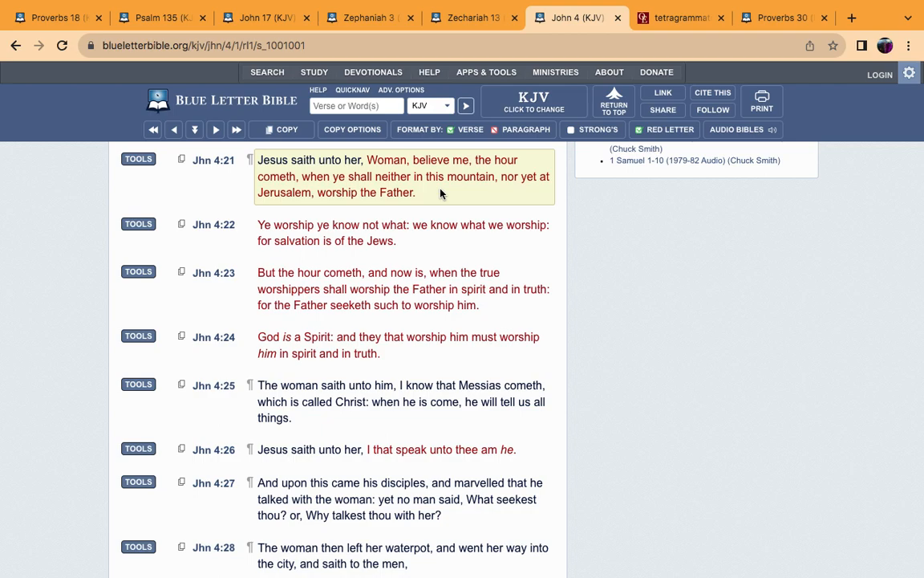
pyautogui.moveTo(389, 170)
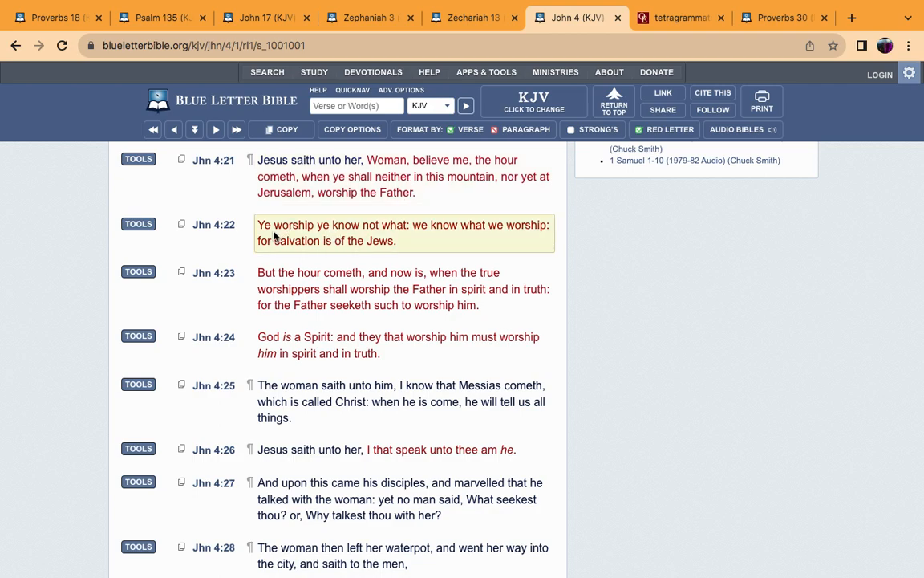
pyautogui.moveTo(434, 236)
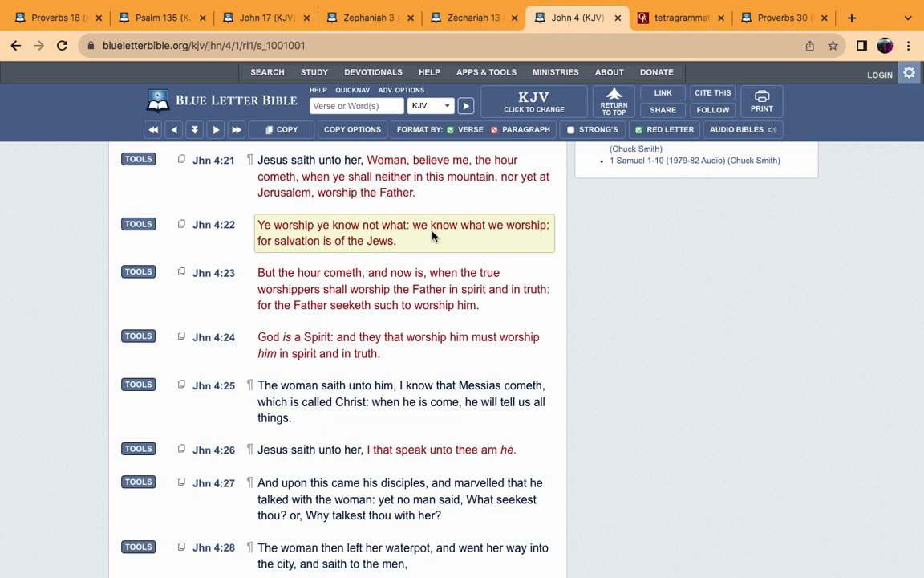
pyautogui.moveTo(408, 254)
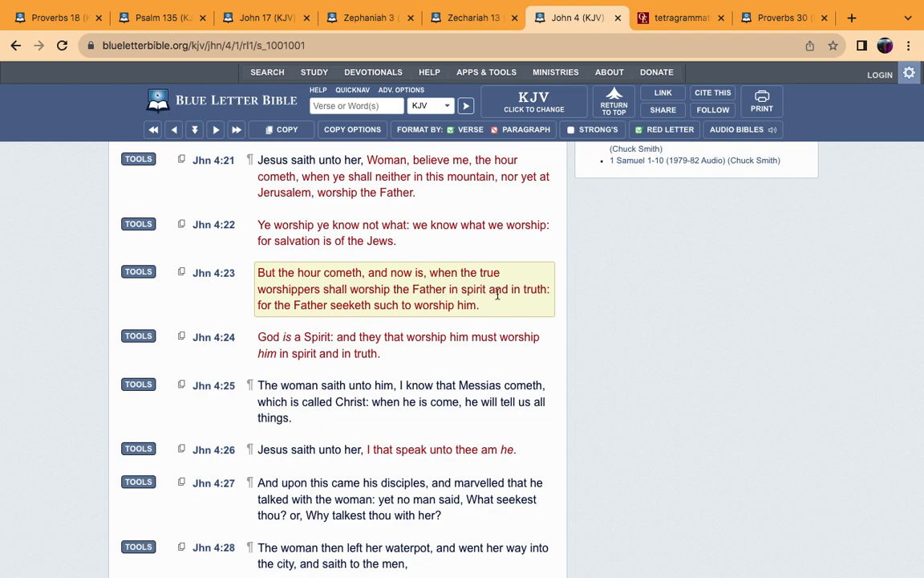
pyautogui.moveTo(321, 320)
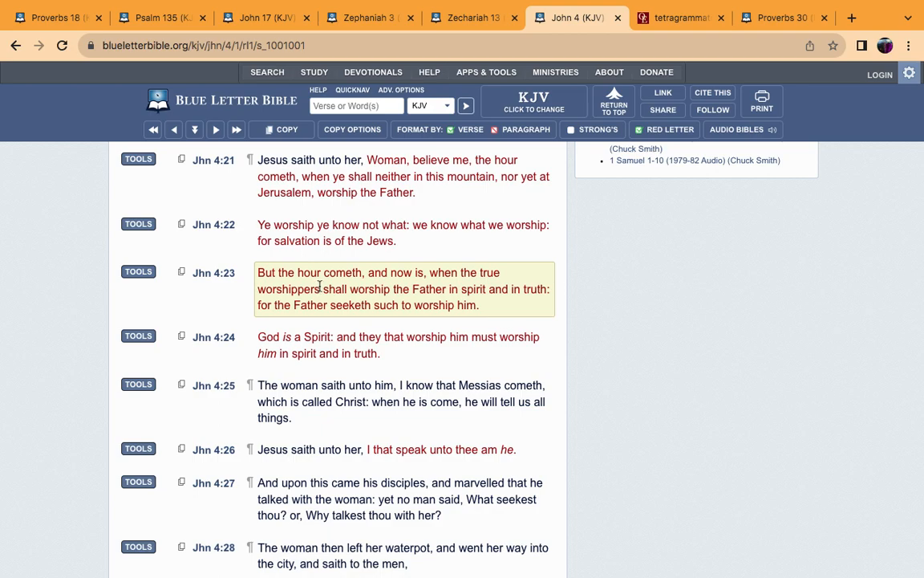
pyautogui.moveTo(321, 285)
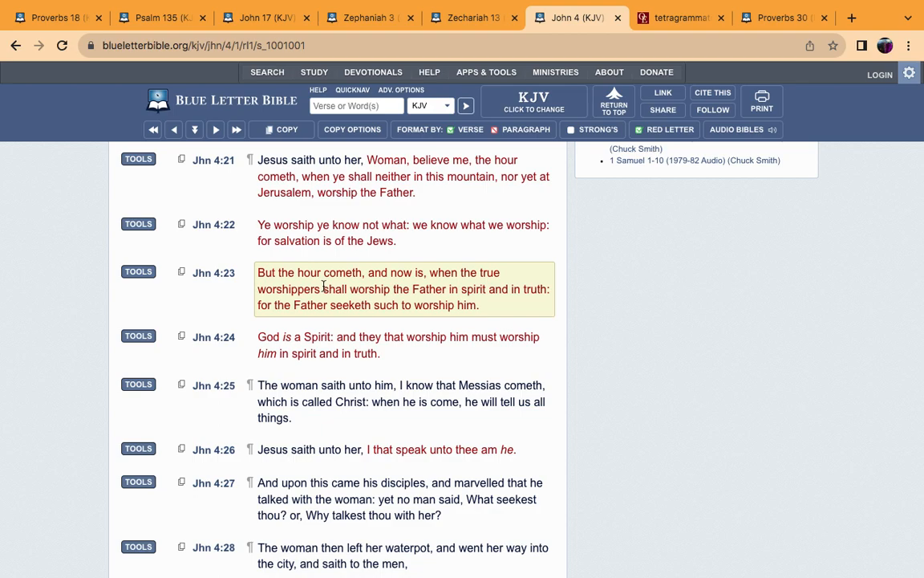
pyautogui.click(349, 345)
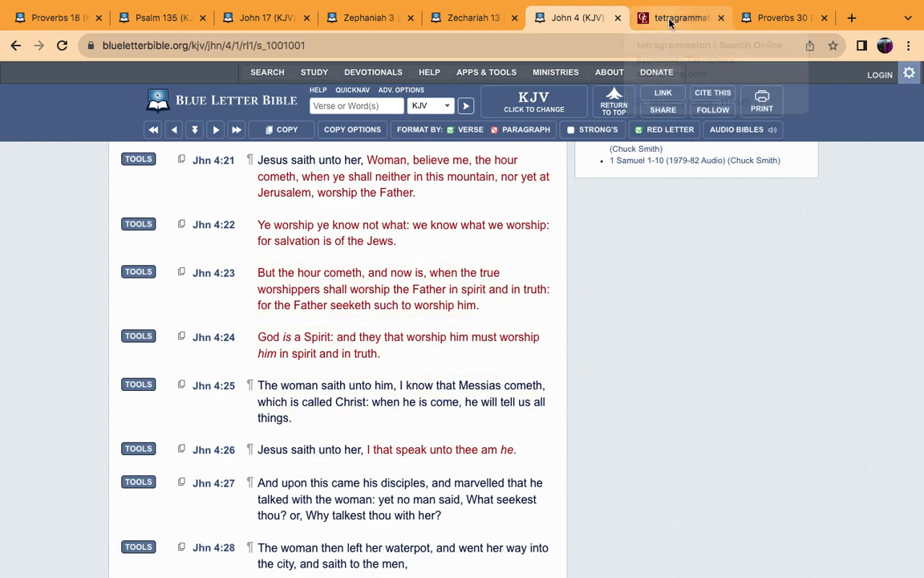
# Step: View the tetragrammaton etymology entry on YHWH and shrink the Chrome window
pyautogui.click(682, 18)
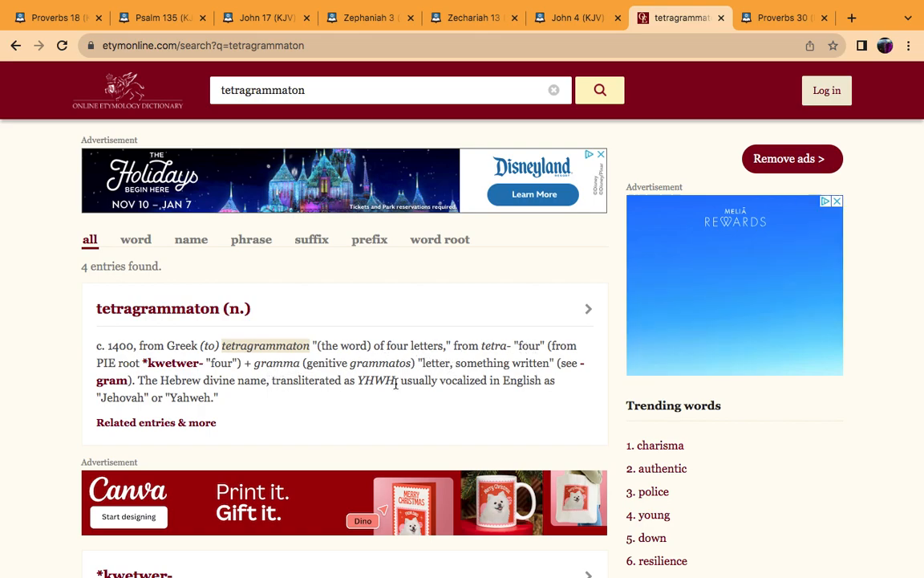
pyautogui.doubleClick(375, 381)
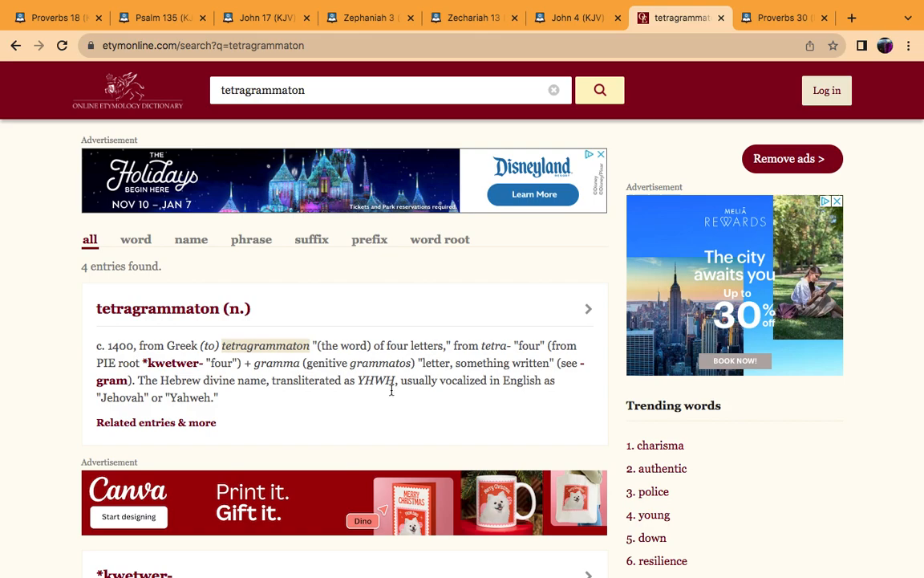
pyautogui.moveTo(339, 400)
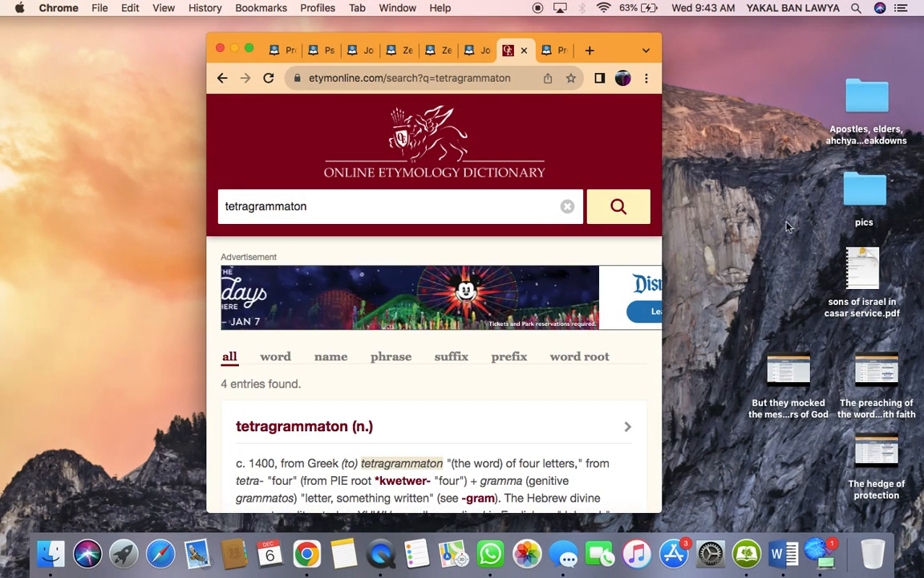
# Step: View the Paleo/Assyrian Hebrew chart from the pics folder, close it, and make the etymology page full screen
pyautogui.doubleClick(865, 190)
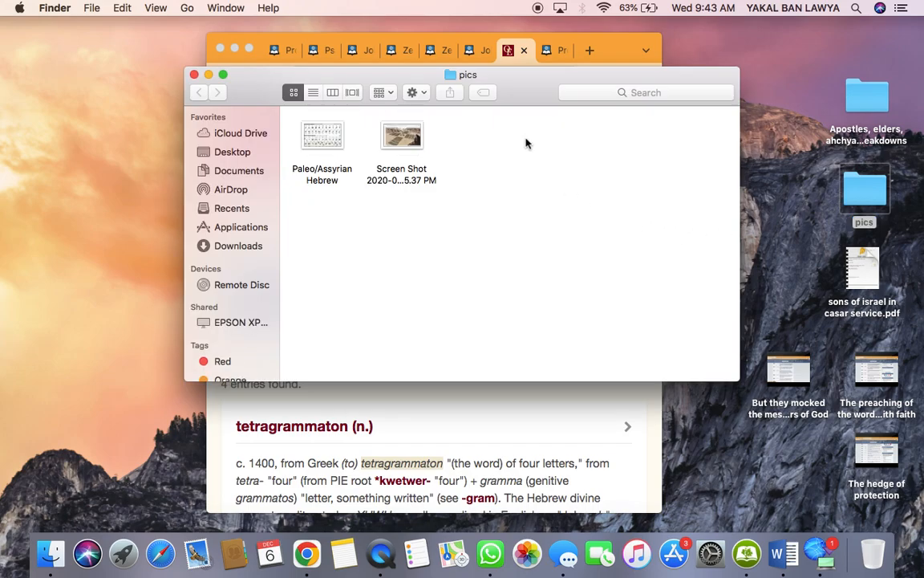
pyautogui.click(321, 135)
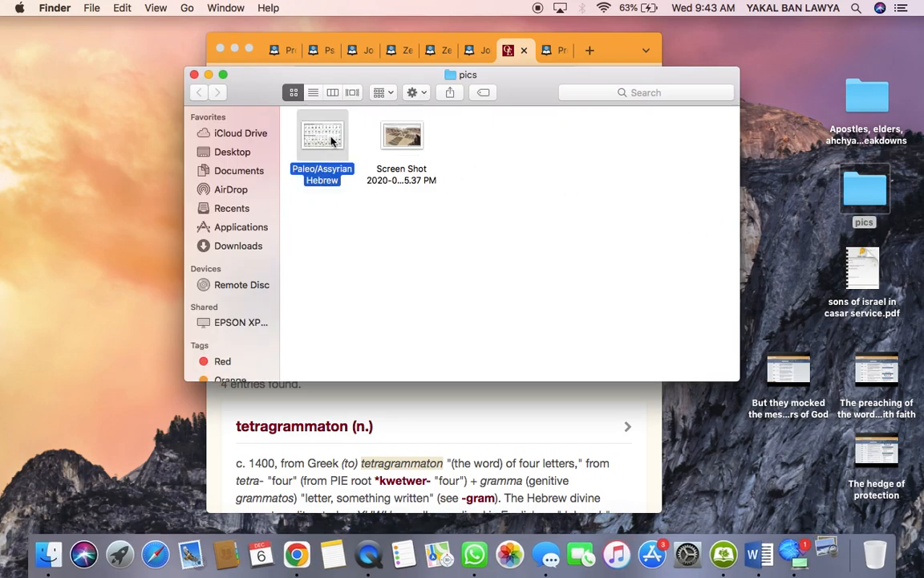
pyautogui.doubleClick(322, 135)
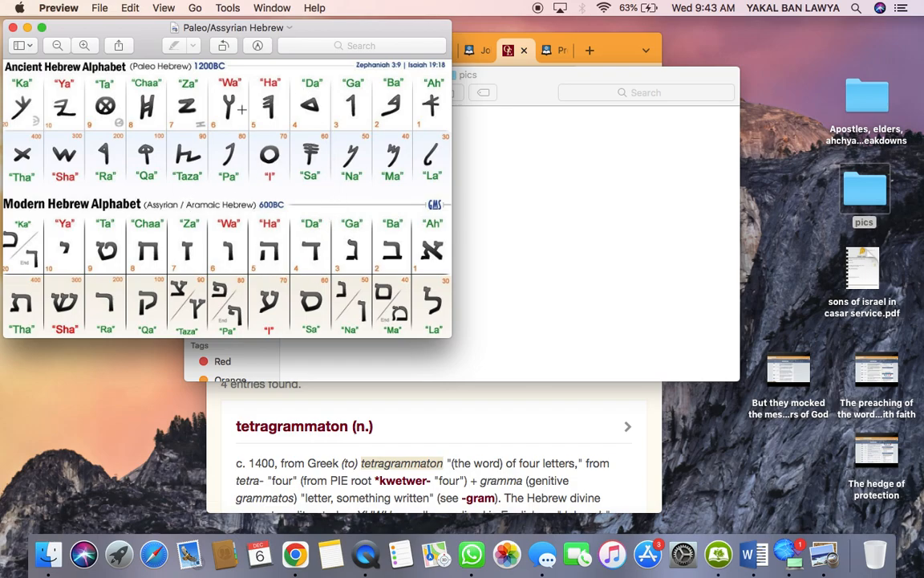
pyautogui.moveTo(288, 121)
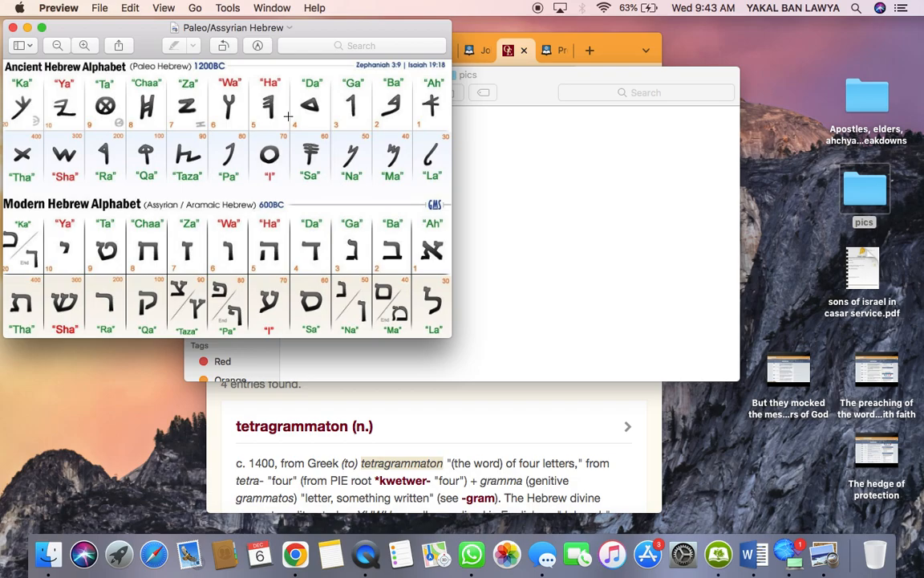
pyautogui.moveTo(431, 102)
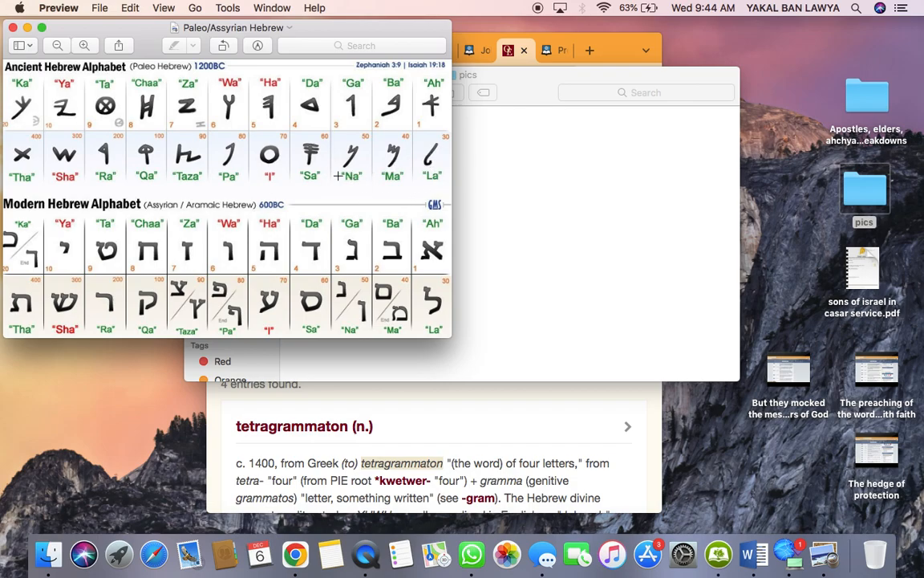
pyautogui.moveTo(212, 165)
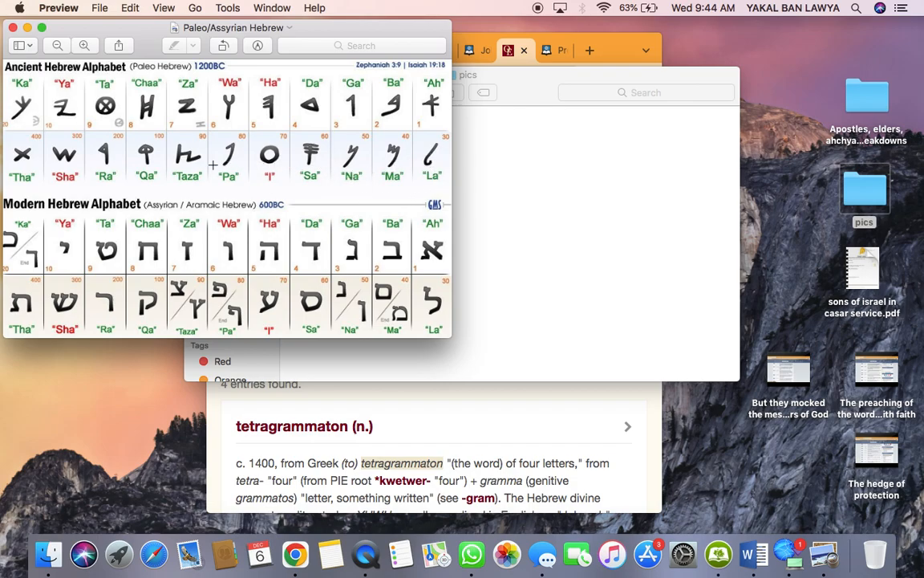
pyautogui.moveTo(56, 171)
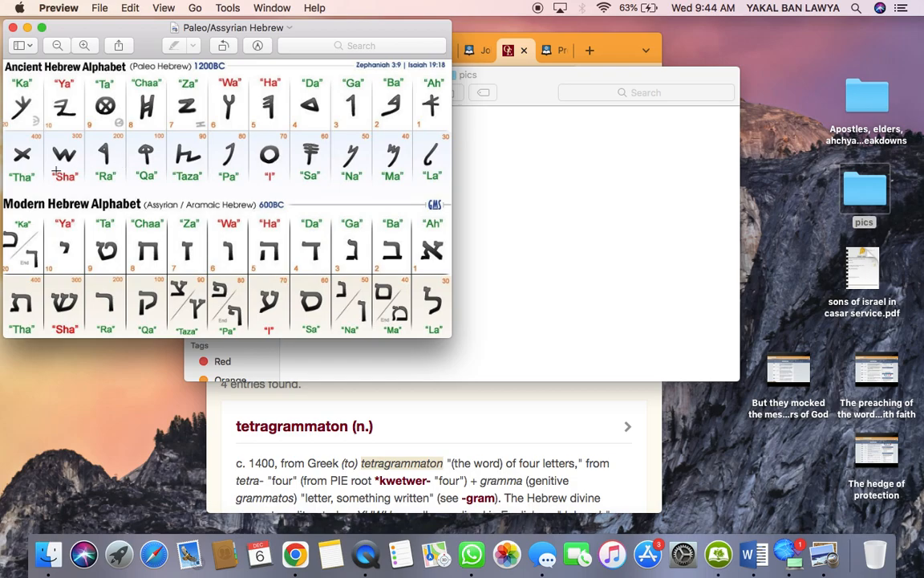
pyautogui.moveTo(278, 137)
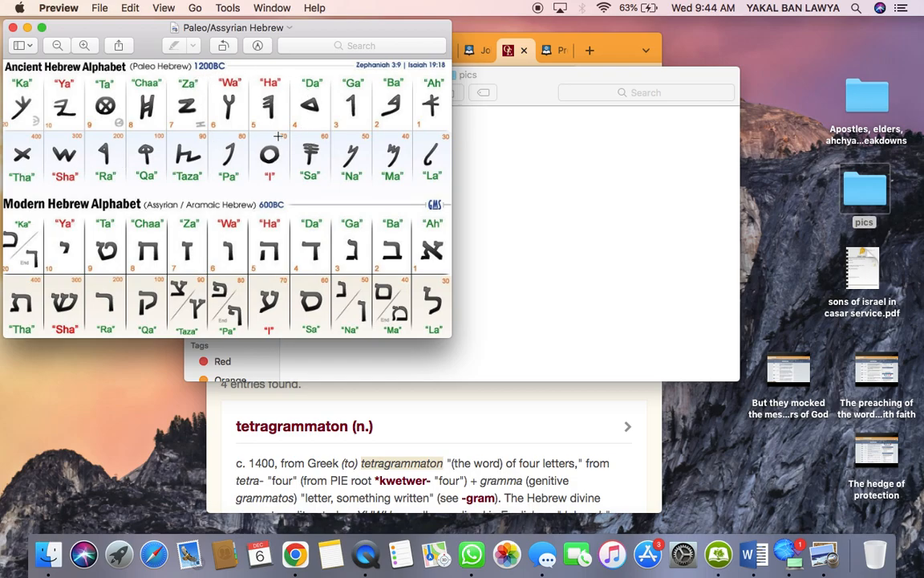
pyautogui.moveTo(271, 114)
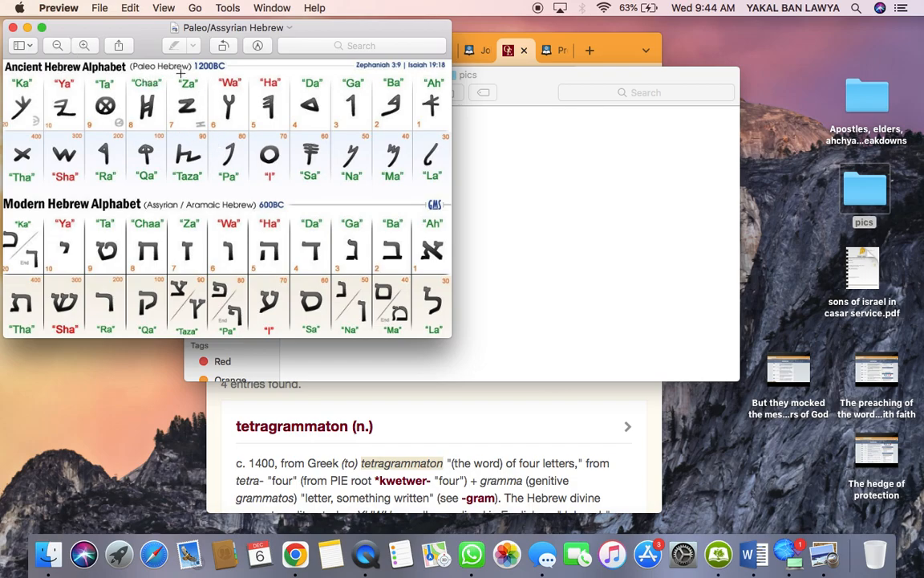
pyautogui.moveTo(171, 214)
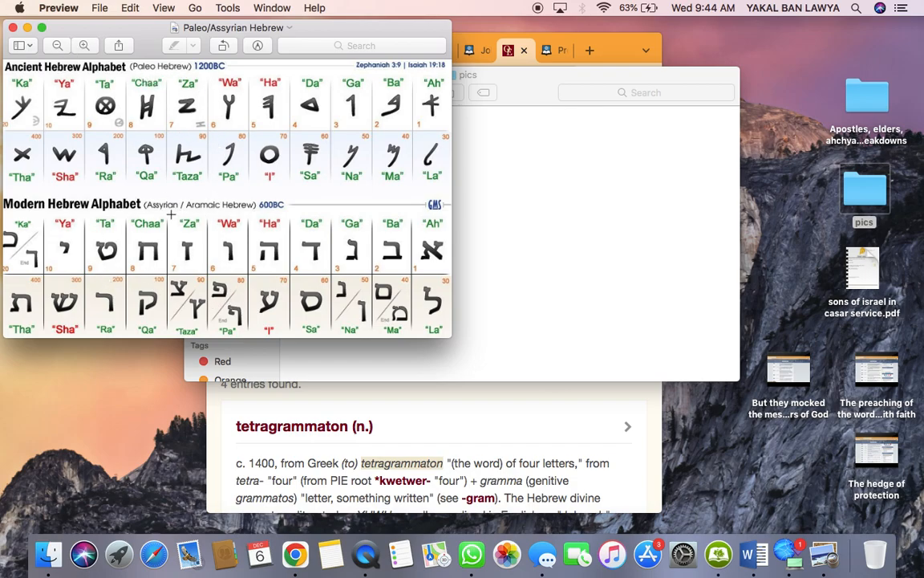
pyautogui.moveTo(295, 269)
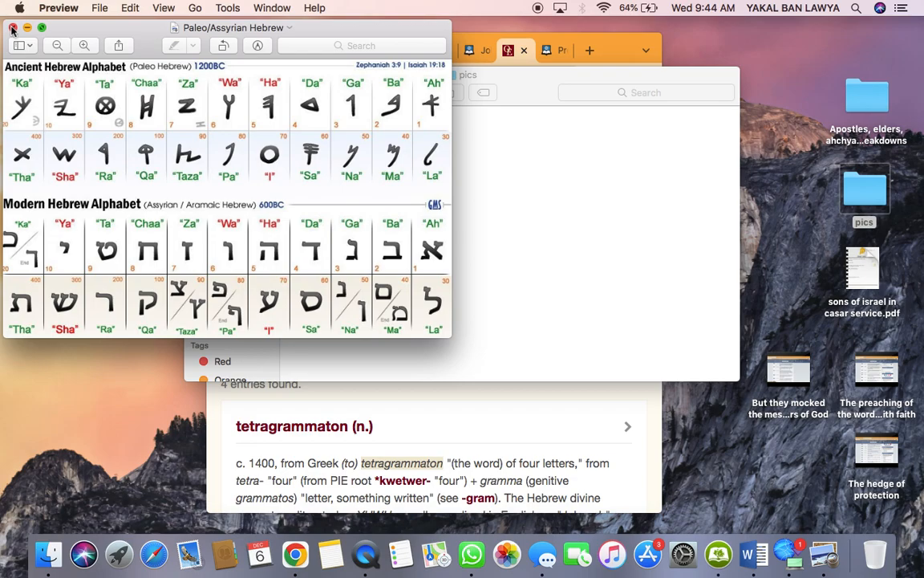
pyautogui.click(12, 27)
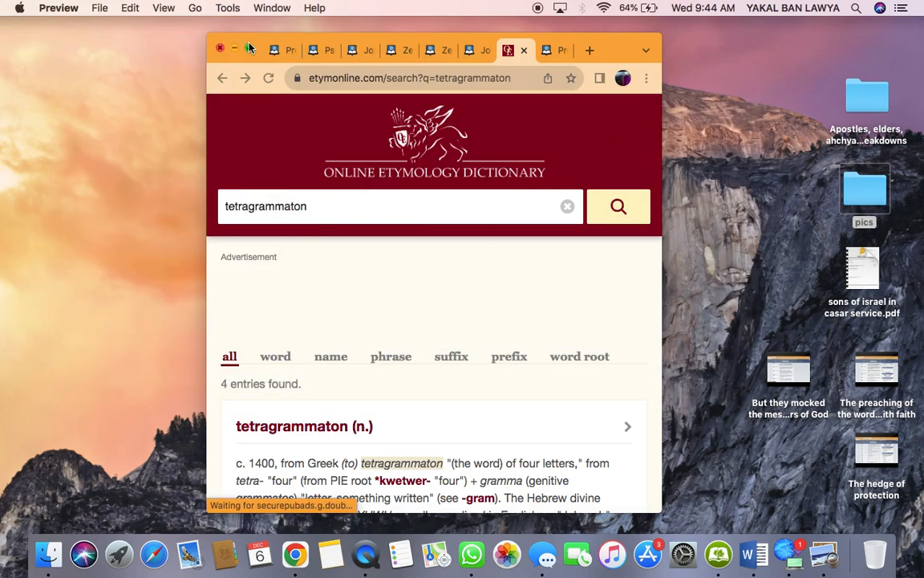
pyautogui.click(251, 49)
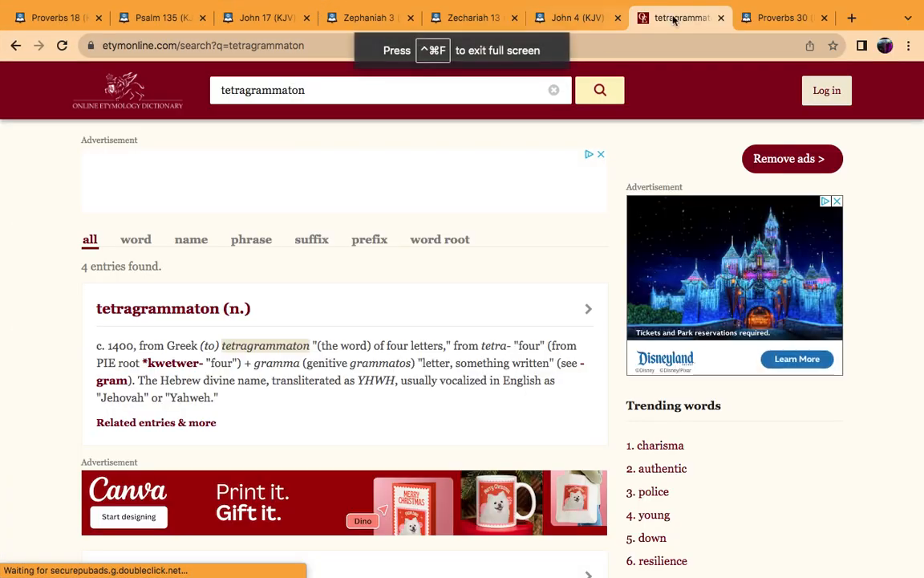
# Step: Switch to the Proverbs 30 KJV tab and read verse 4 asking his name
pyautogui.click(783, 17)
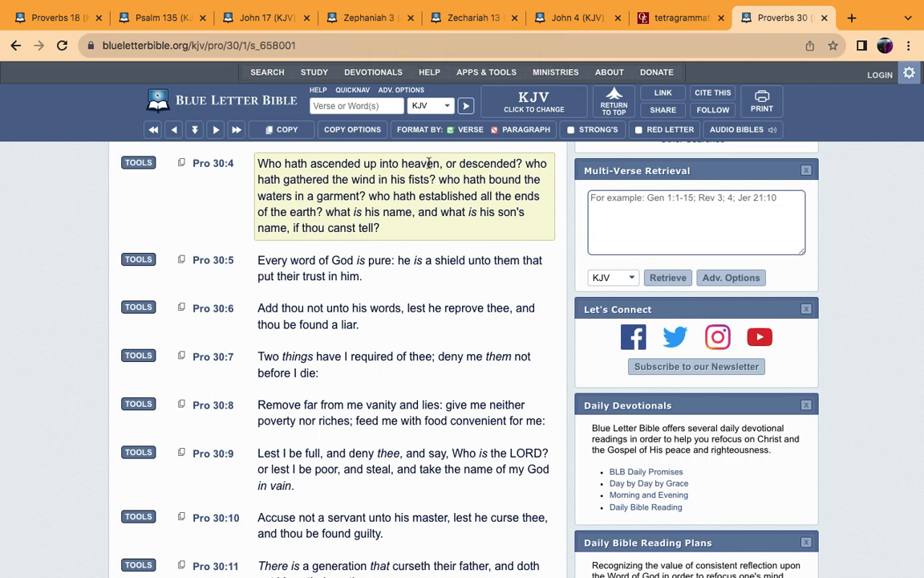
pyautogui.moveTo(290, 189)
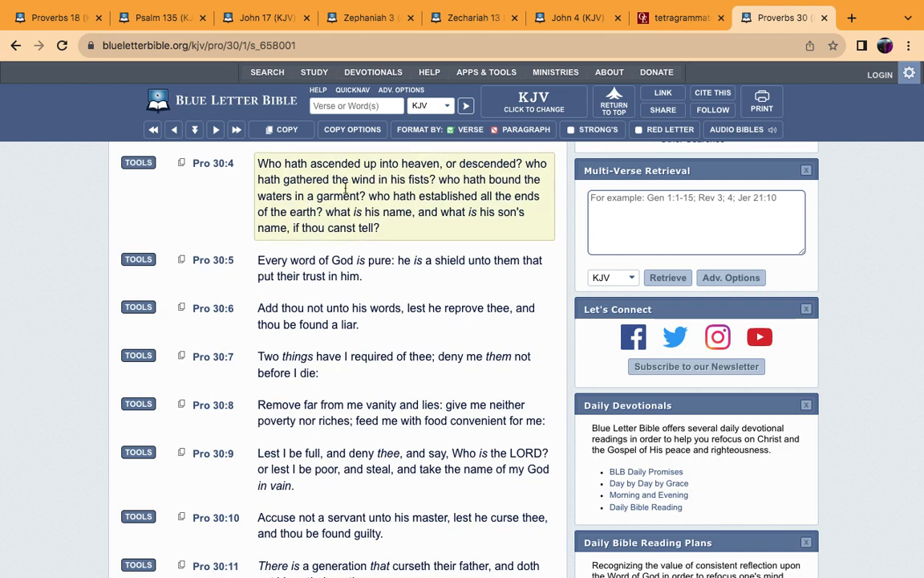
pyautogui.moveTo(352, 177)
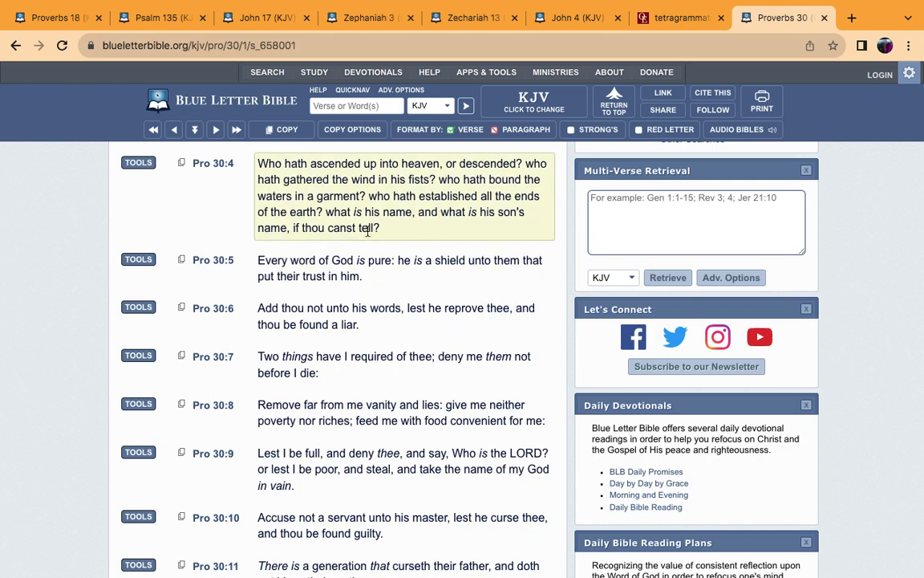
pyautogui.moveTo(425, 228)
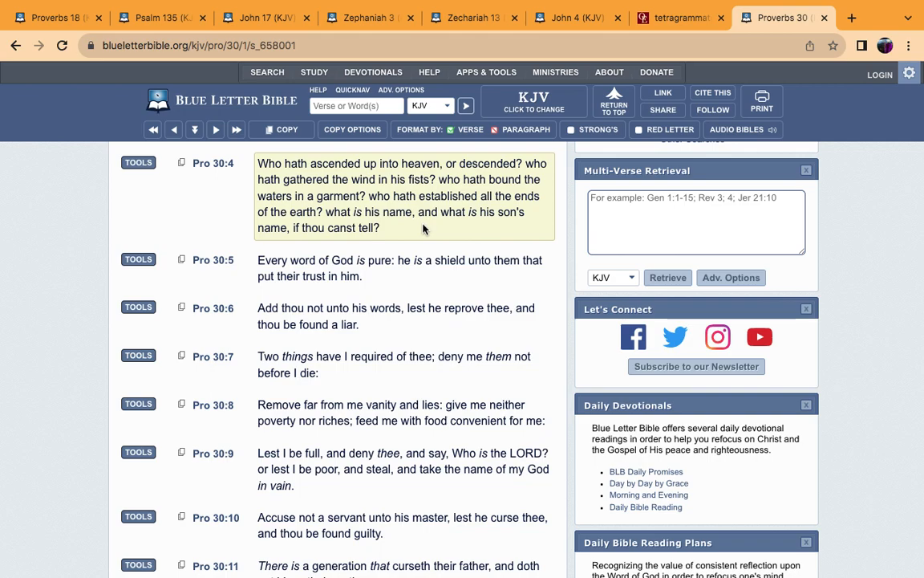
pyautogui.moveTo(394, 209)
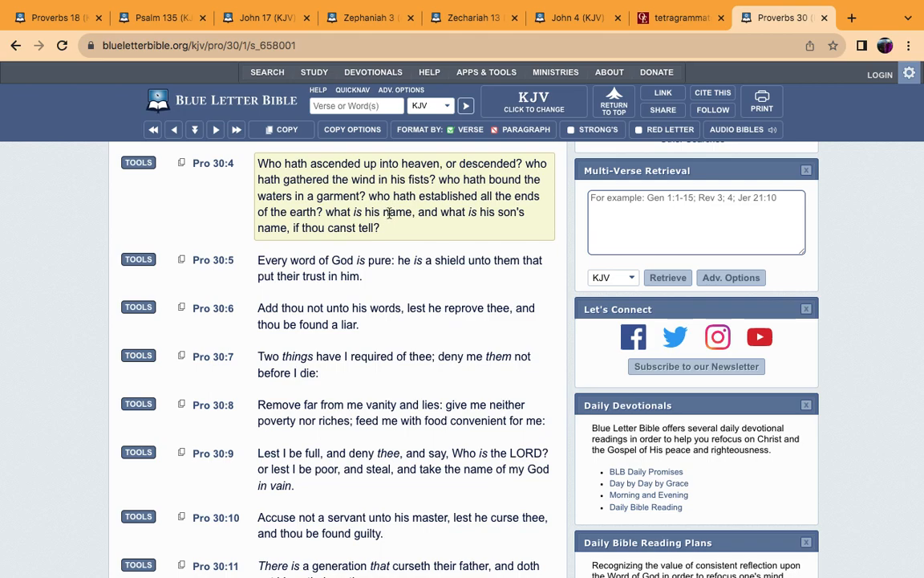
pyautogui.moveTo(493, 212)
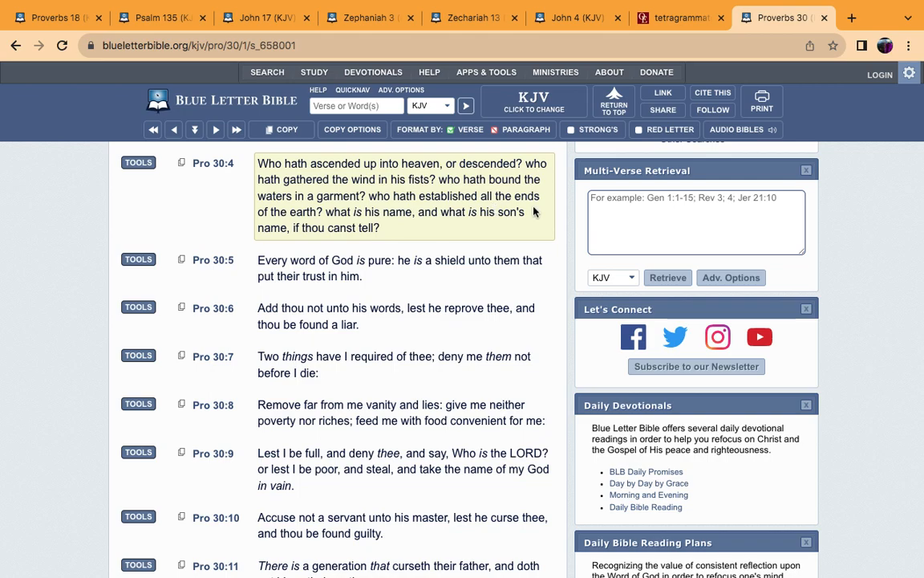
pyautogui.scroll(-3)
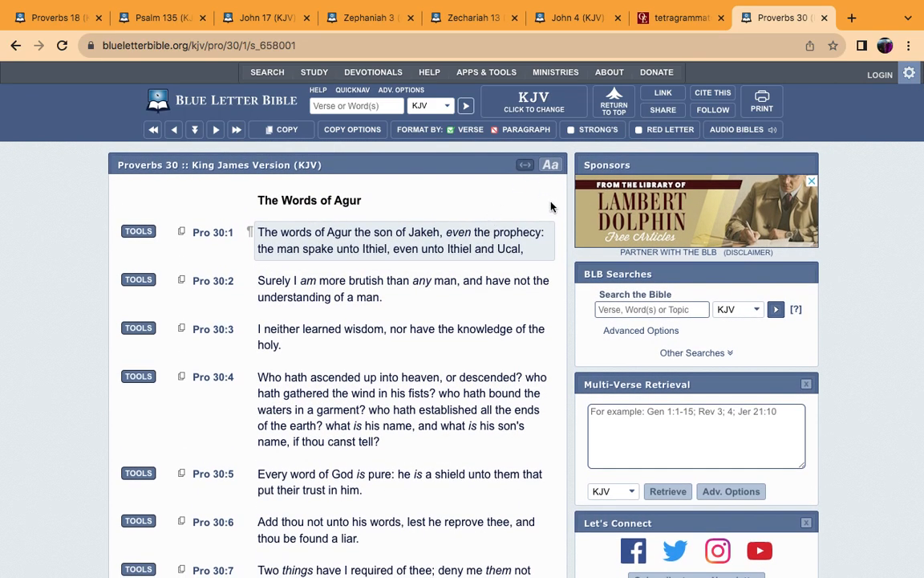
pyautogui.scroll(-3)
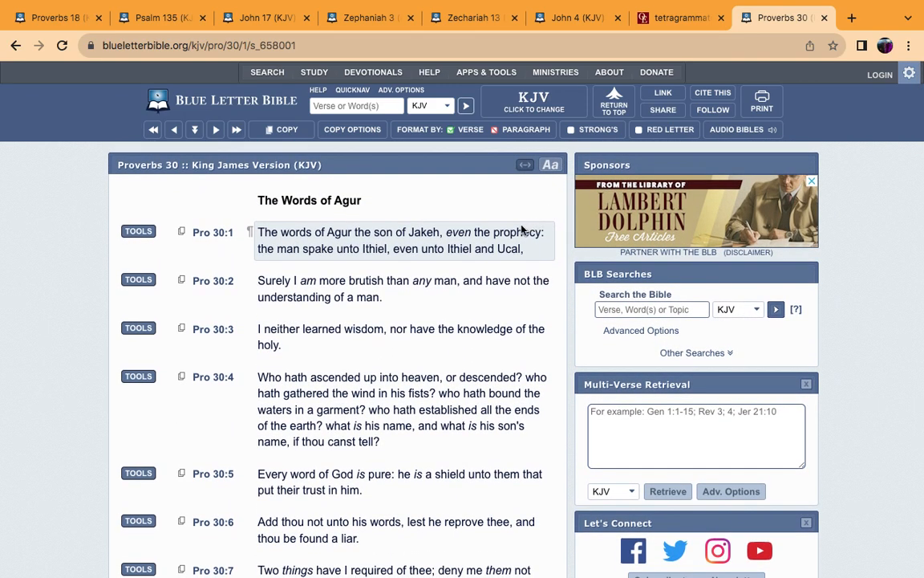
pyautogui.moveTo(461, 190)
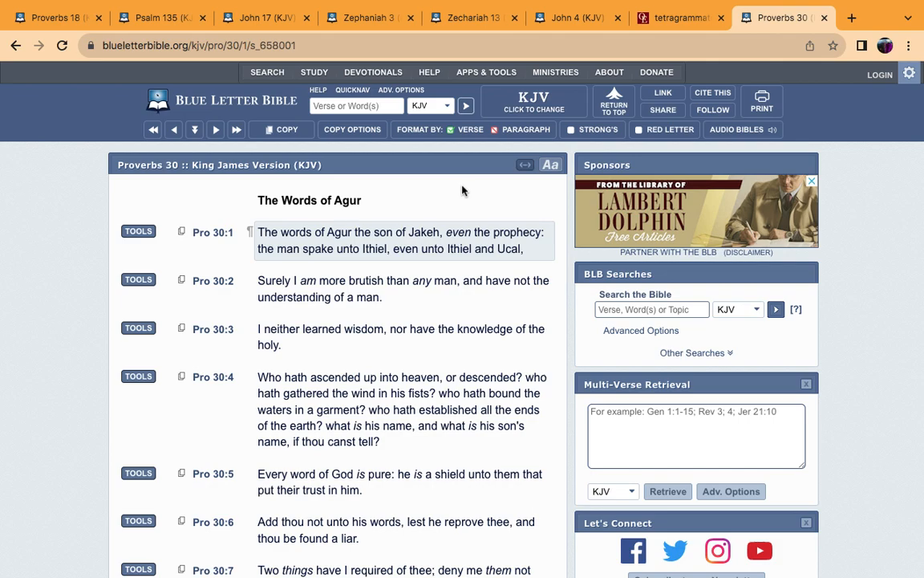
pyautogui.moveTo(421, 201)
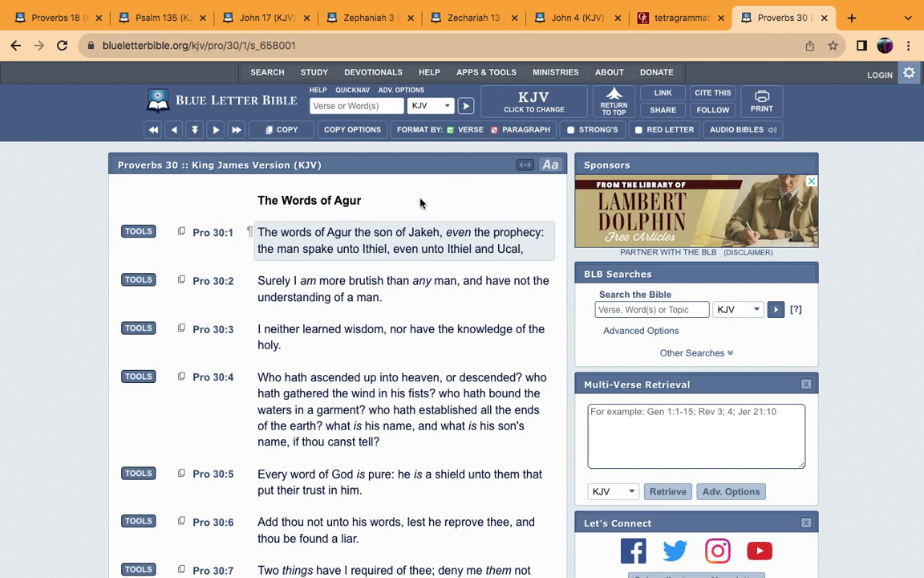
pyautogui.moveTo(415, 191)
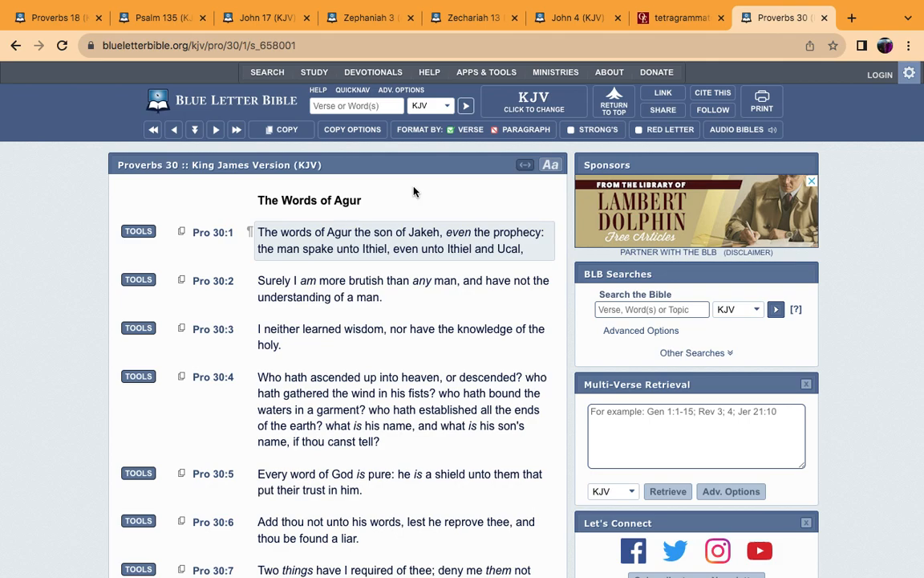
pyautogui.moveTo(452, 220)
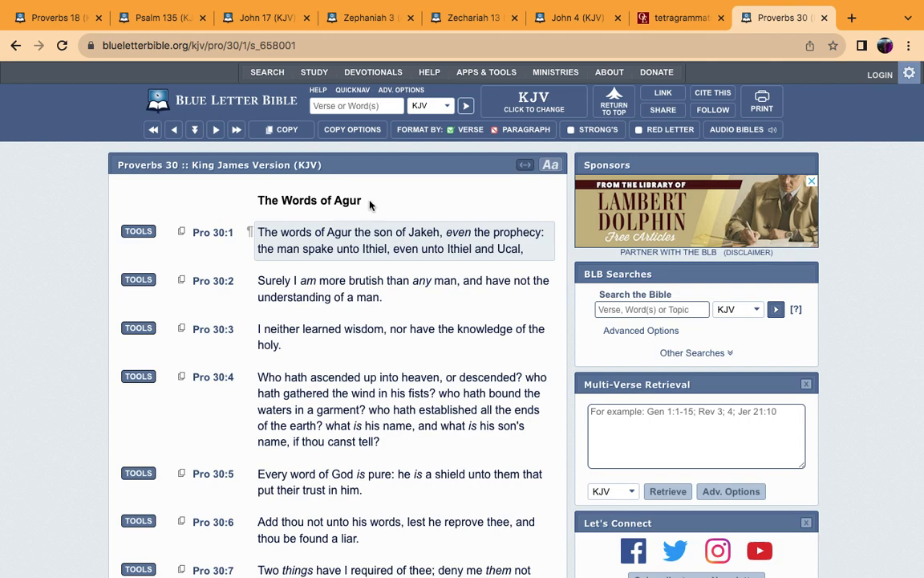
pyautogui.moveTo(370, 203)
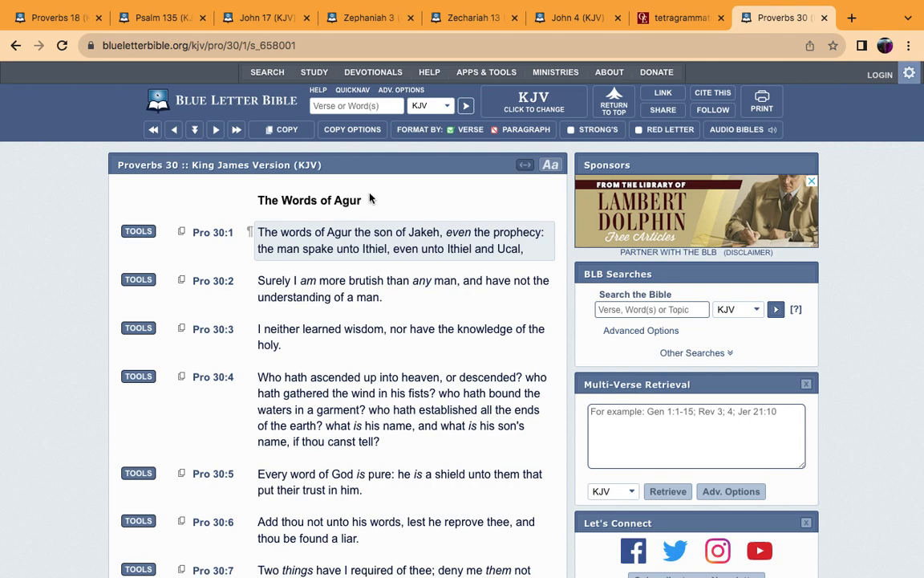
pyautogui.moveTo(497, 210)
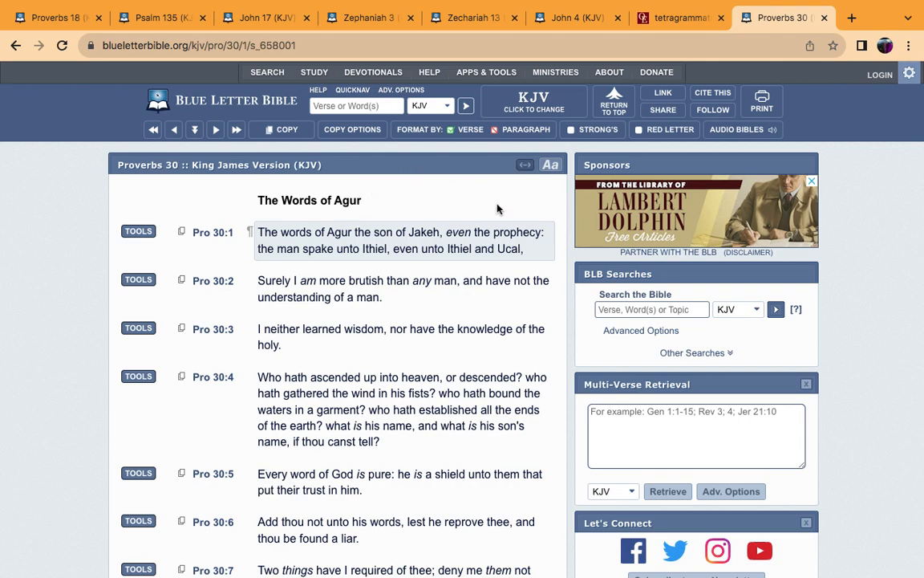
pyautogui.moveTo(184, 4)
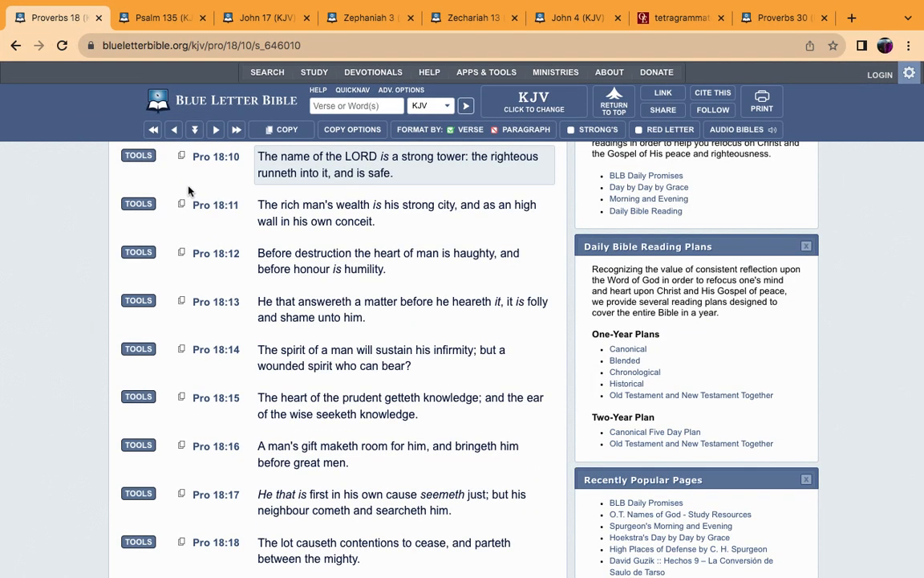
pyautogui.moveTo(429, 180)
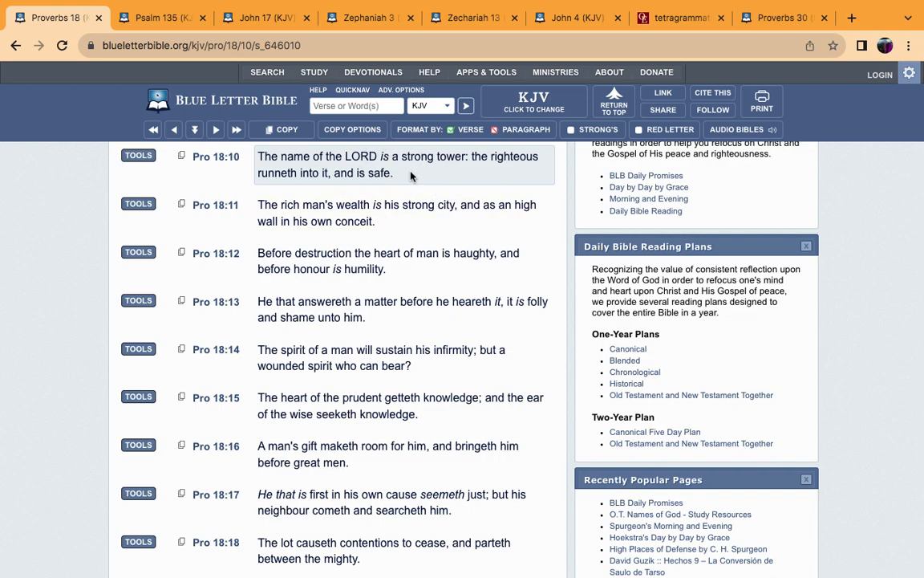
pyautogui.moveTo(515, 195)
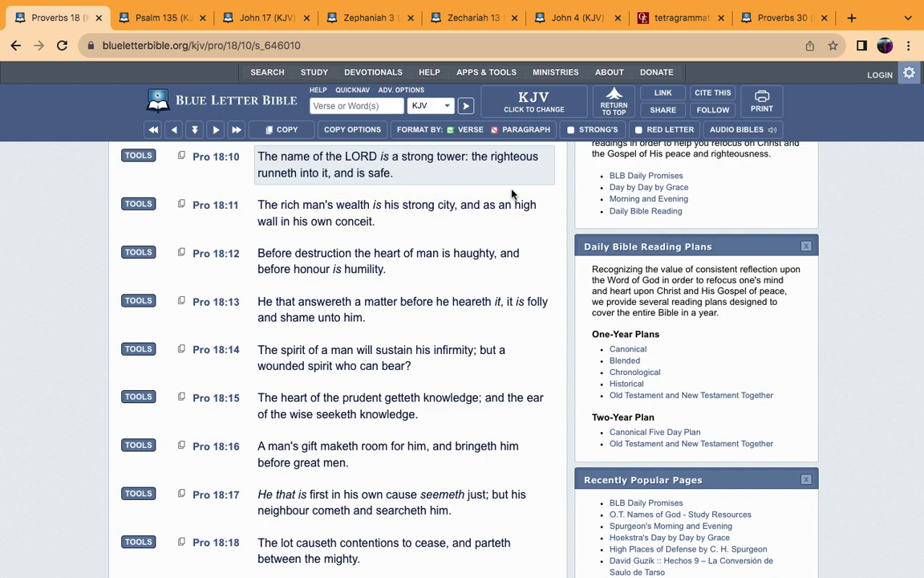
pyautogui.moveTo(582, 208)
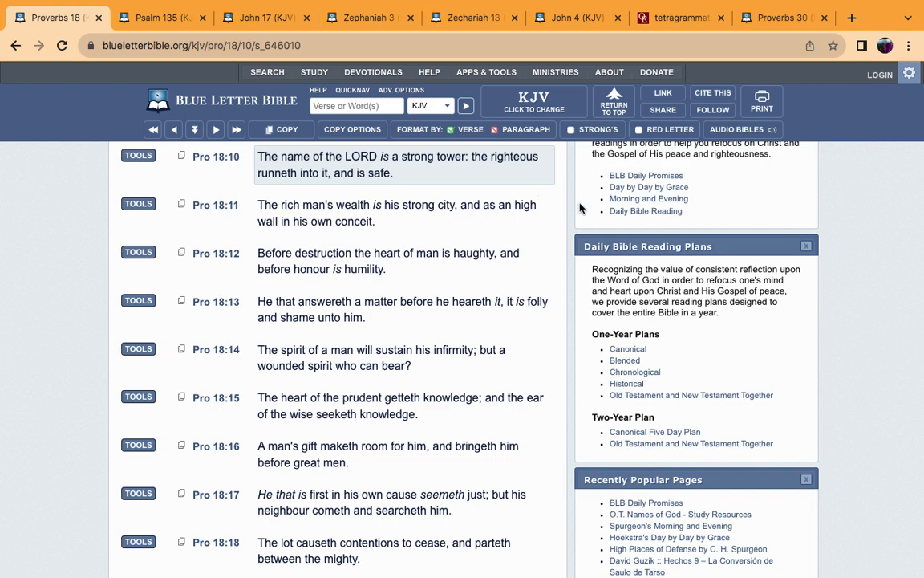